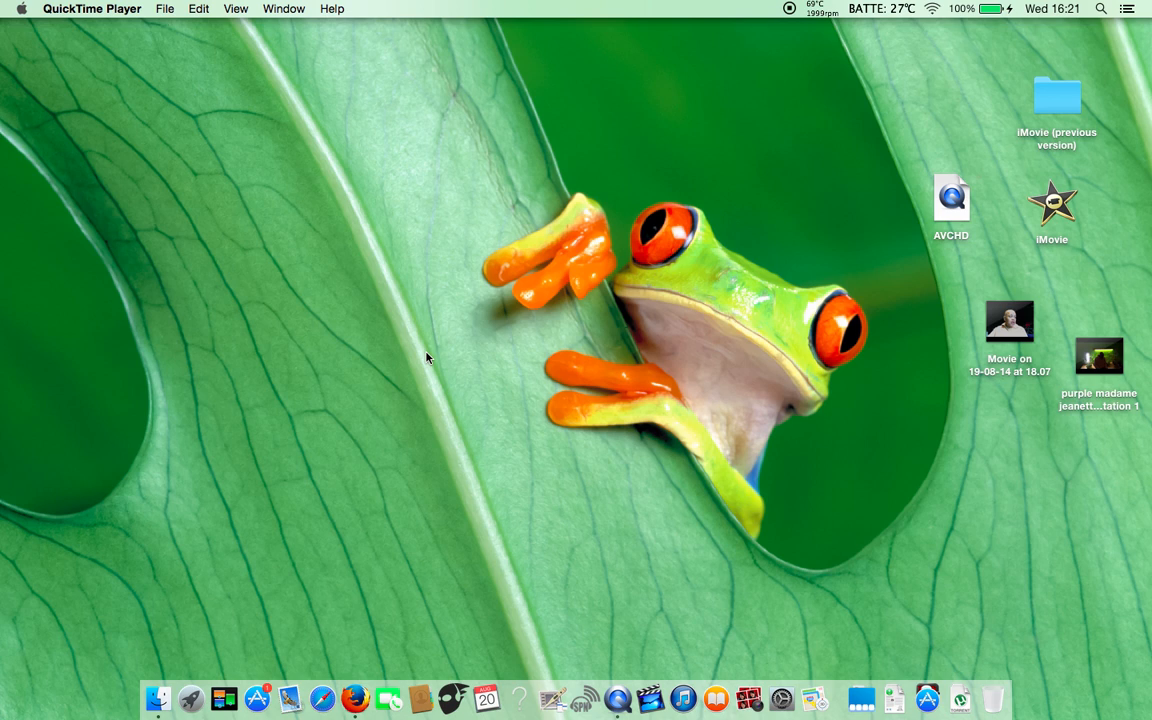
mouse_move(154, 160)
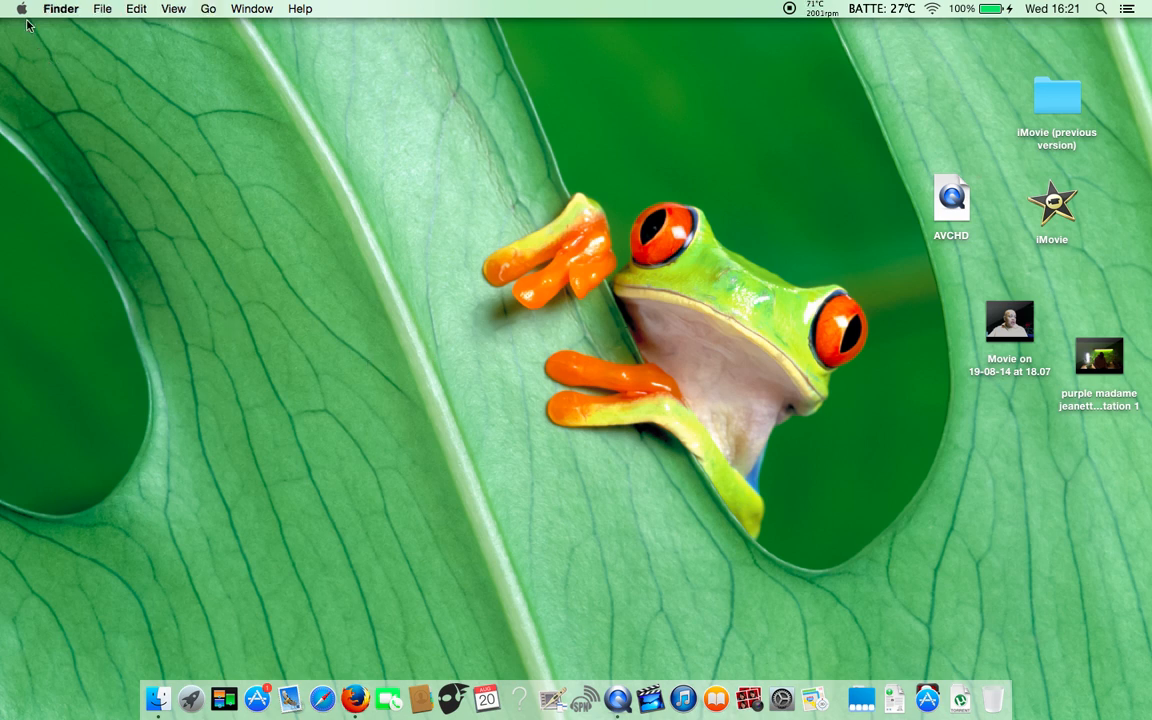
- Show the About This Mac overview with OS X Yosemite 10.10 and the MacBook Pro specs
click(20, 8)
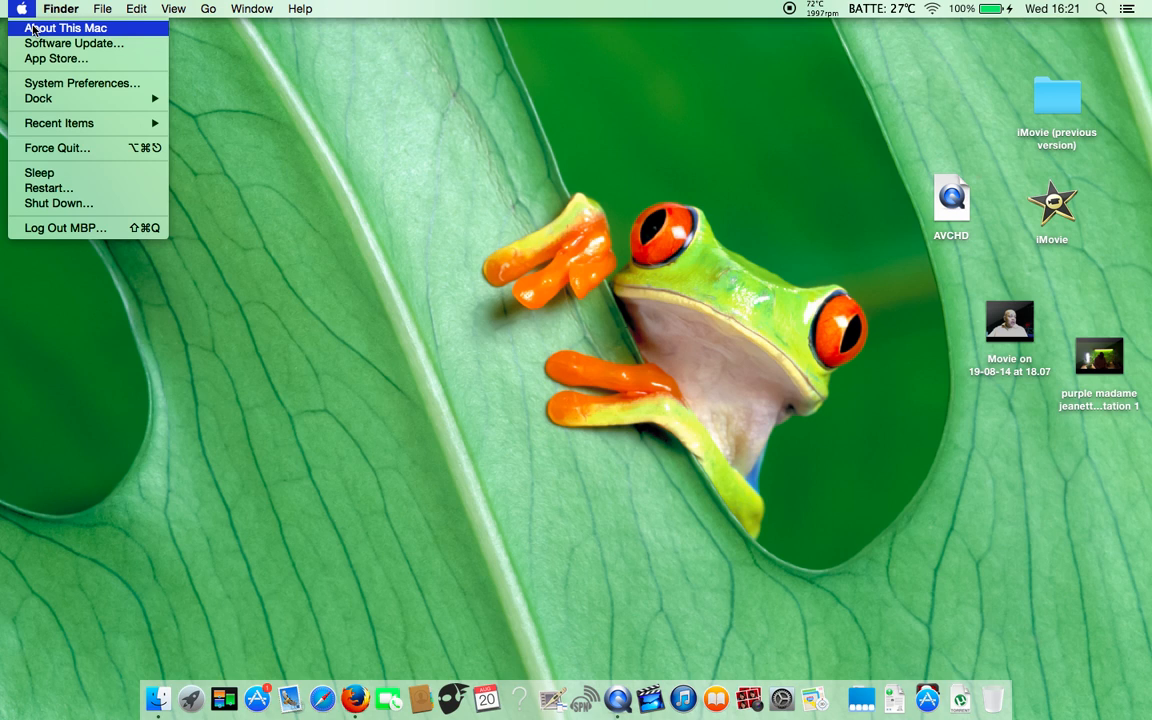
click(344, 206)
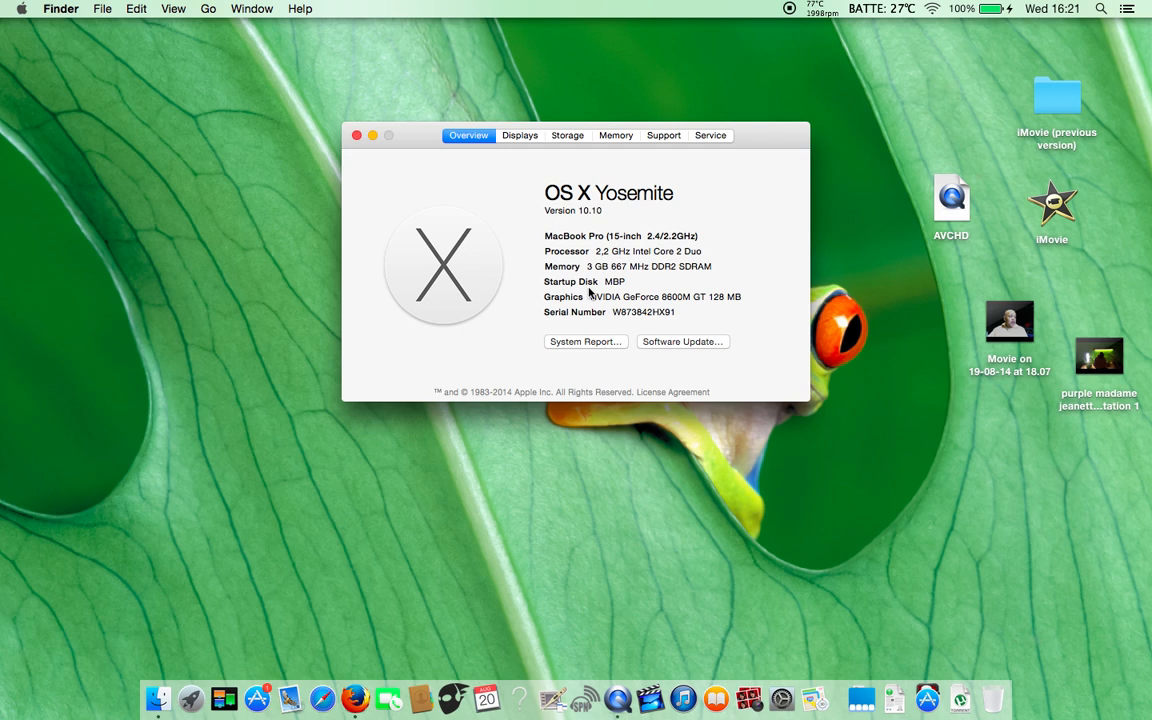
mouse_move(604, 252)
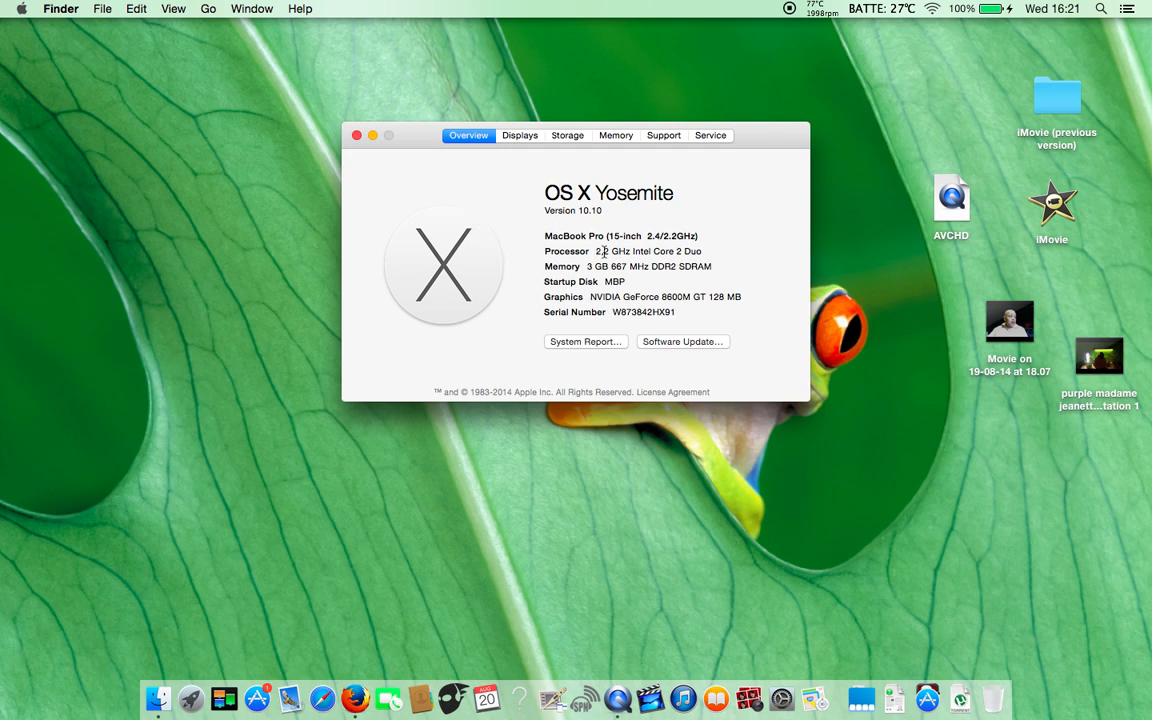
mouse_move(658, 252)
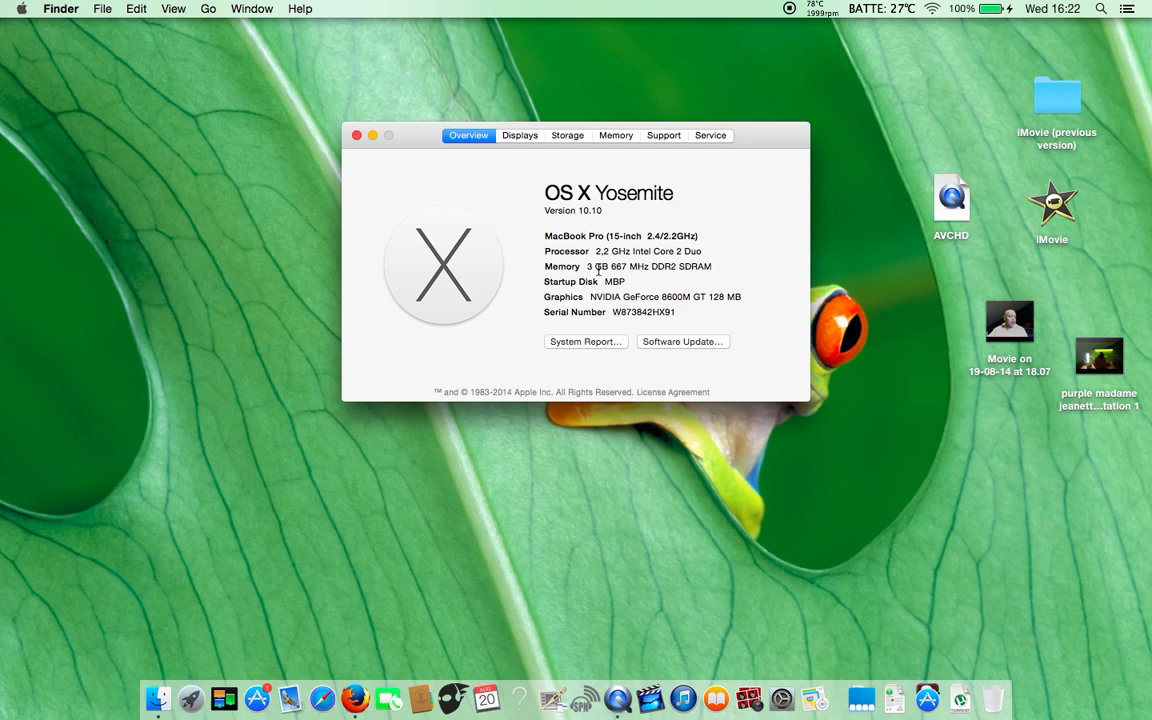
mouse_move(596, 268)
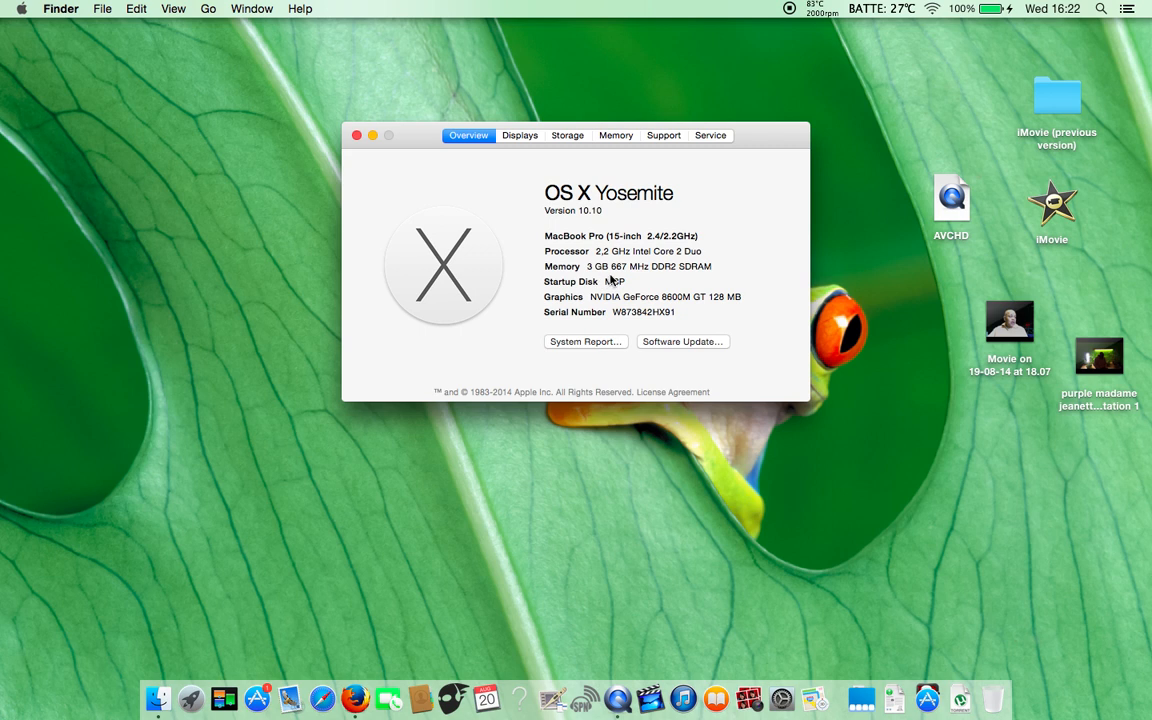
mouse_move(622, 292)
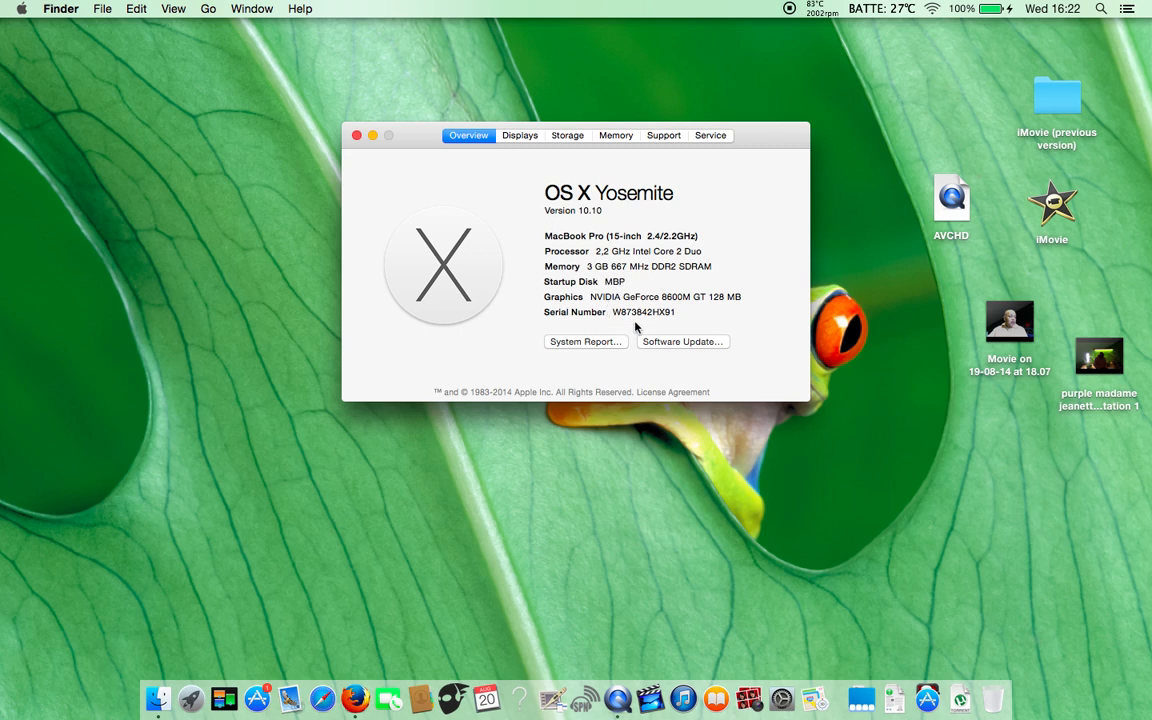
mouse_move(612, 230)
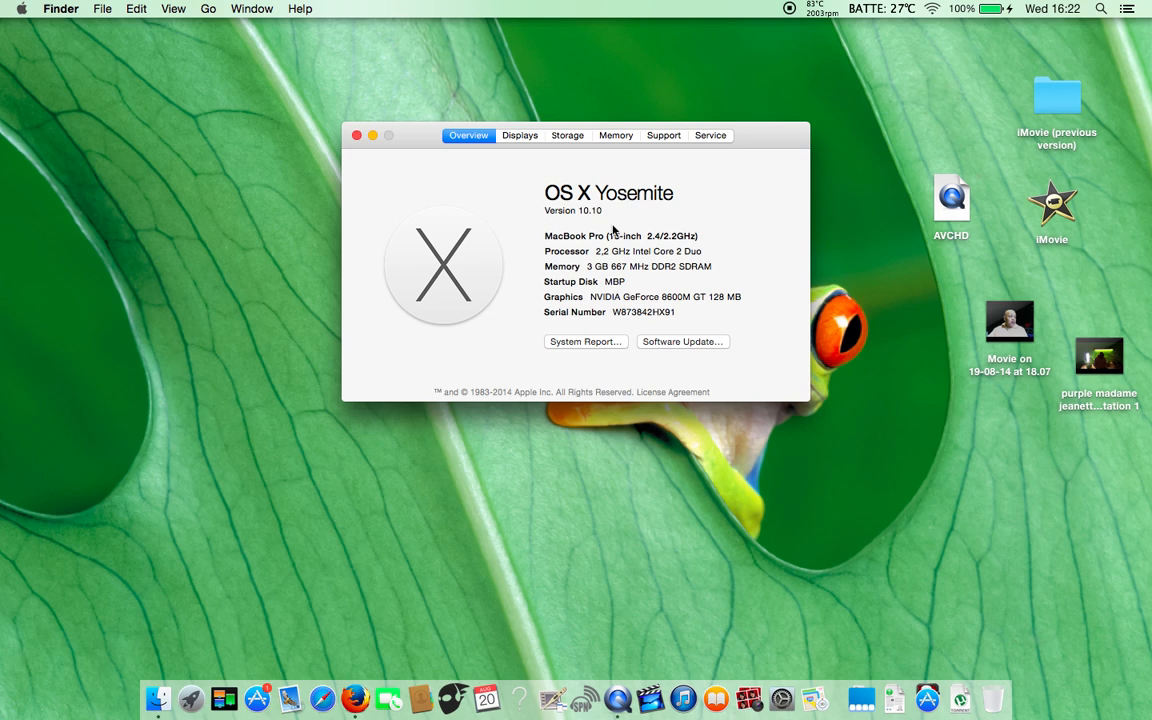
- Review the Displays, Storage, Memory, Support and Service panes, then close About This Mac
click(520, 136)
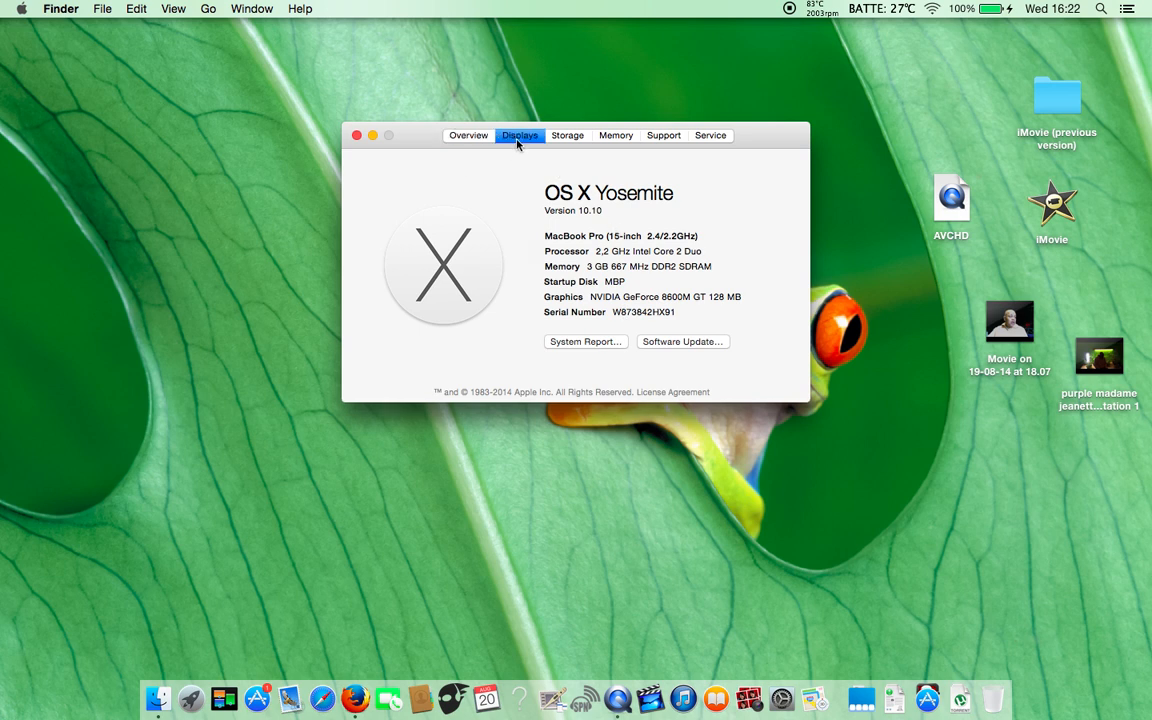
click(520, 136)
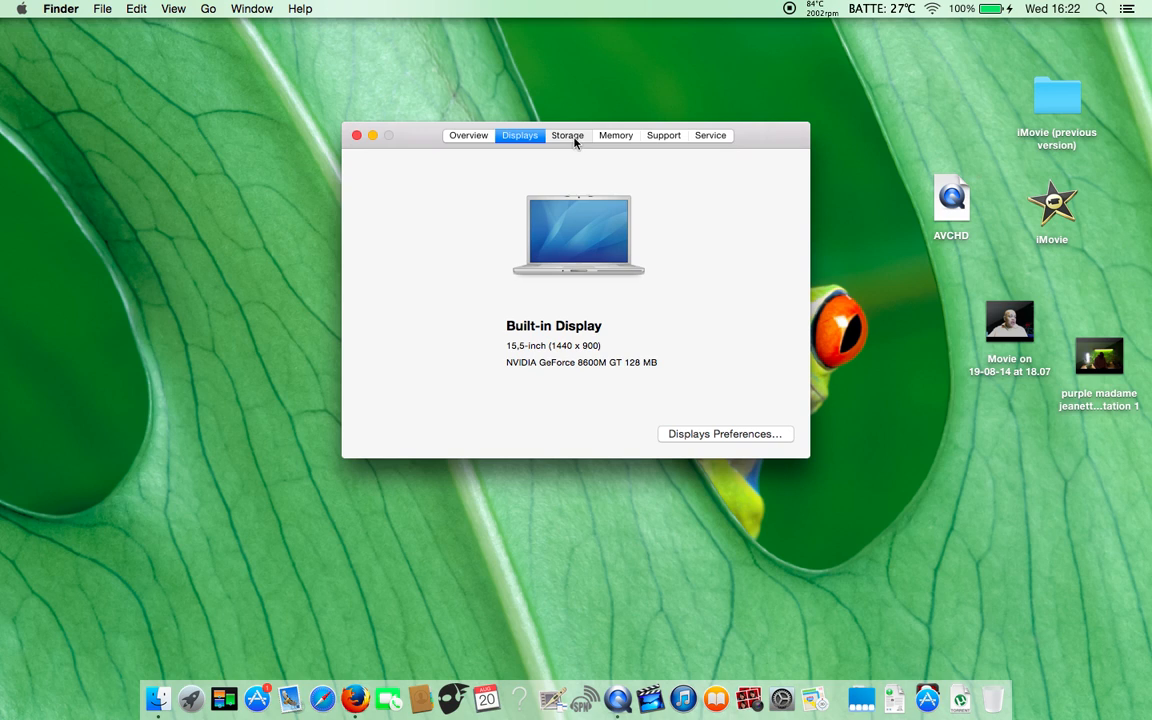
click(568, 136)
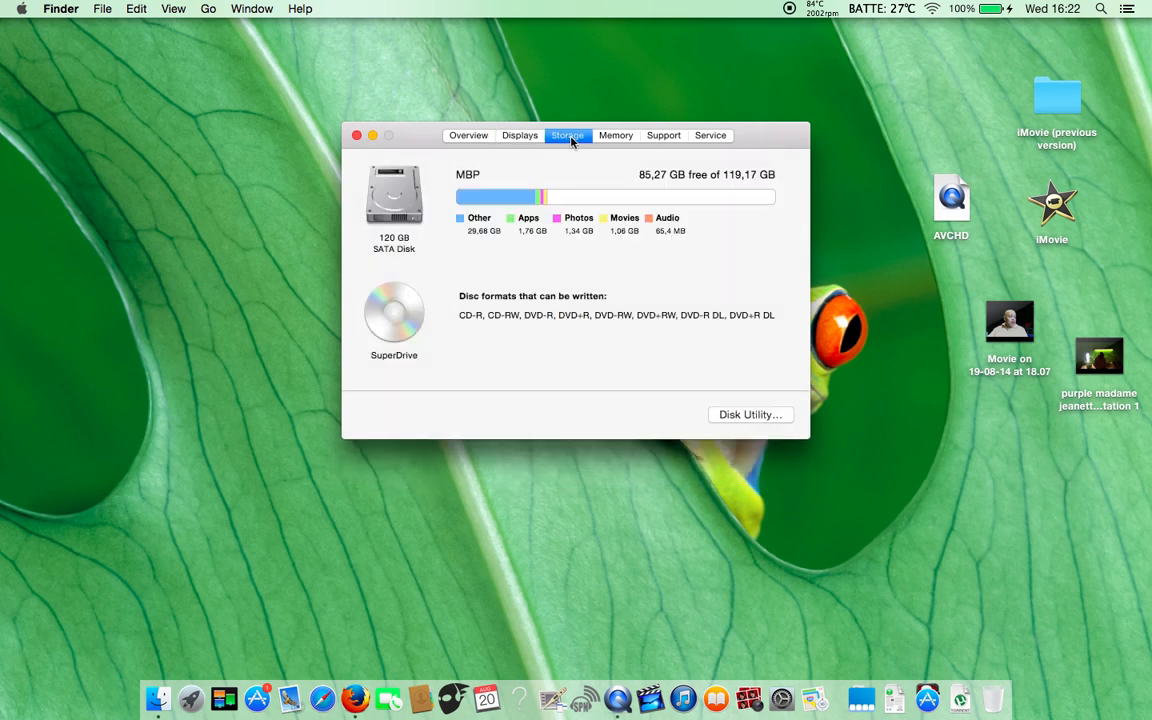
mouse_move(560, 204)
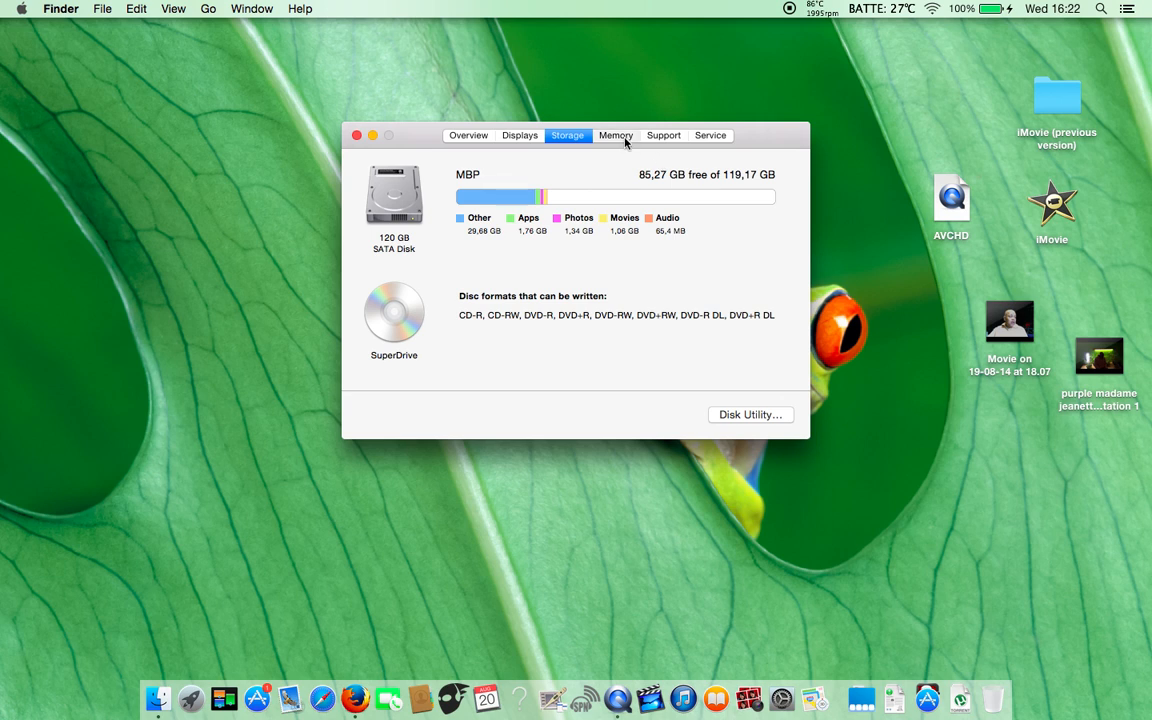
click(616, 136)
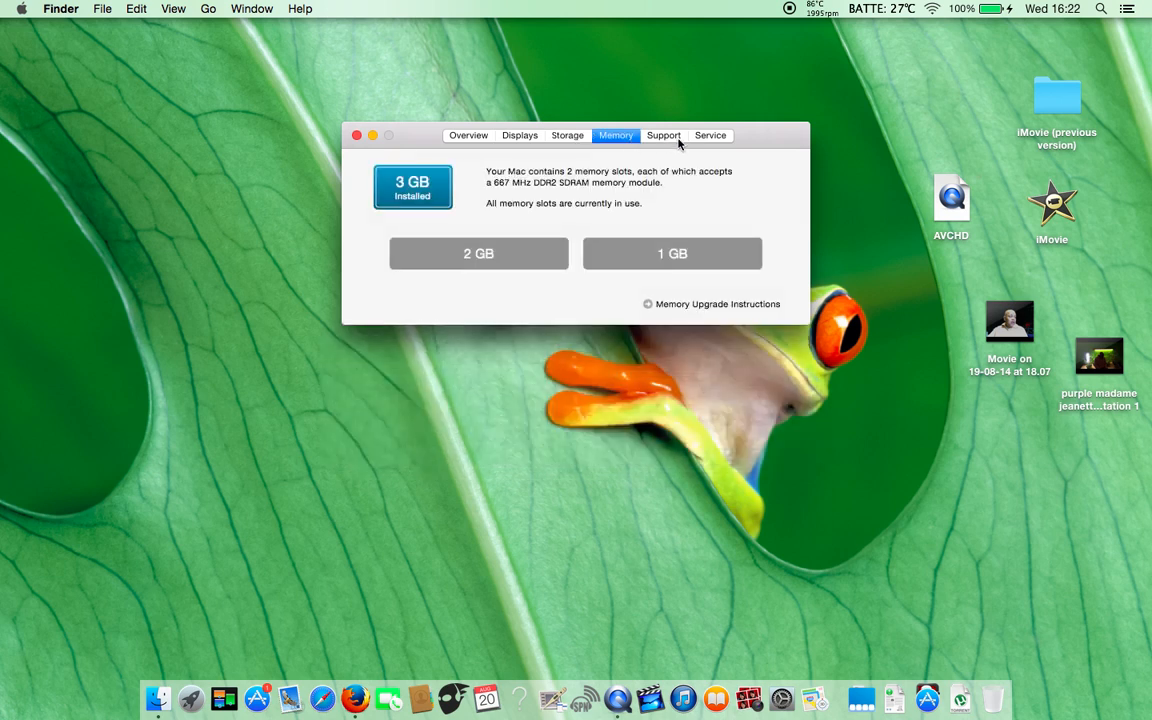
click(664, 136)
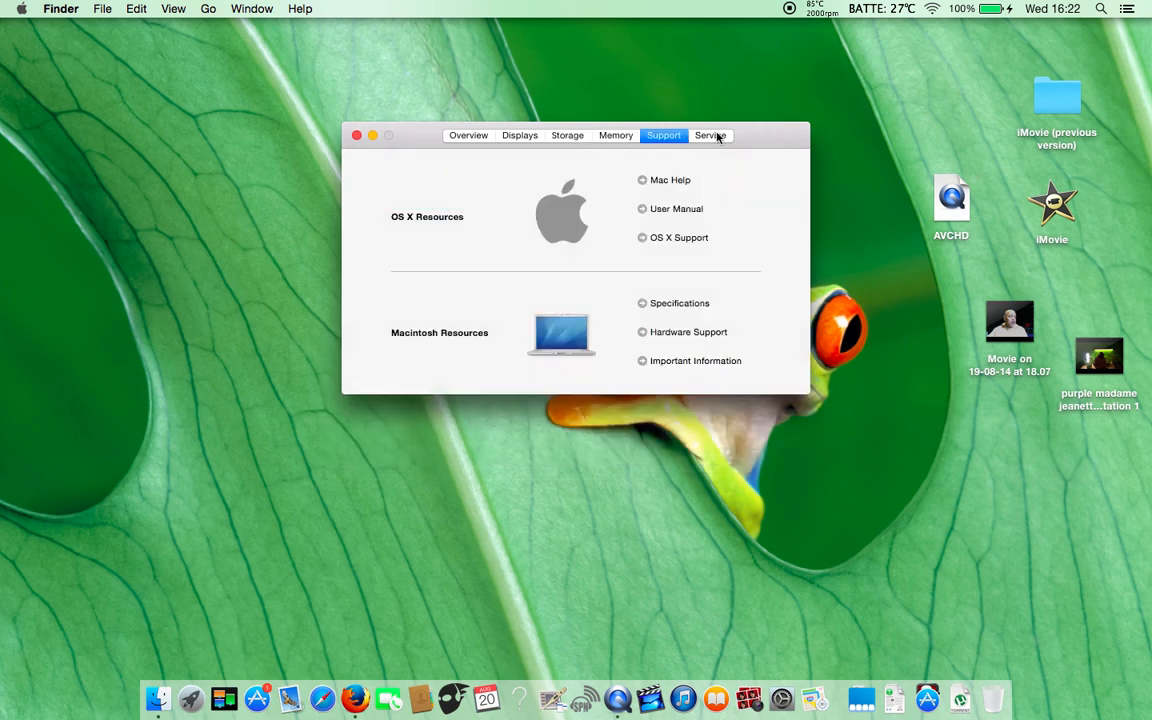
click(710, 136)
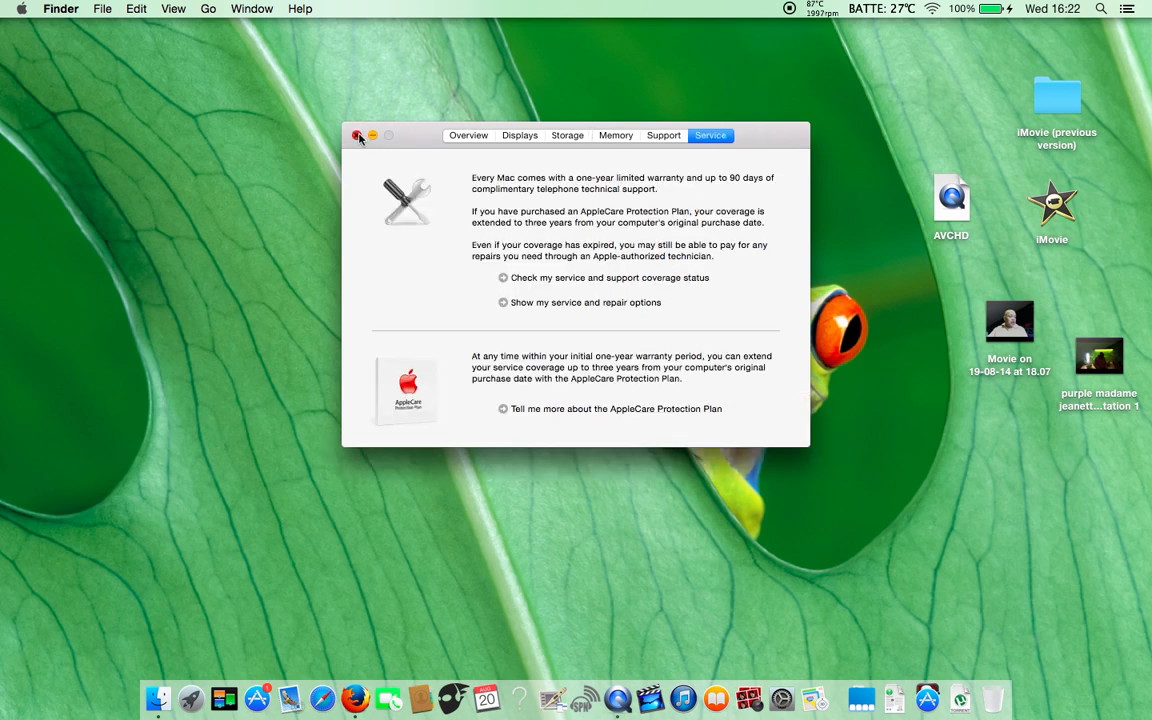
click(360, 136)
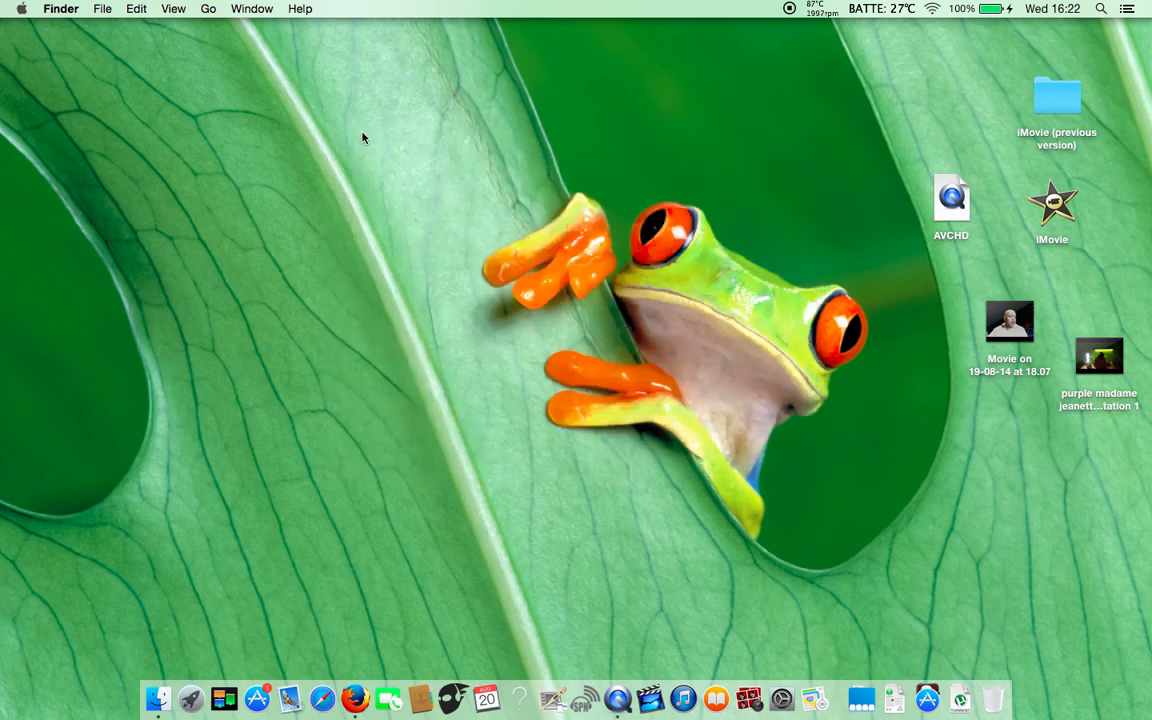
mouse_move(352, 132)
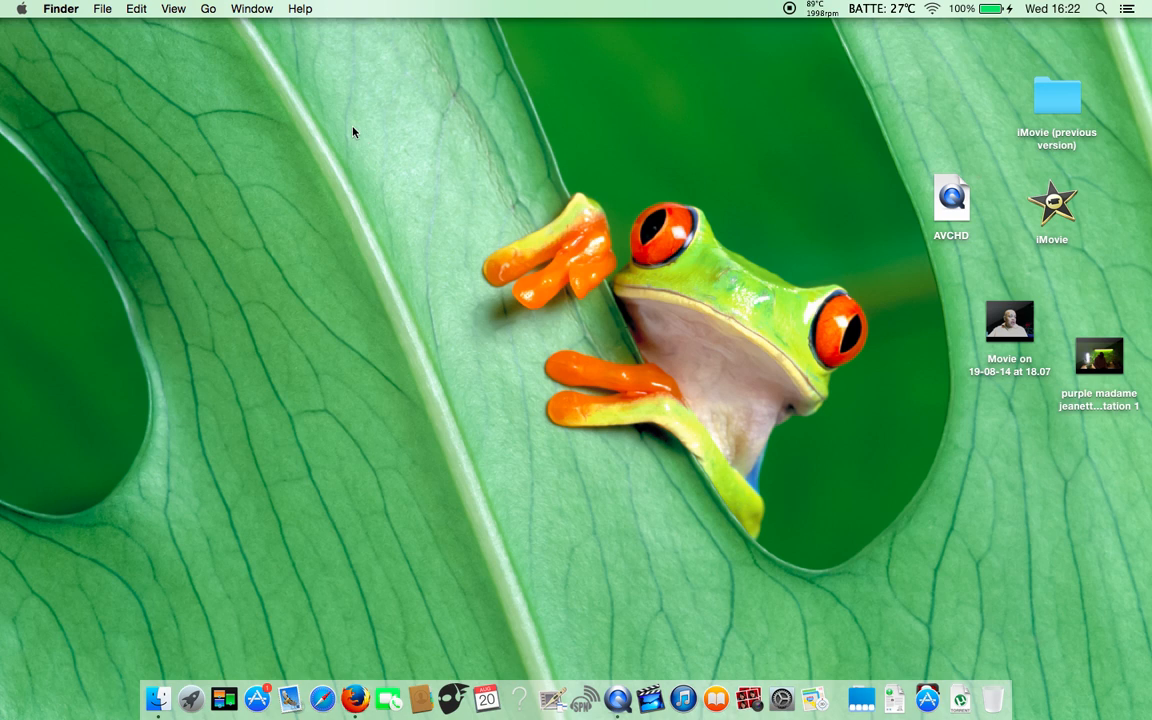
mouse_move(78, 52)
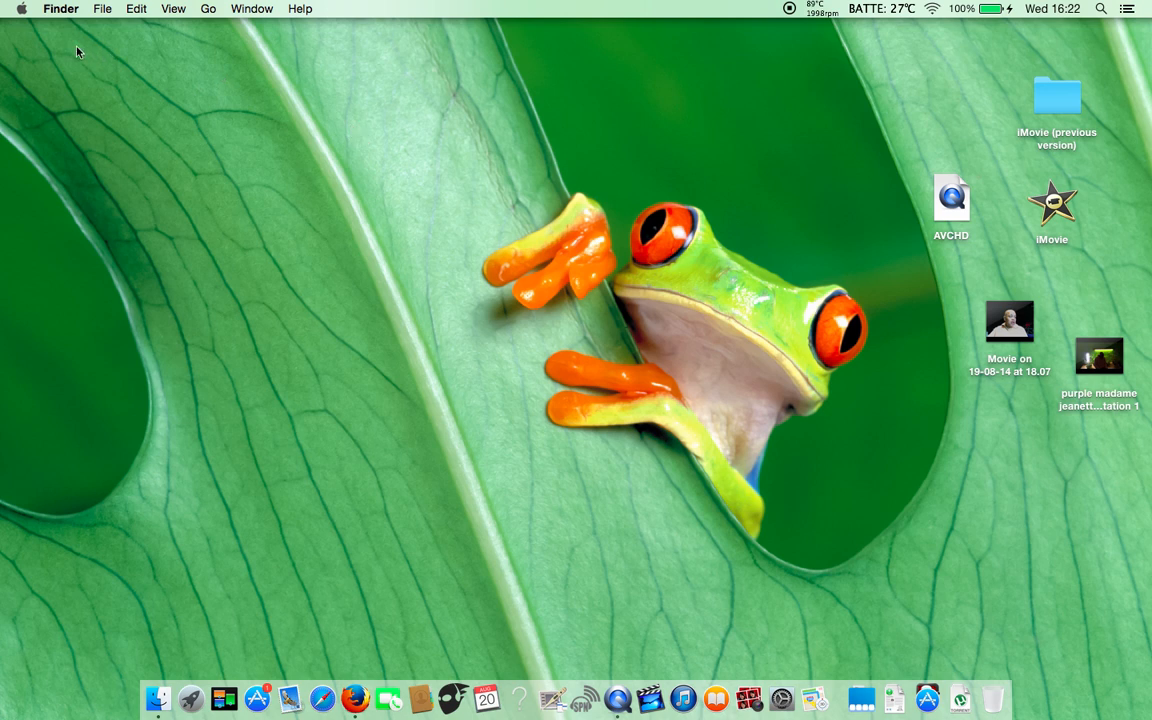
mouse_move(210, 556)
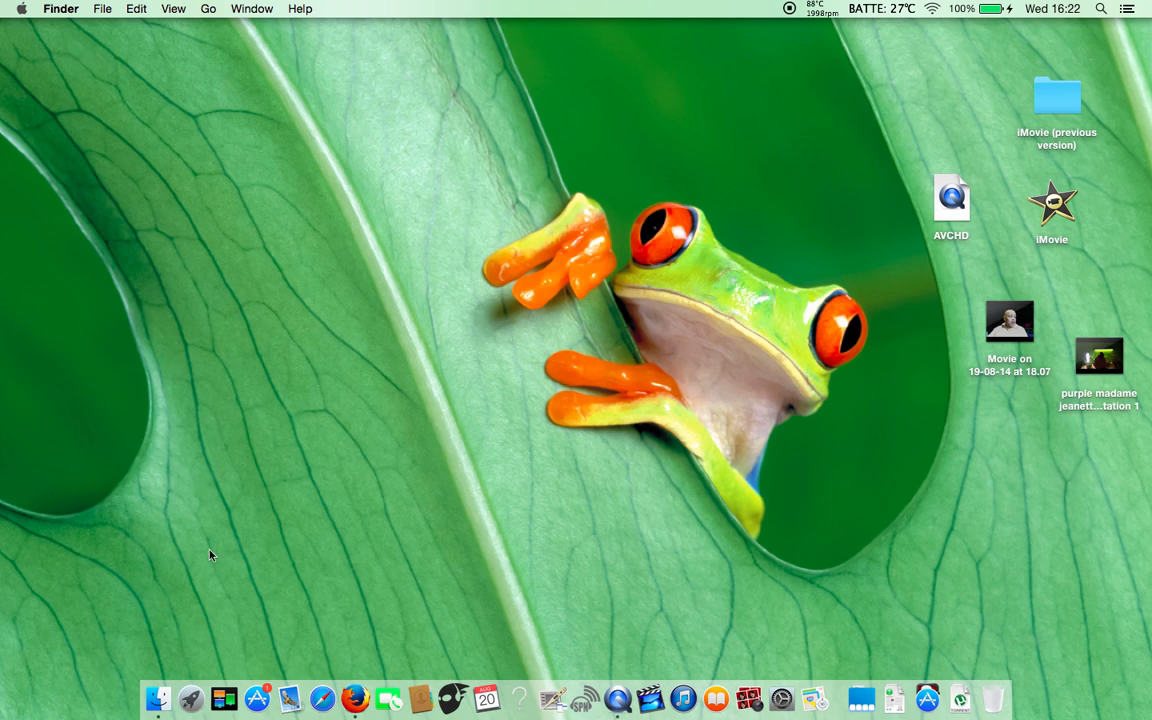
mouse_move(218, 684)
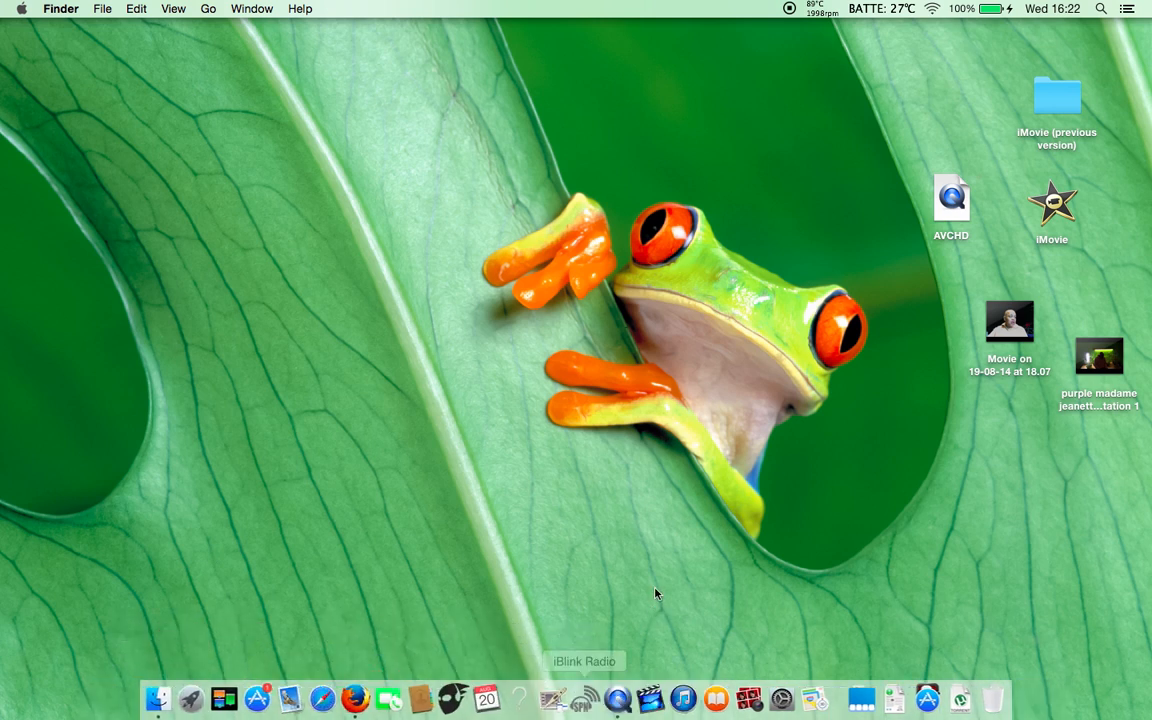
mouse_move(658, 564)
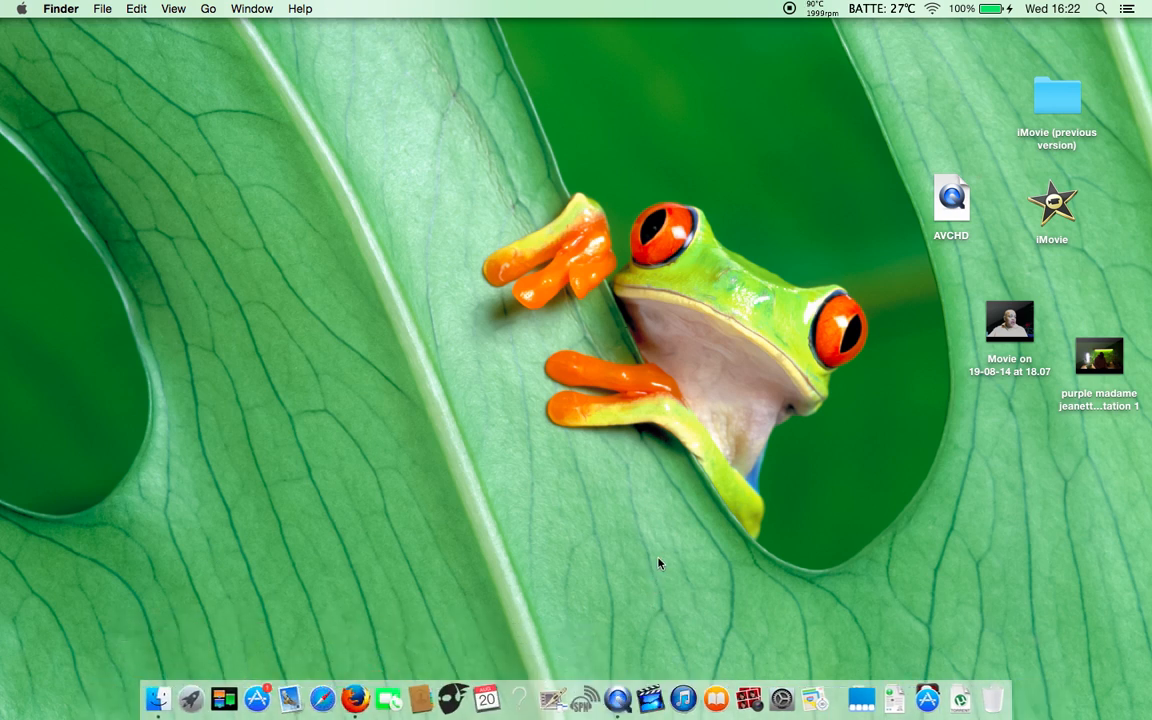
mouse_move(640, 634)
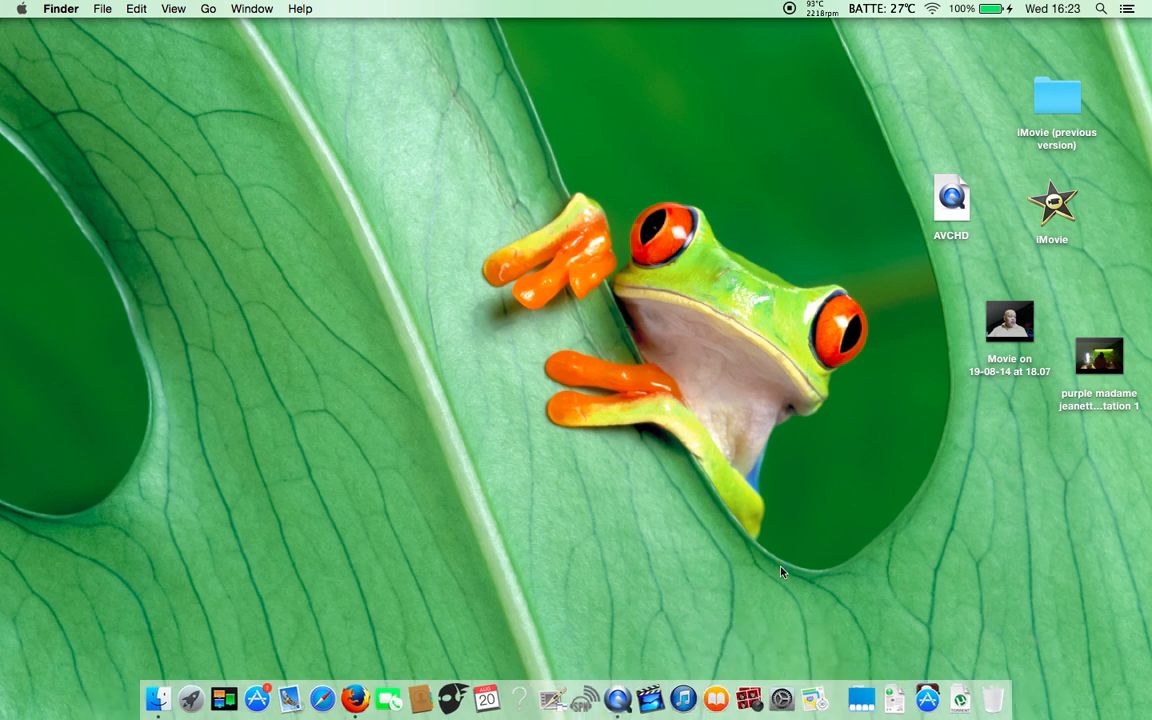
mouse_move(68, 32)
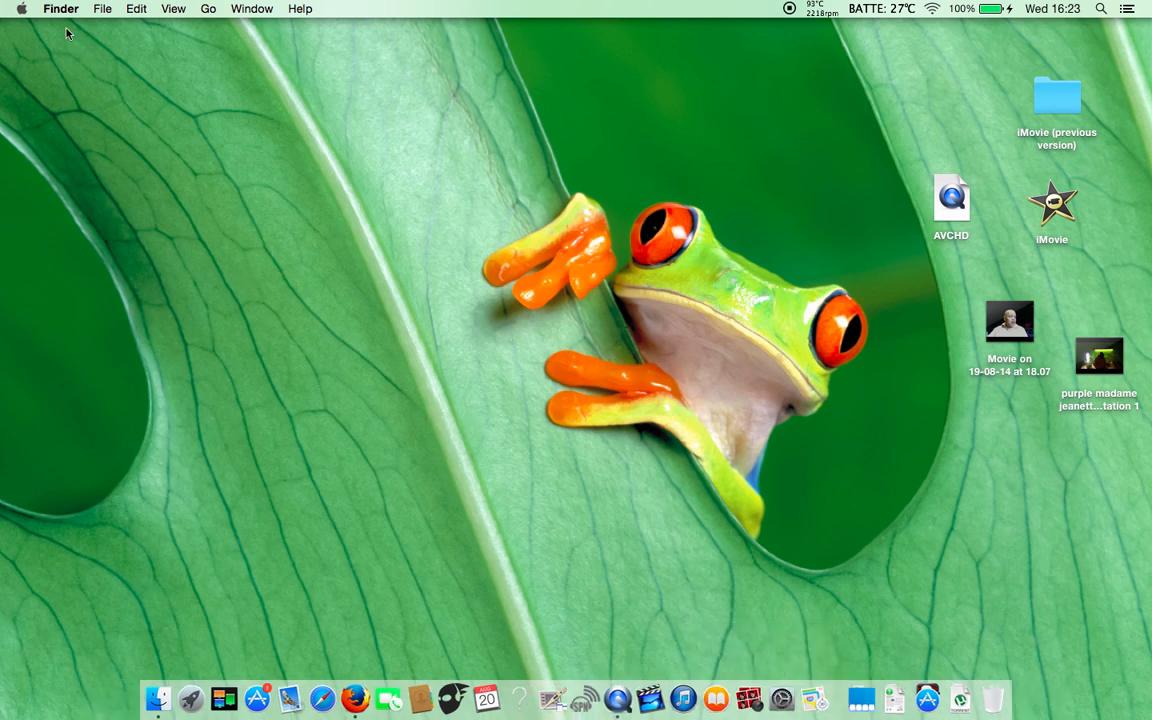
click(20, 8)
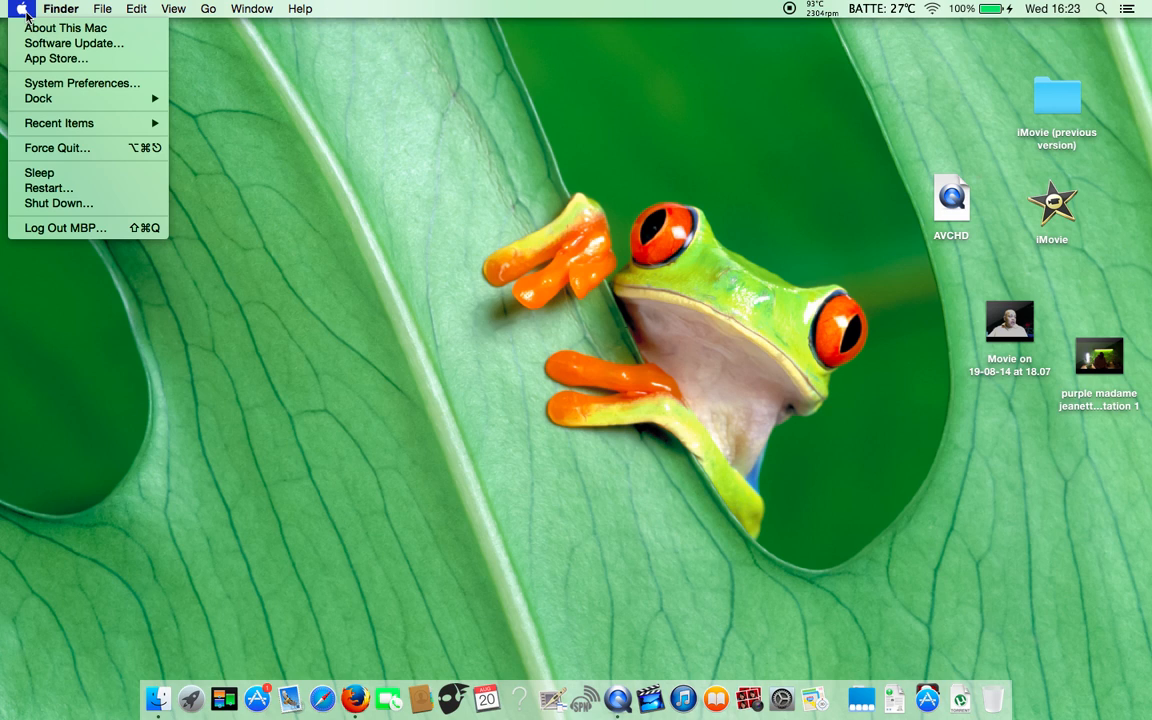
mouse_move(58, 124)
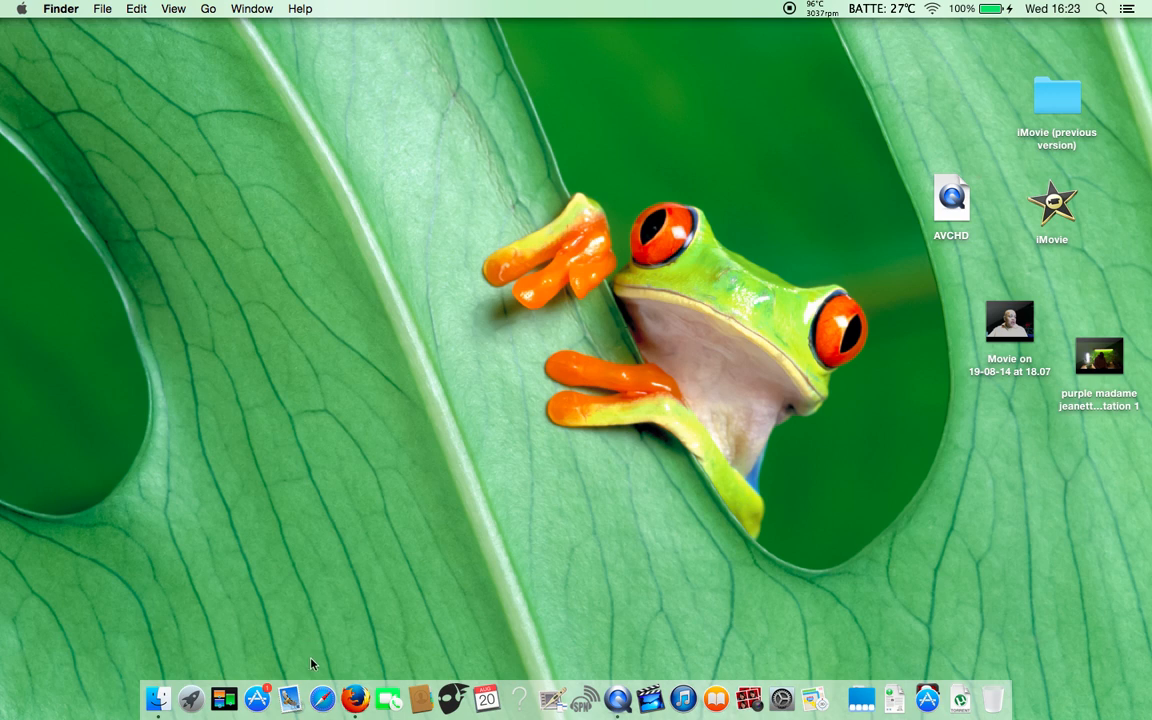
mouse_move(330, 690)
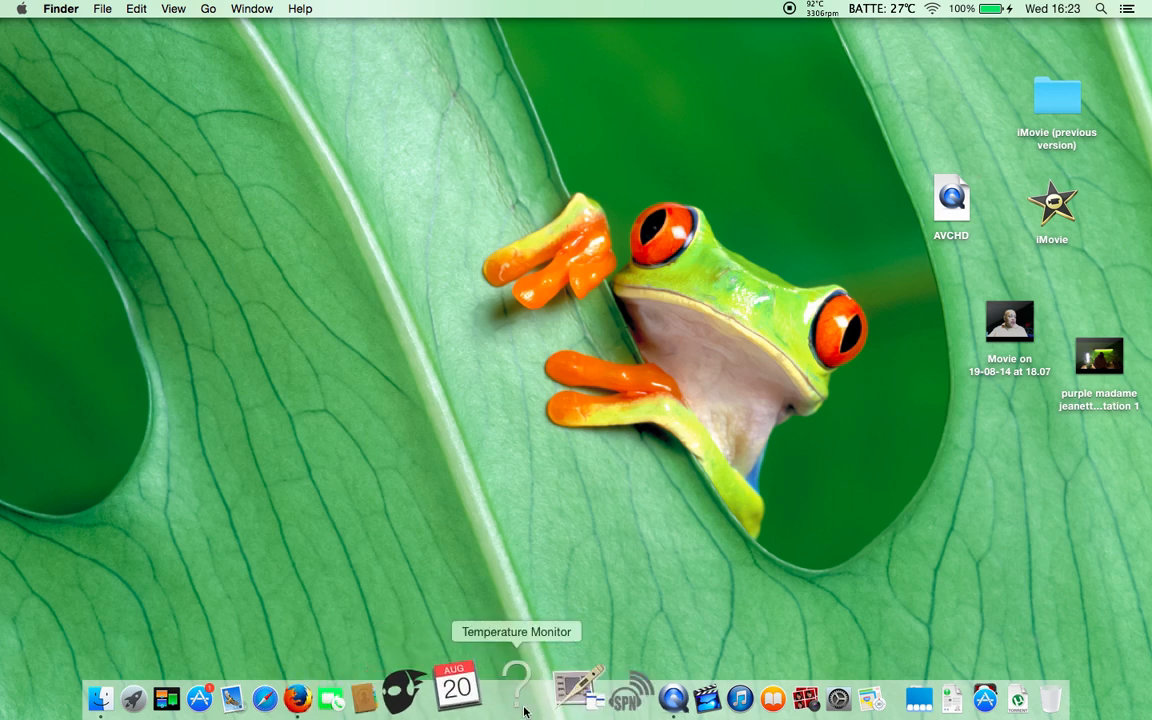
mouse_move(710, 684)
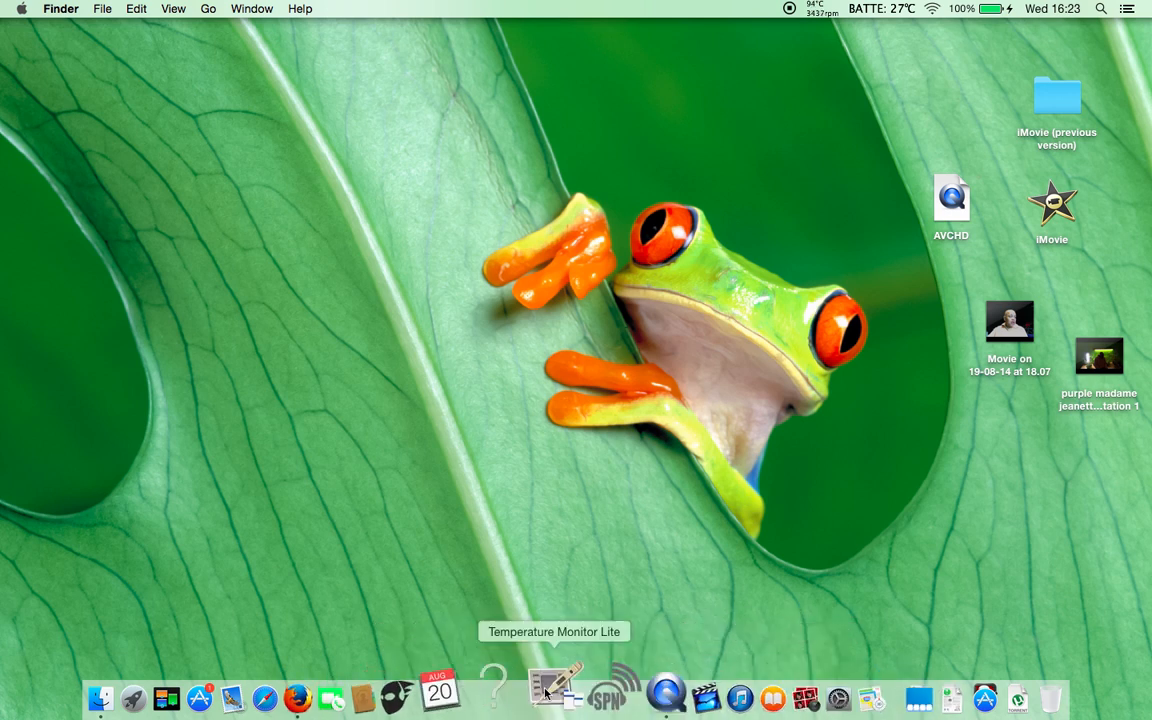
mouse_move(312, 598)
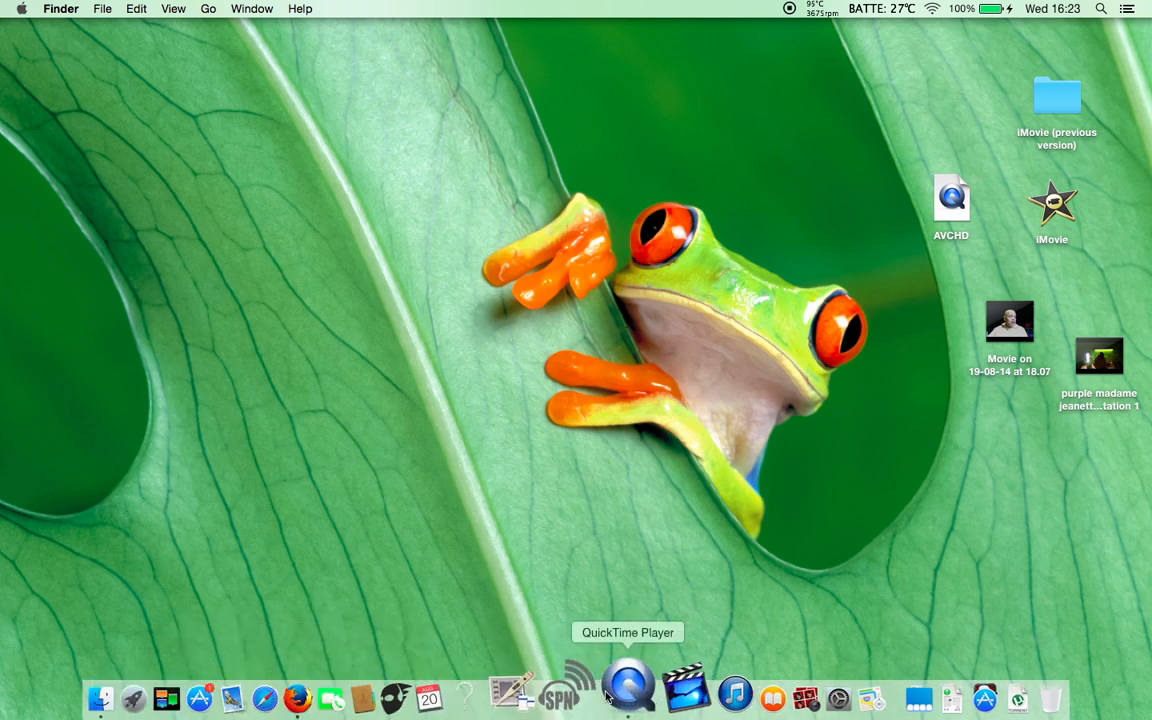
mouse_move(576, 472)
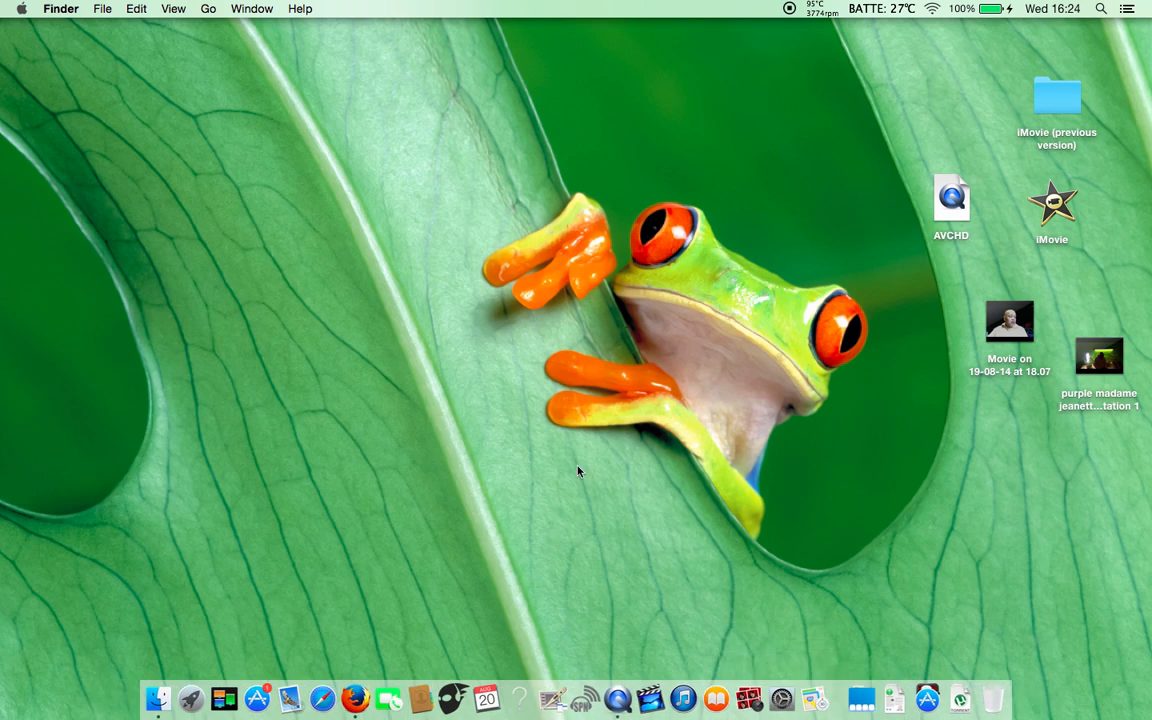
mouse_move(284, 134)
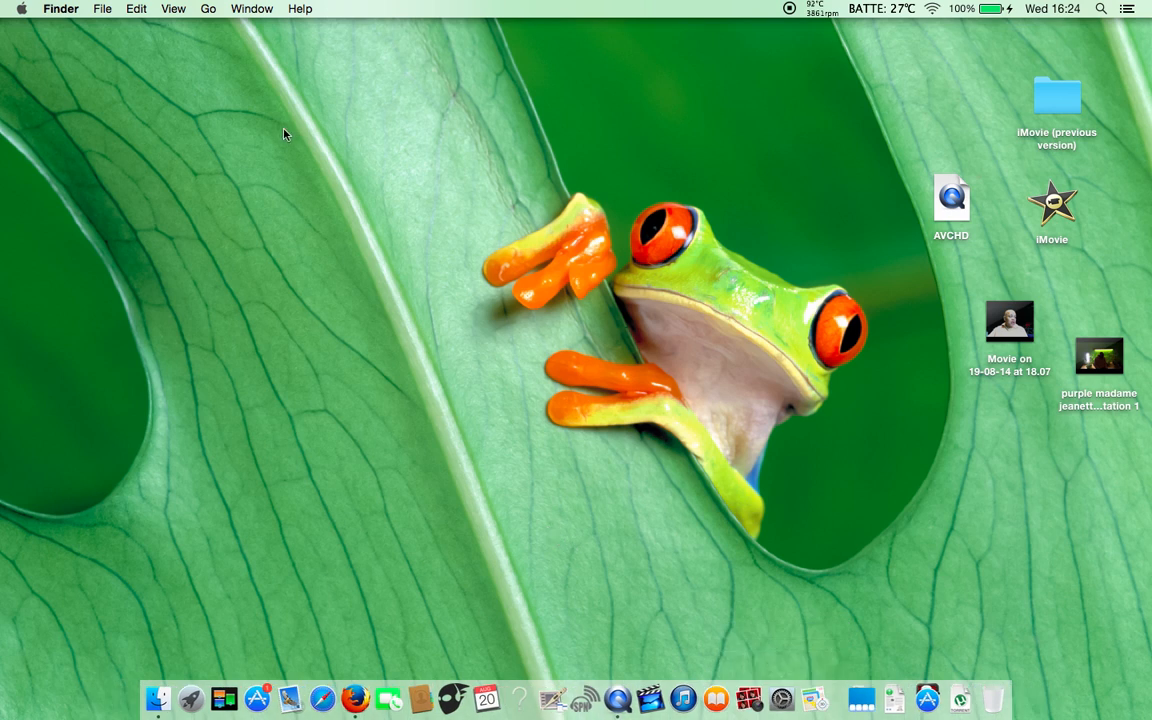
mouse_move(748, 460)
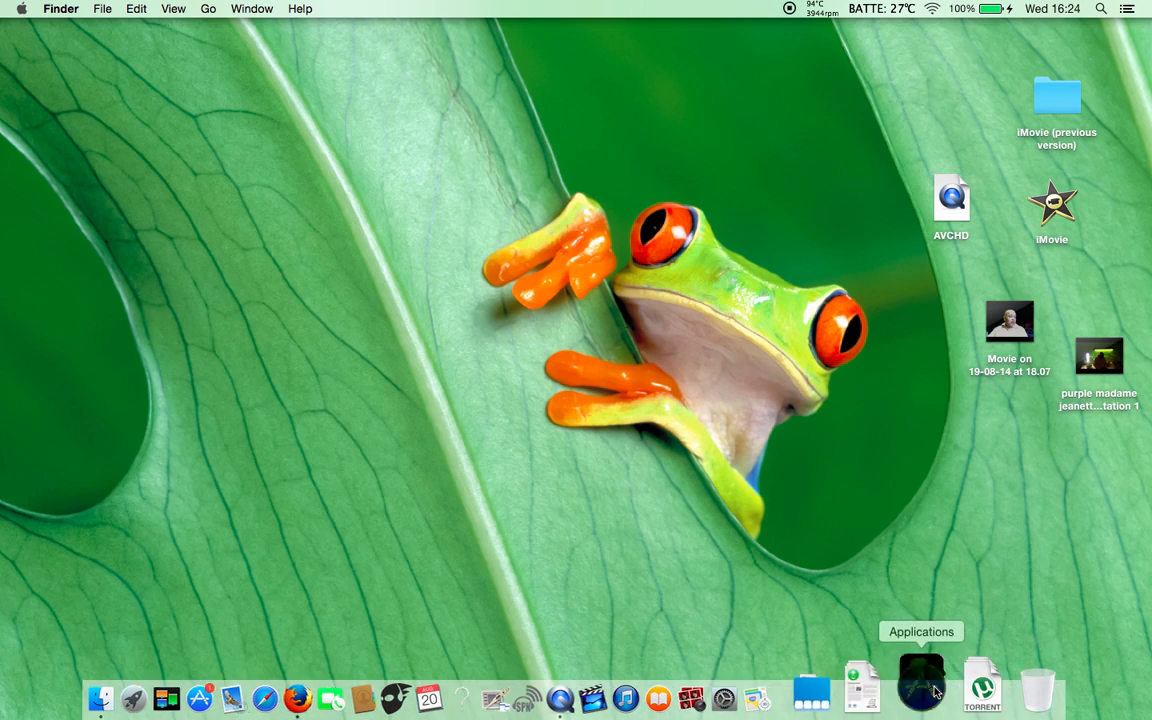
click(920, 684)
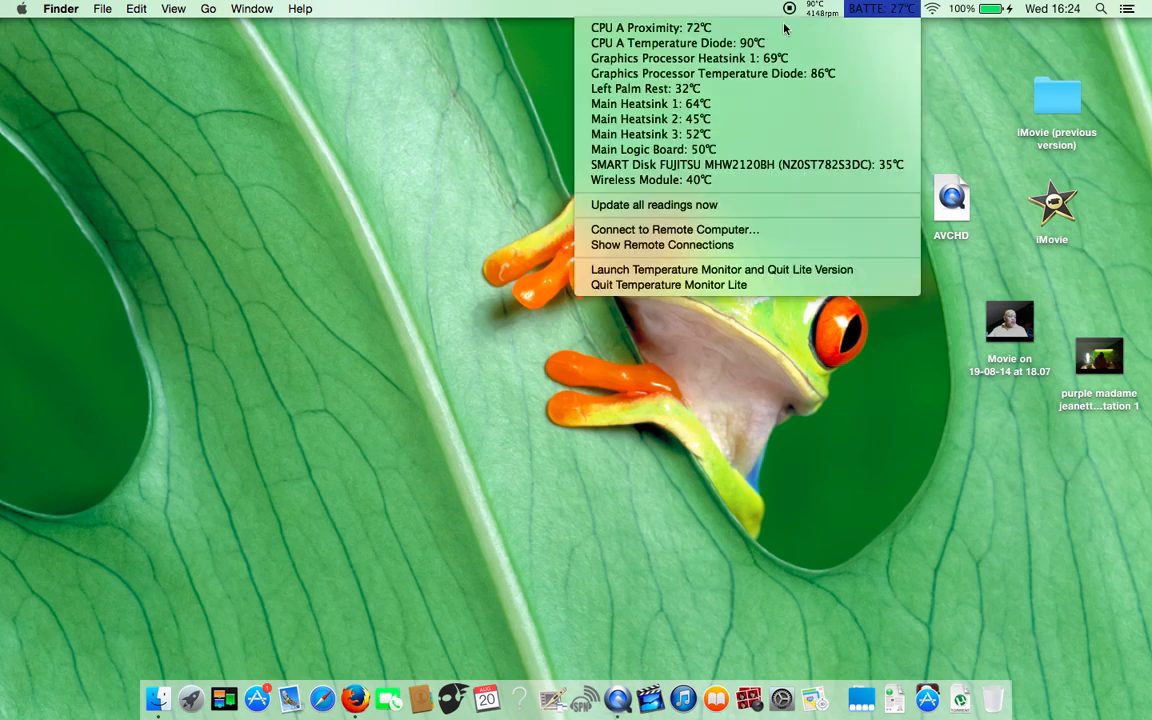
mouse_move(686, 44)
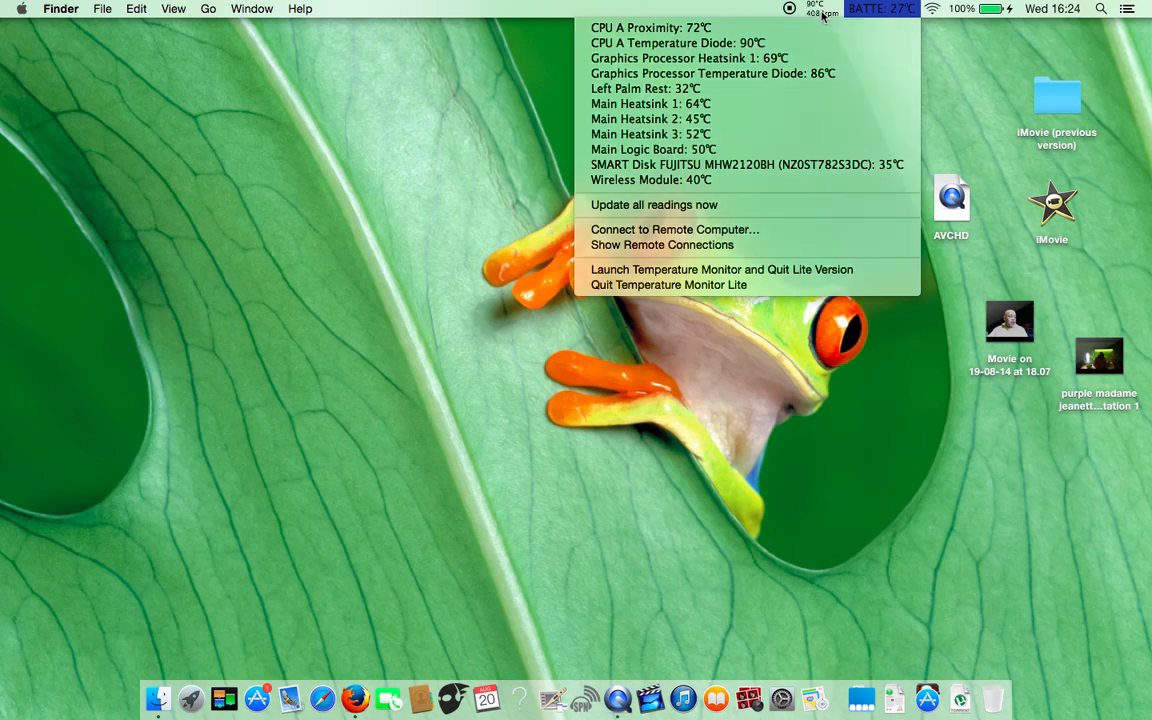
click(822, 8)
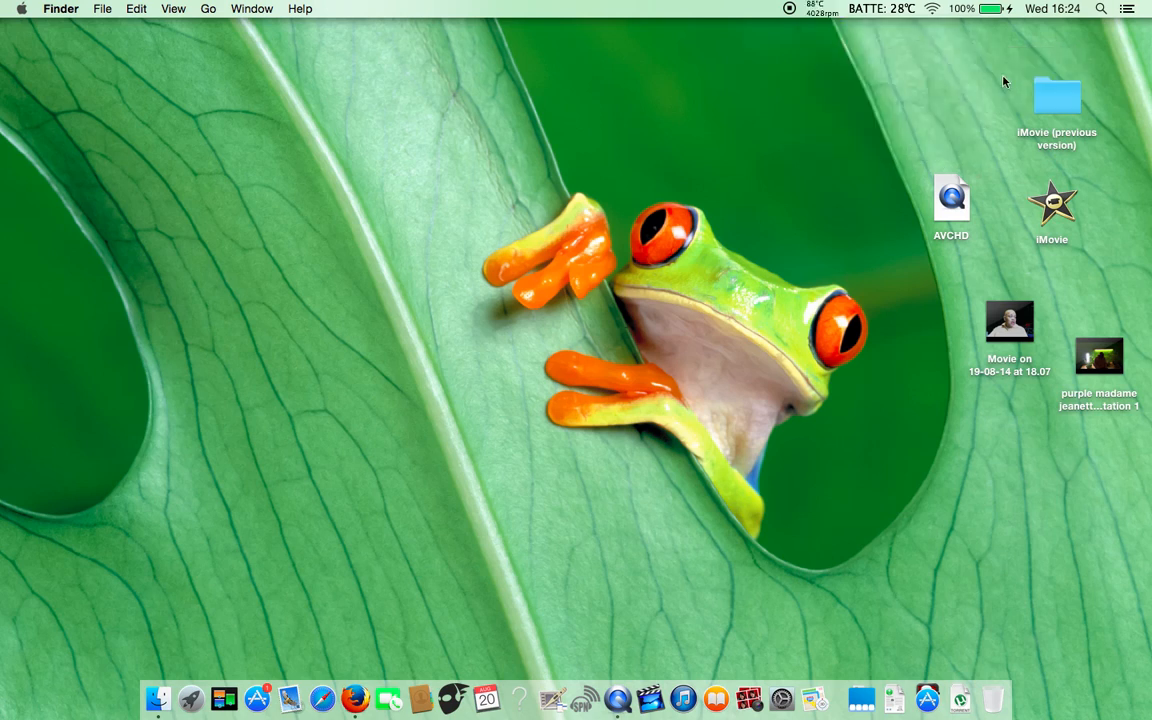
- Bring up smcFanControl's preferences from its menu bar icon
click(820, 8)
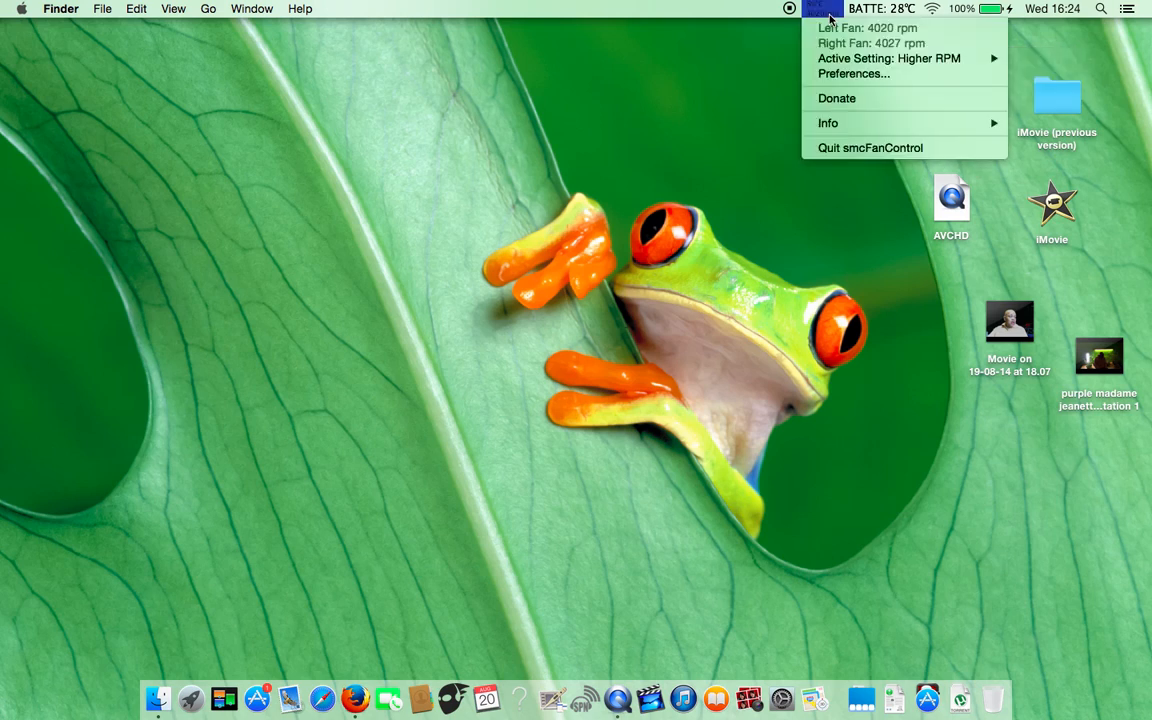
click(850, 82)
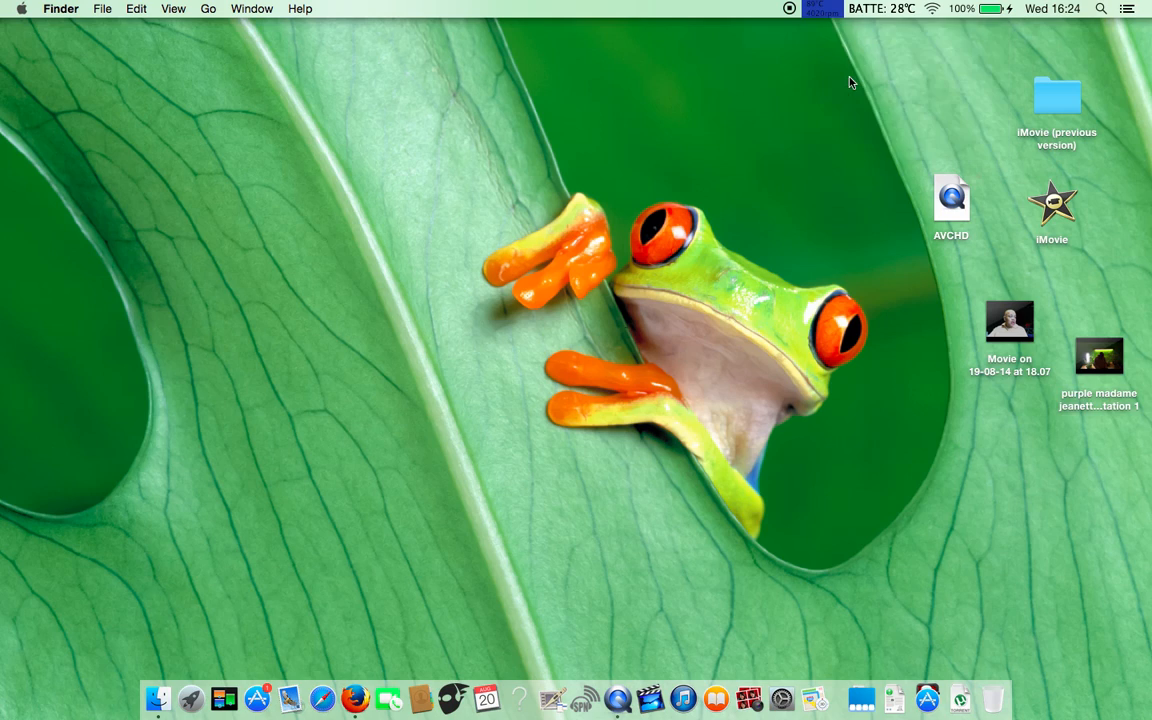
click(820, 8)
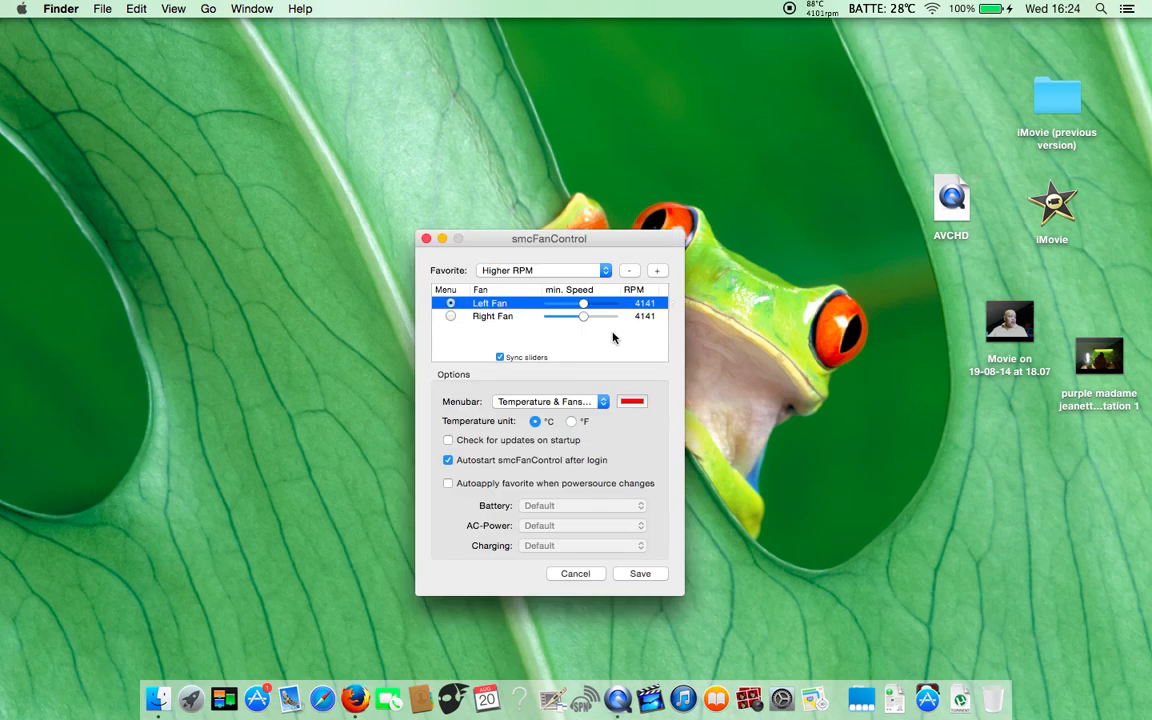
- Raise both fans' minimum speed to 6000 rpm with synced sliders and save it
drag(584, 304, 596, 304)
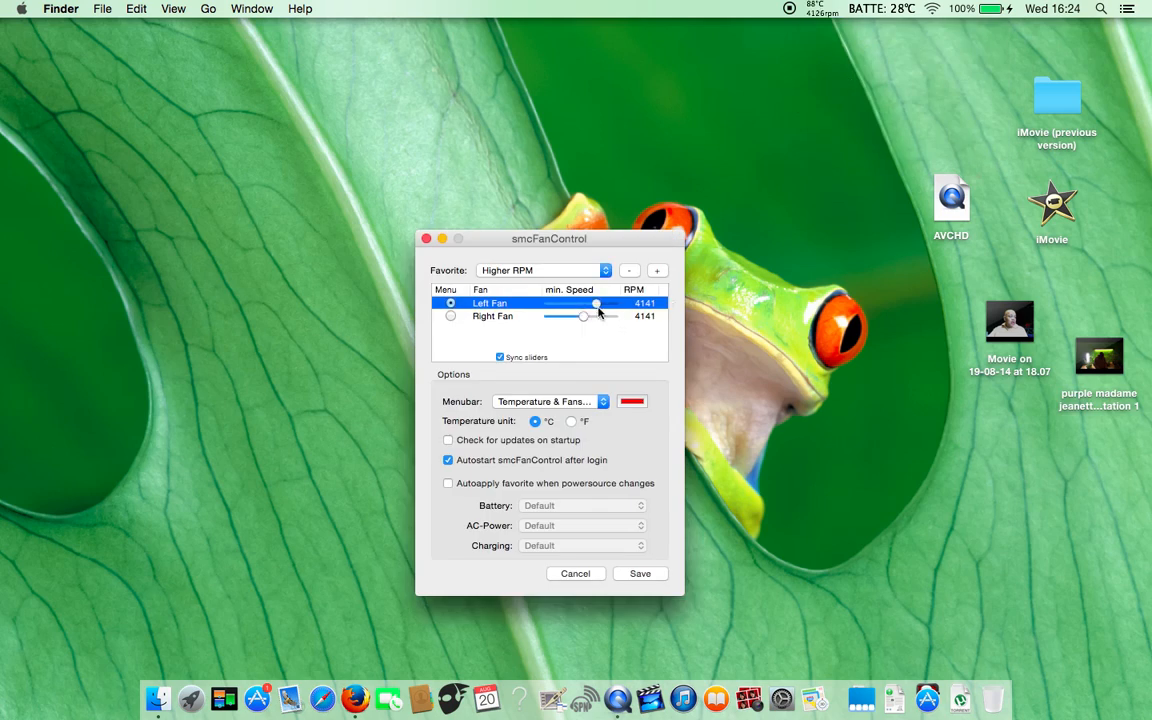
drag(596, 304, 616, 304)
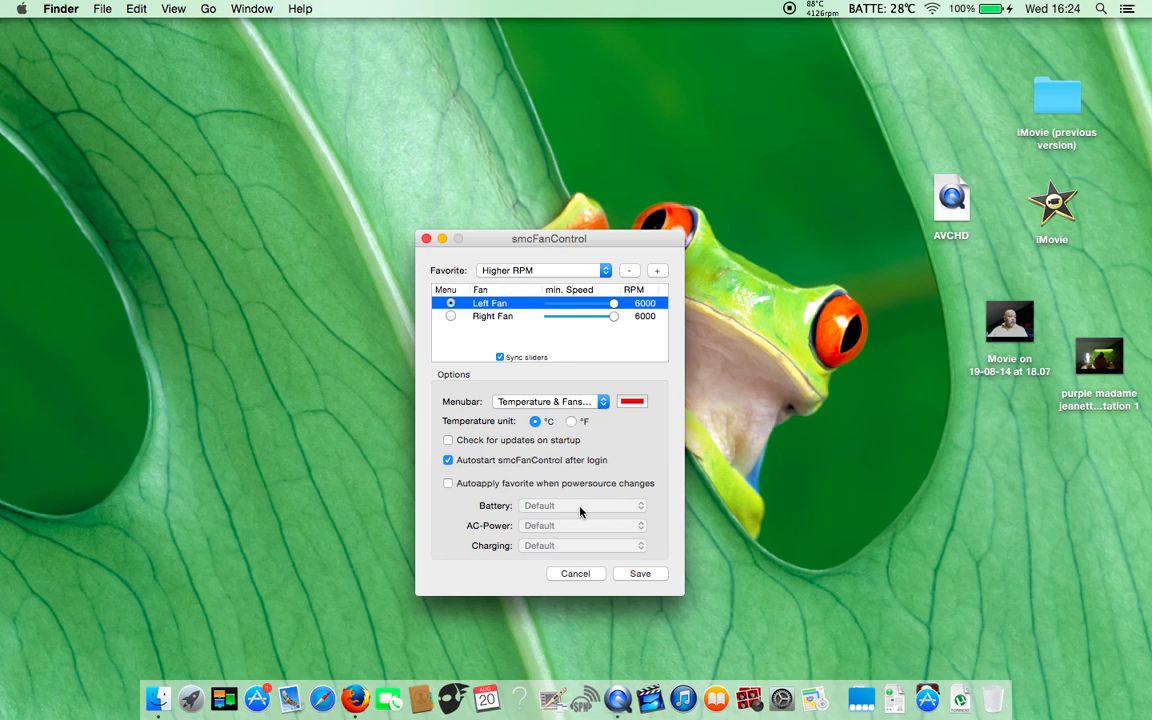
click(640, 572)
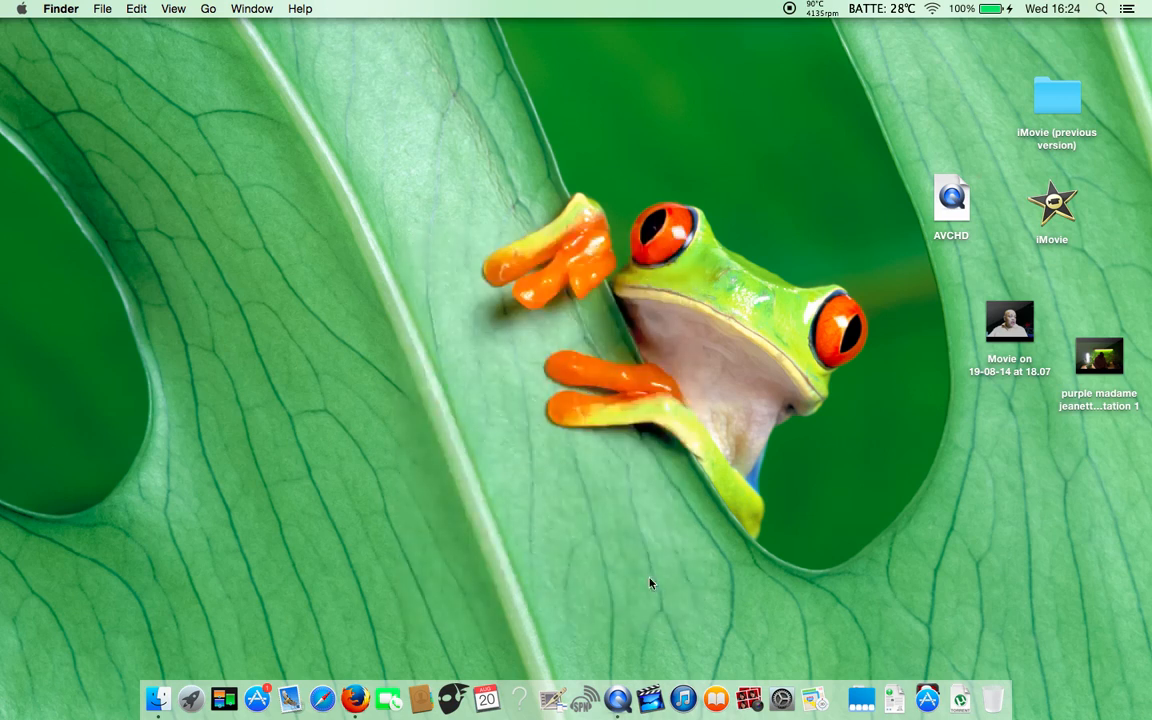
mouse_move(796, 92)
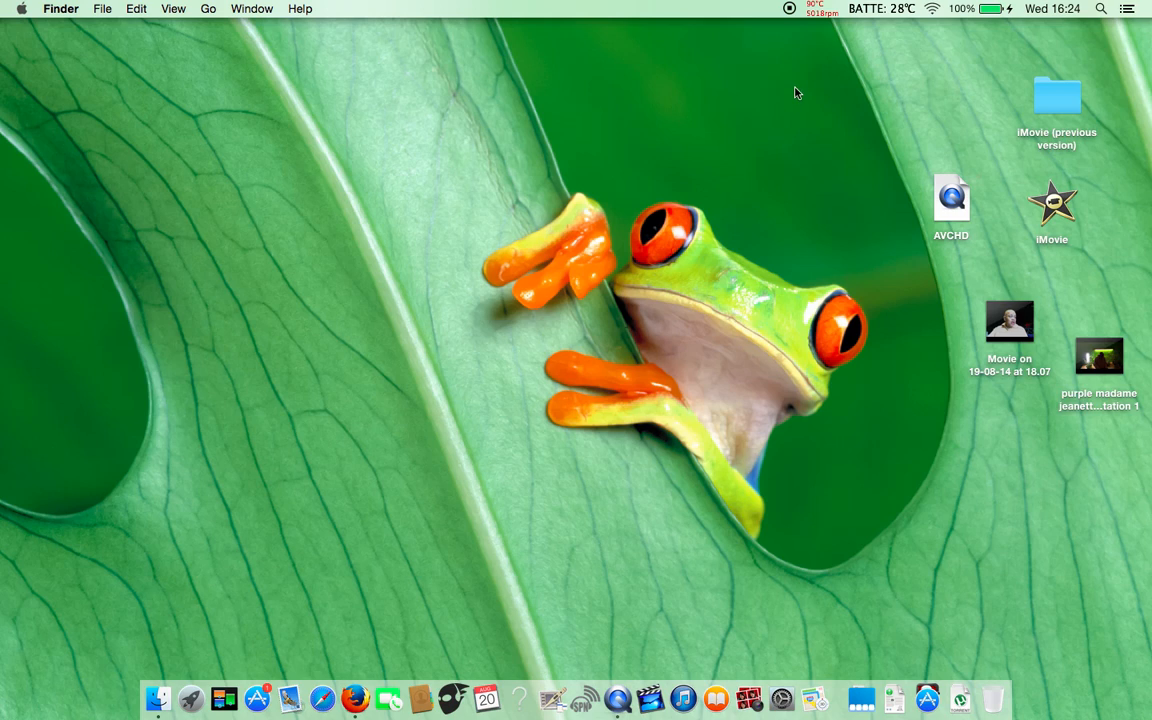
mouse_move(812, 24)
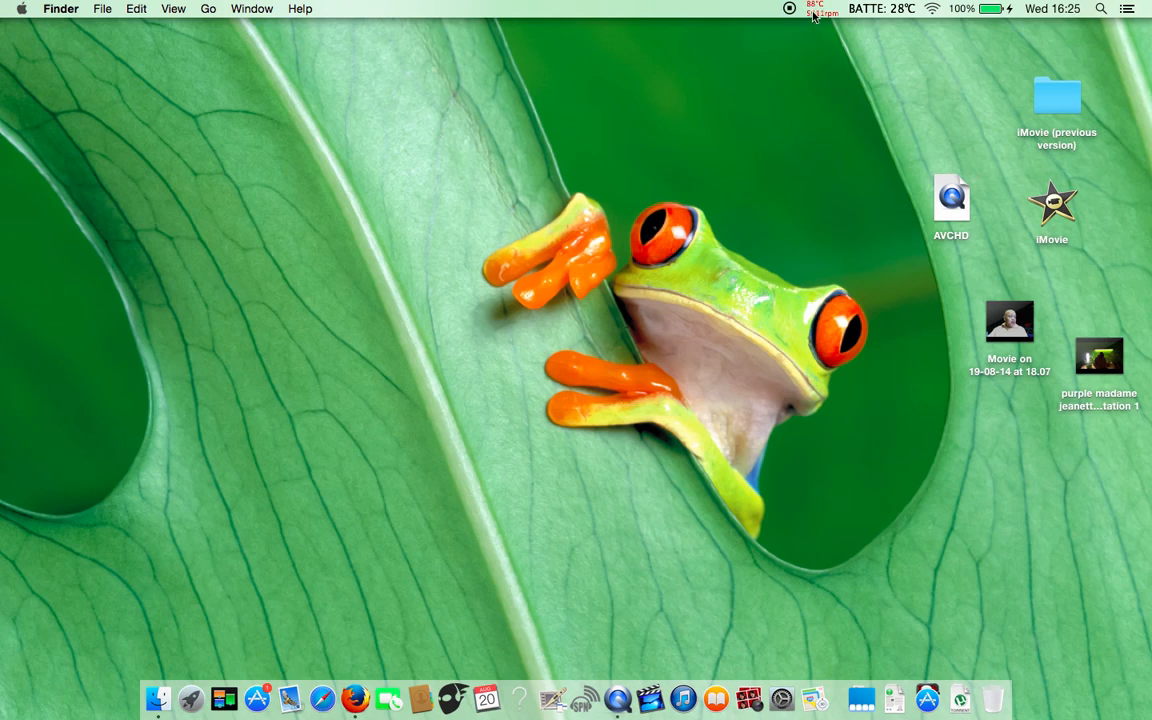
click(822, 8)
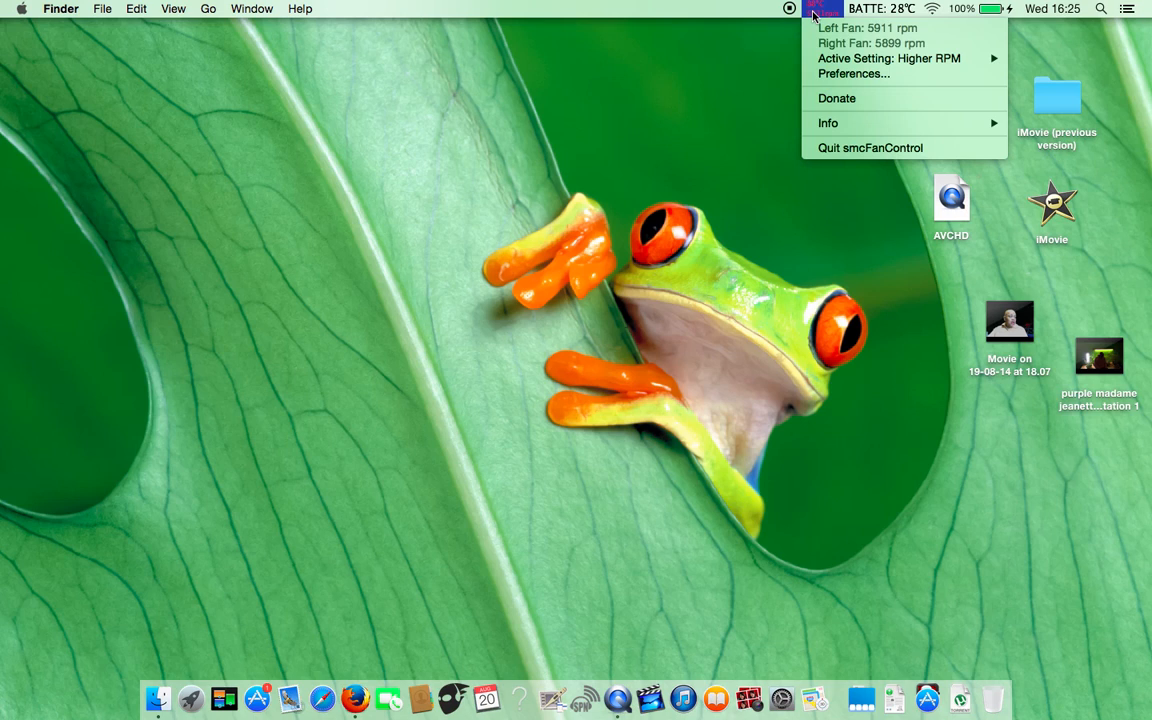
mouse_move(864, 16)
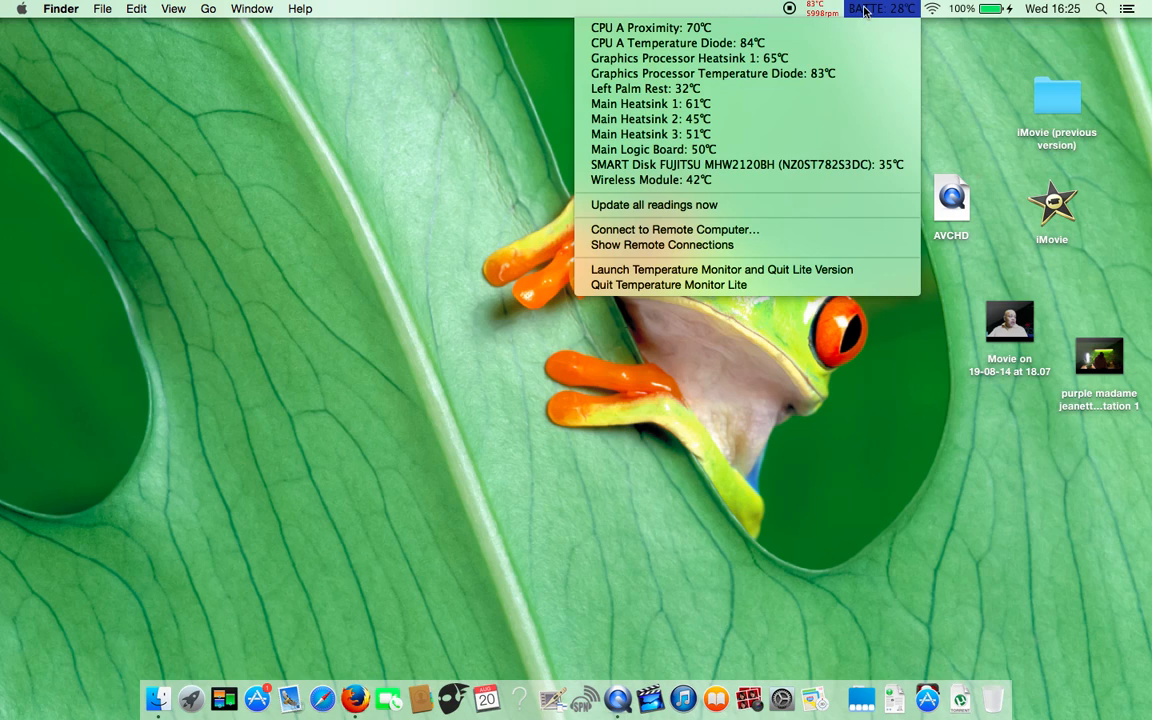
mouse_move(714, 34)
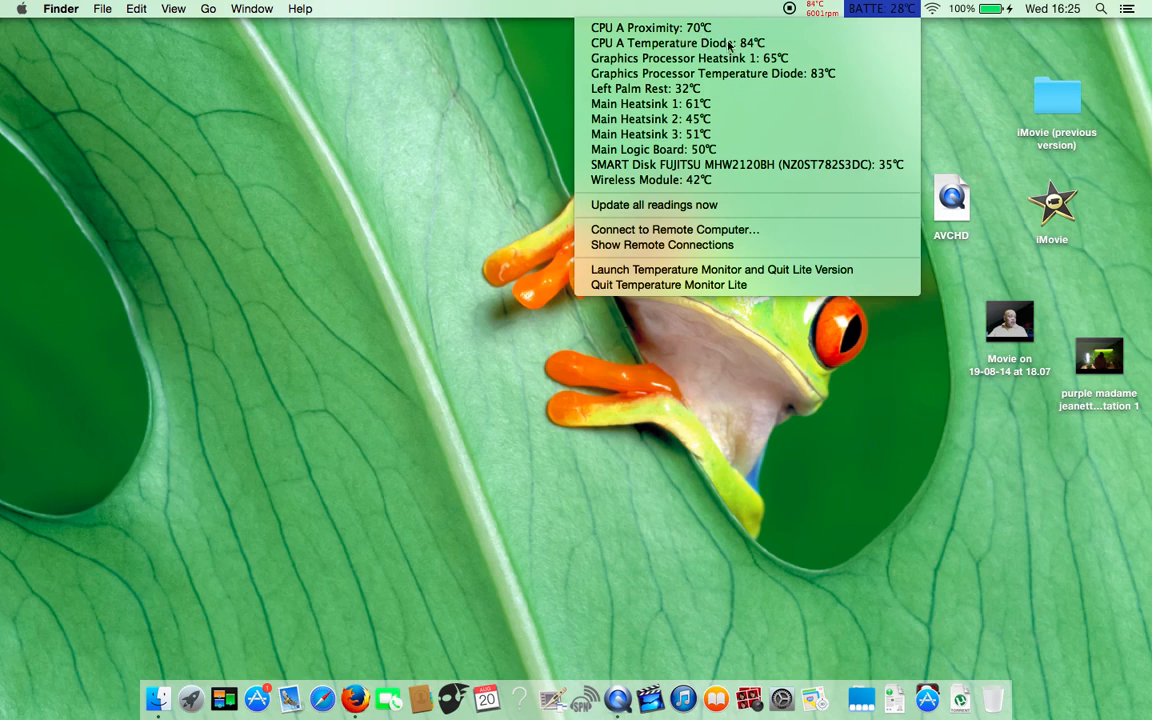
mouse_move(656, 40)
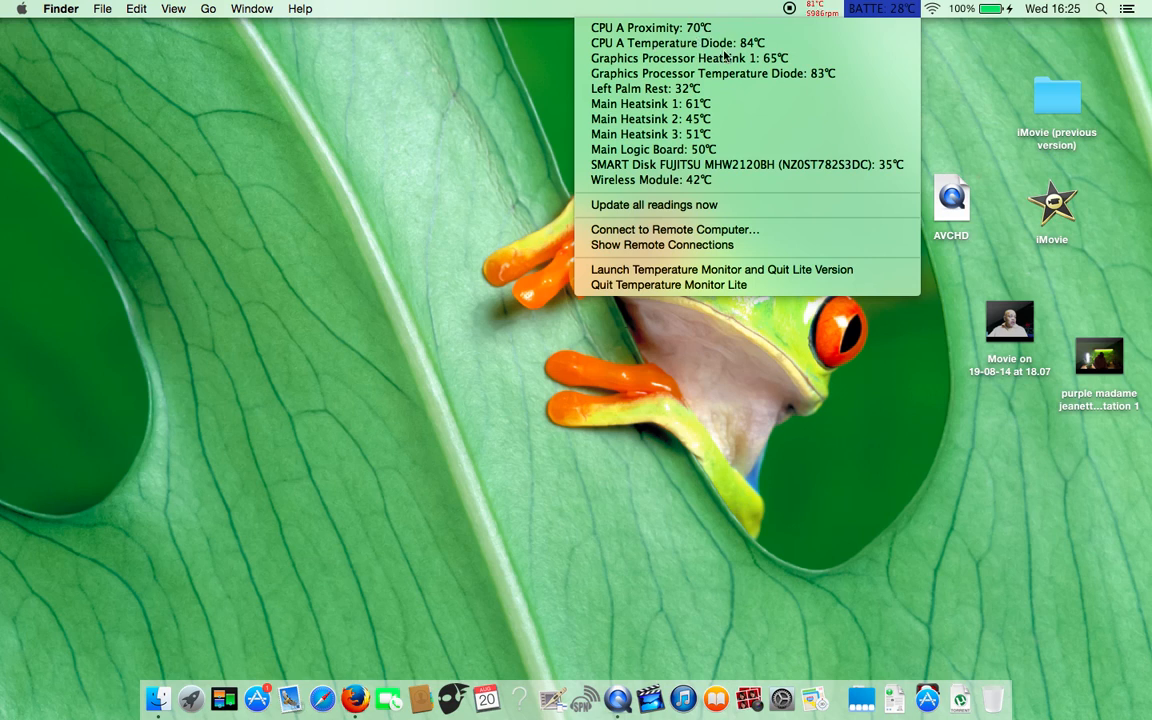
mouse_move(700, 56)
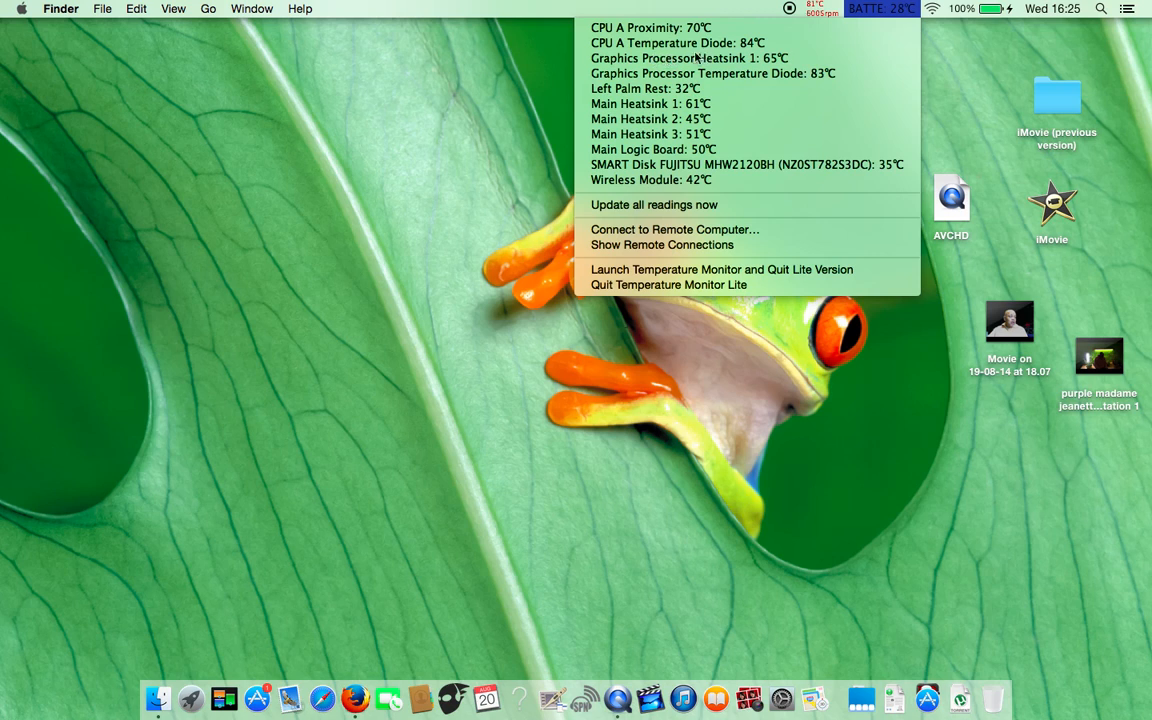
mouse_move(600, 58)
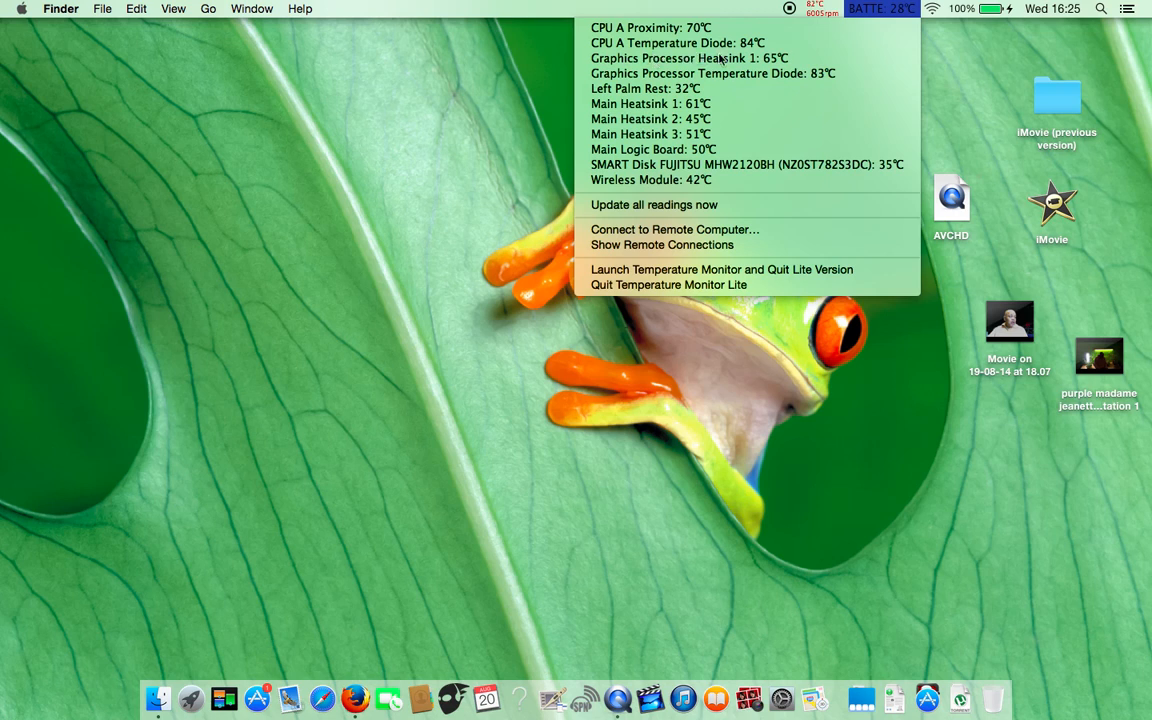
mouse_move(700, 136)
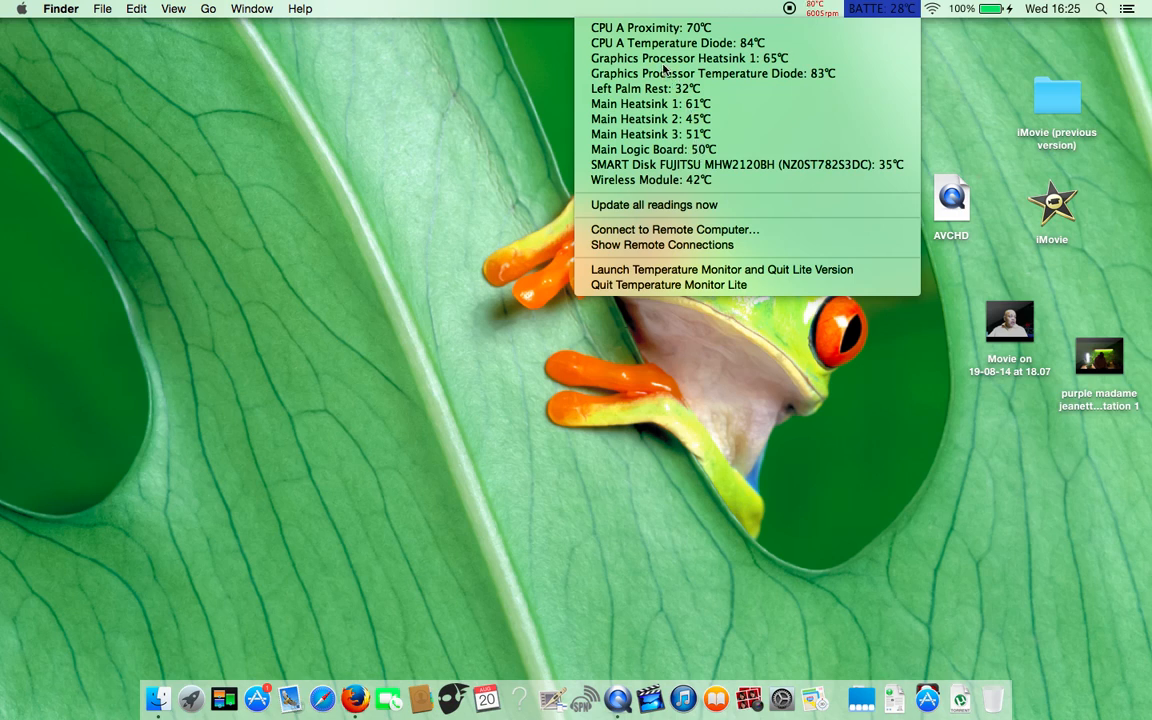
mouse_move(620, 132)
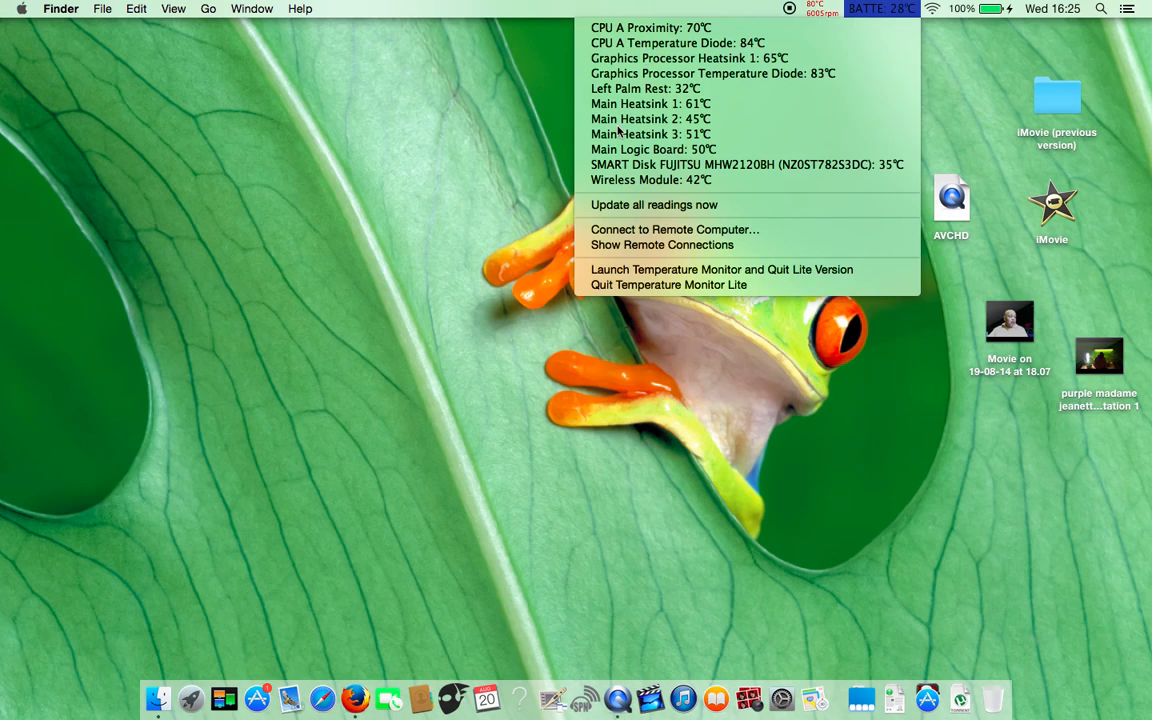
mouse_move(626, 96)
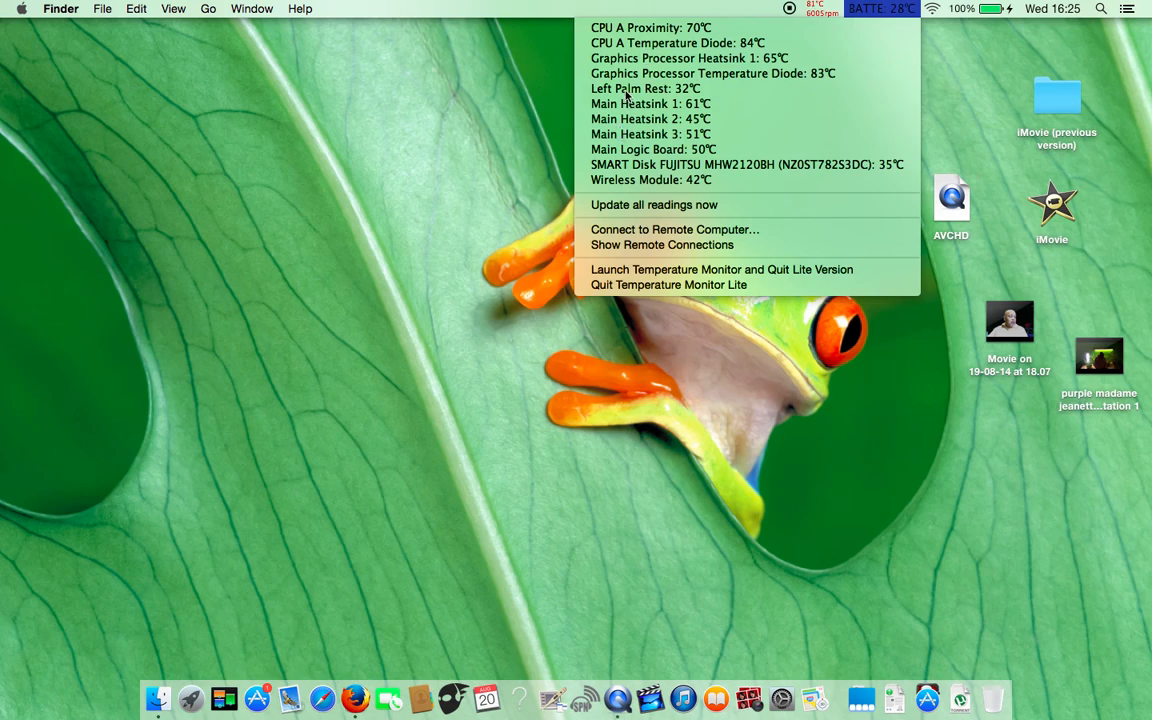
mouse_move(640, 84)
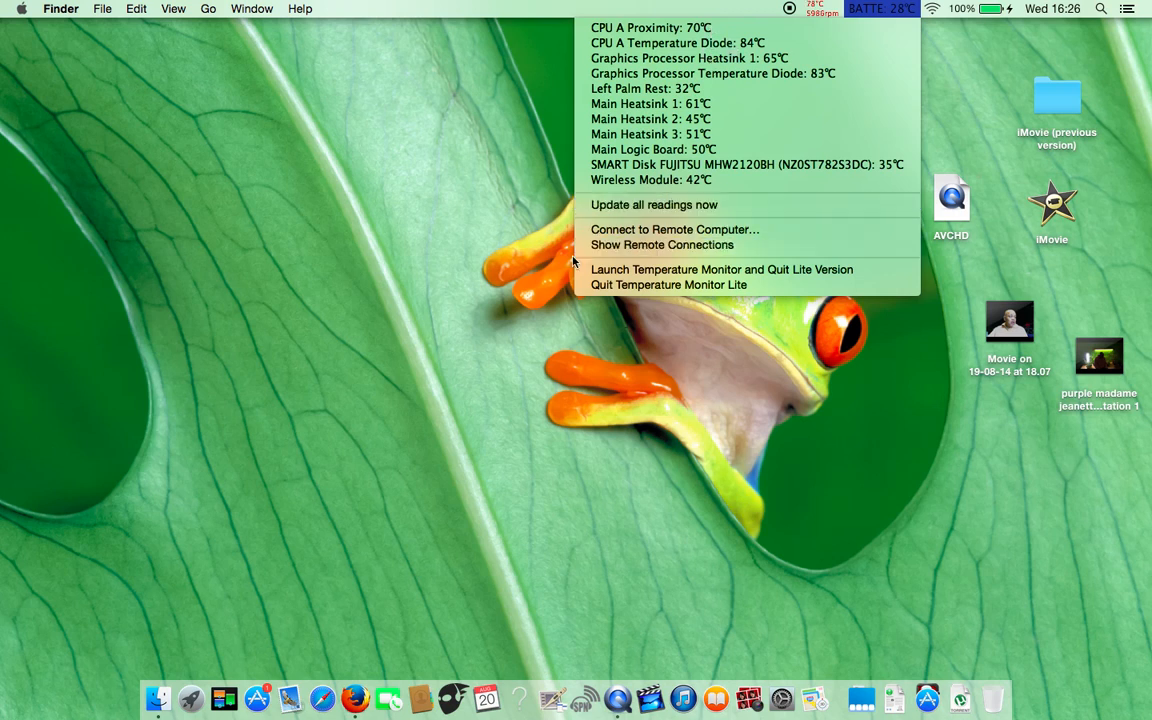
mouse_move(532, 292)
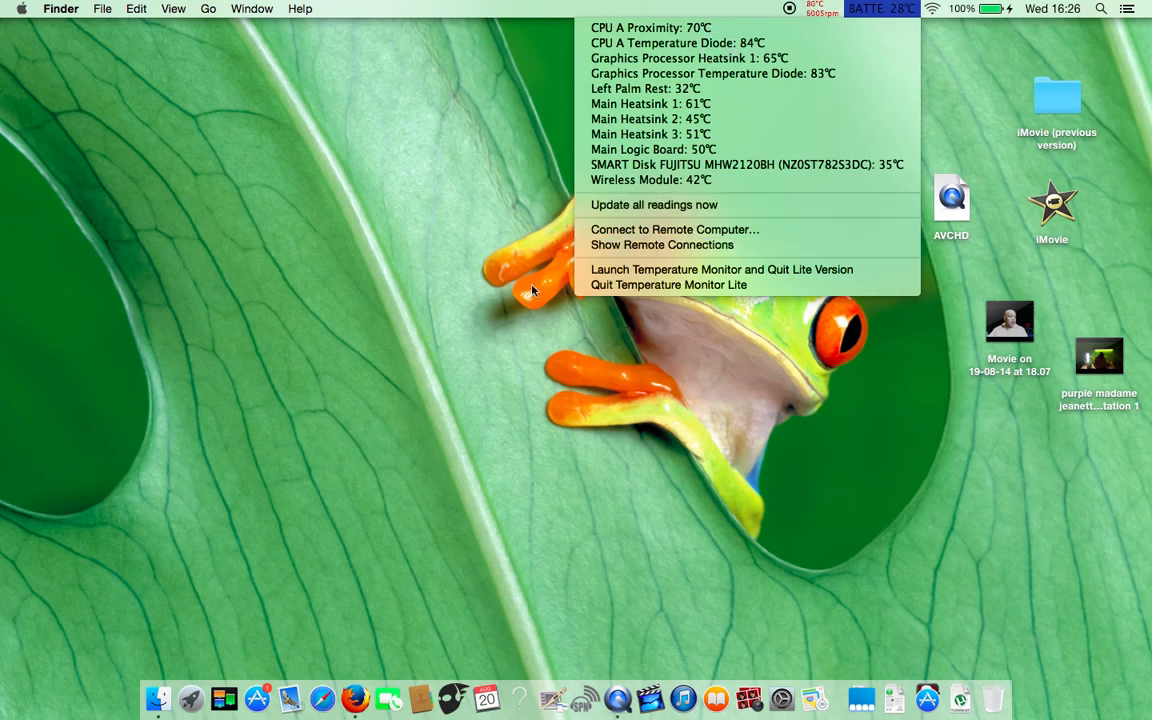
mouse_move(778, 32)
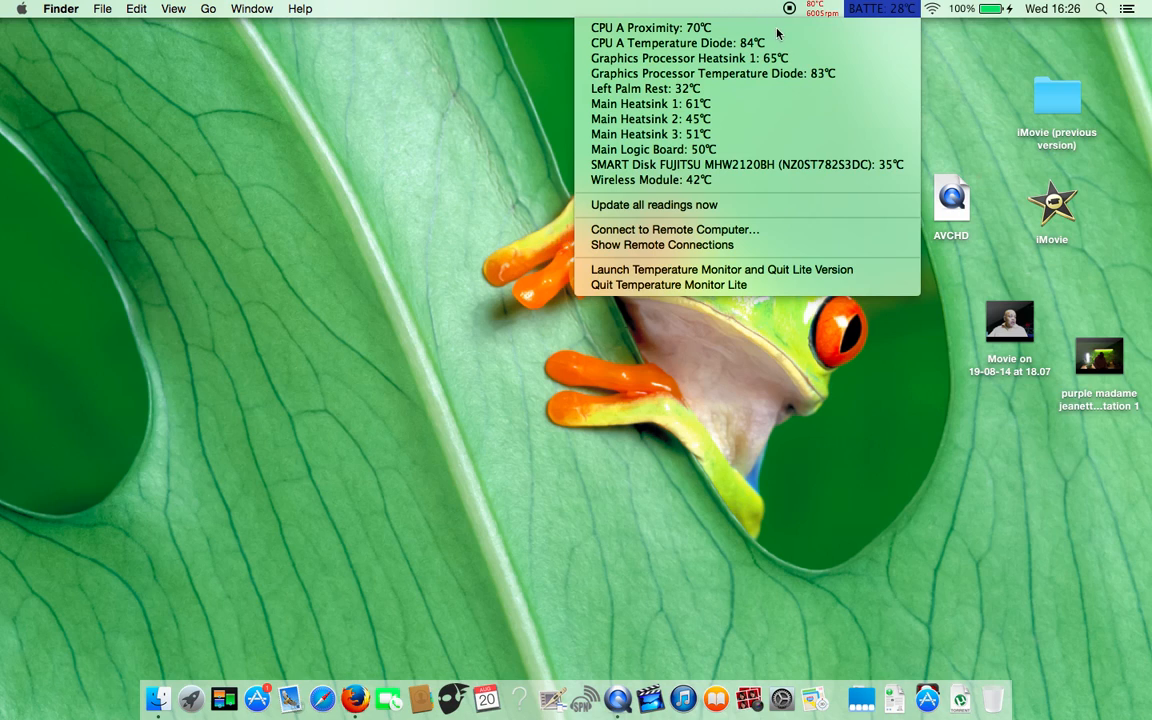
mouse_move(828, 8)
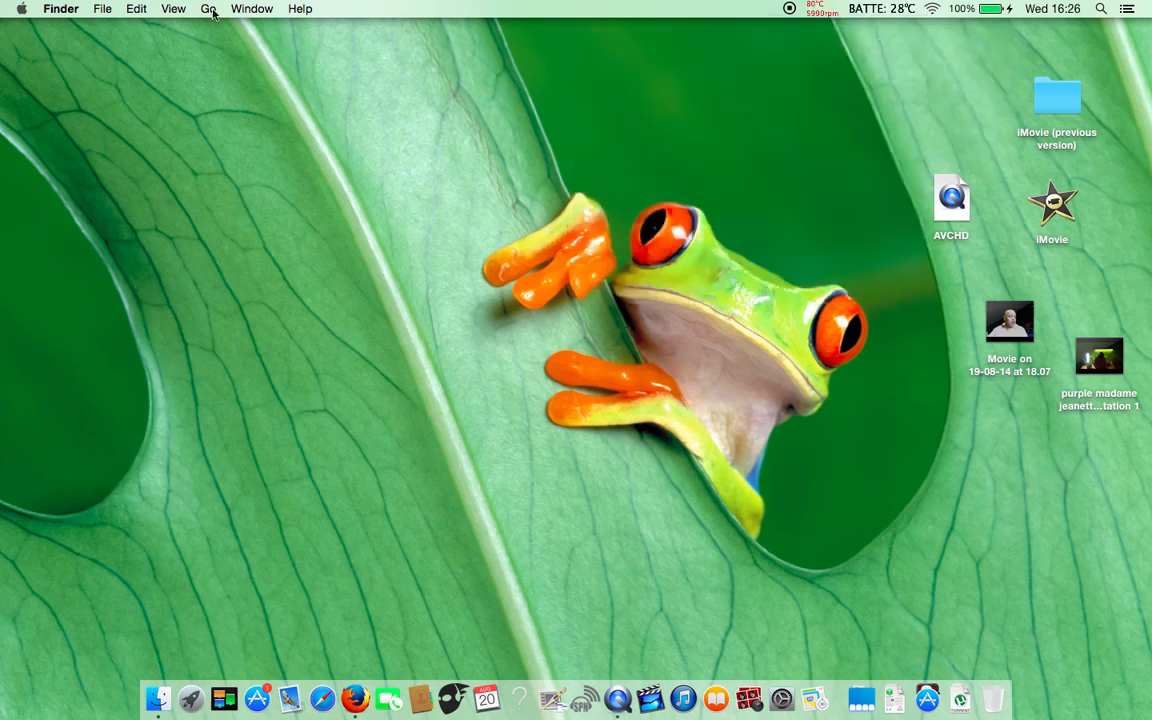
- Browse the Desktop, Documents and Downloads folders in the Finder window
click(208, 8)
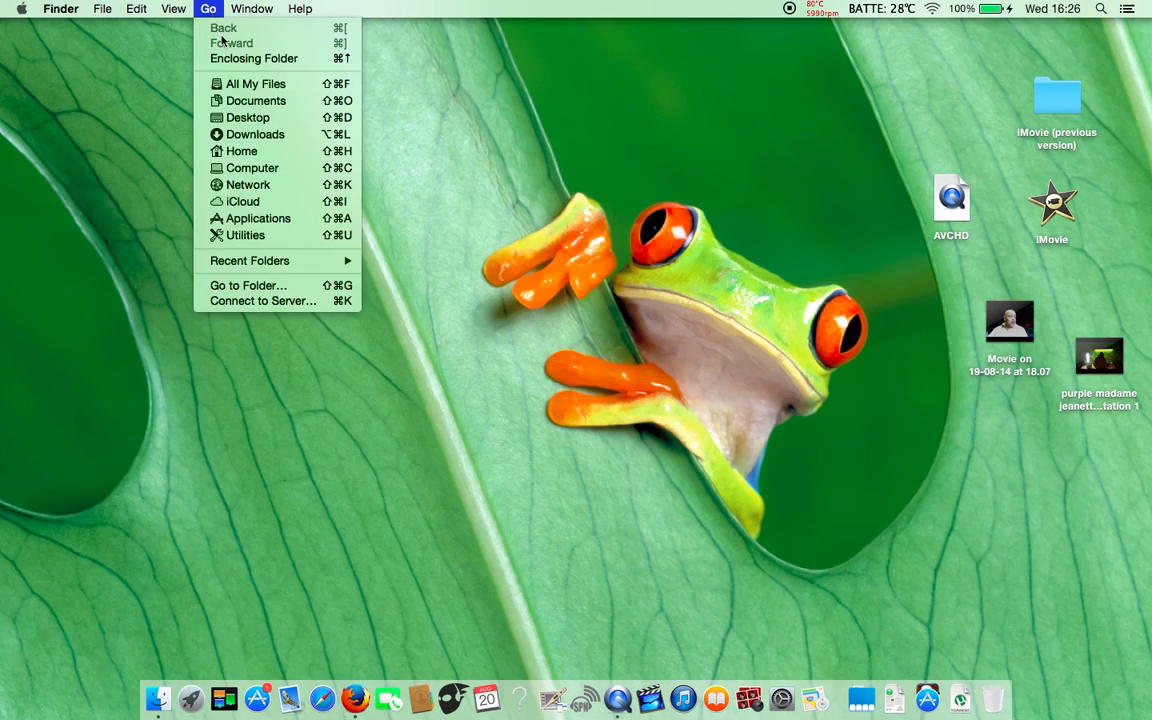
mouse_move(252, 168)
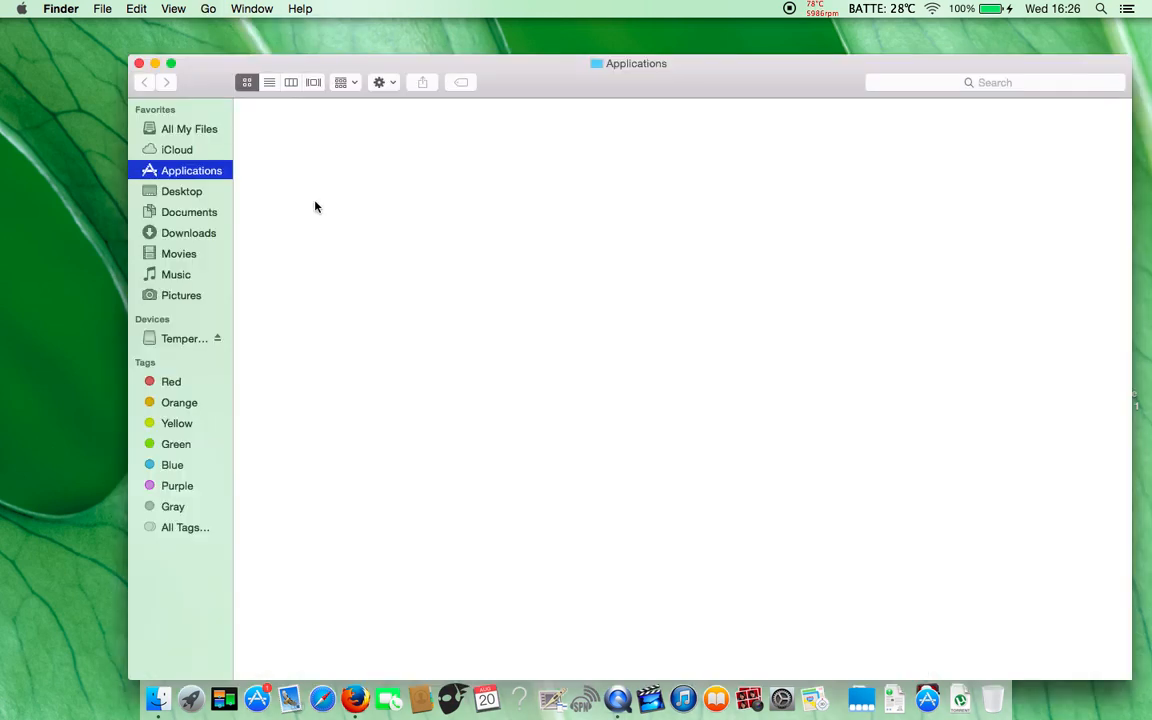
click(994, 82)
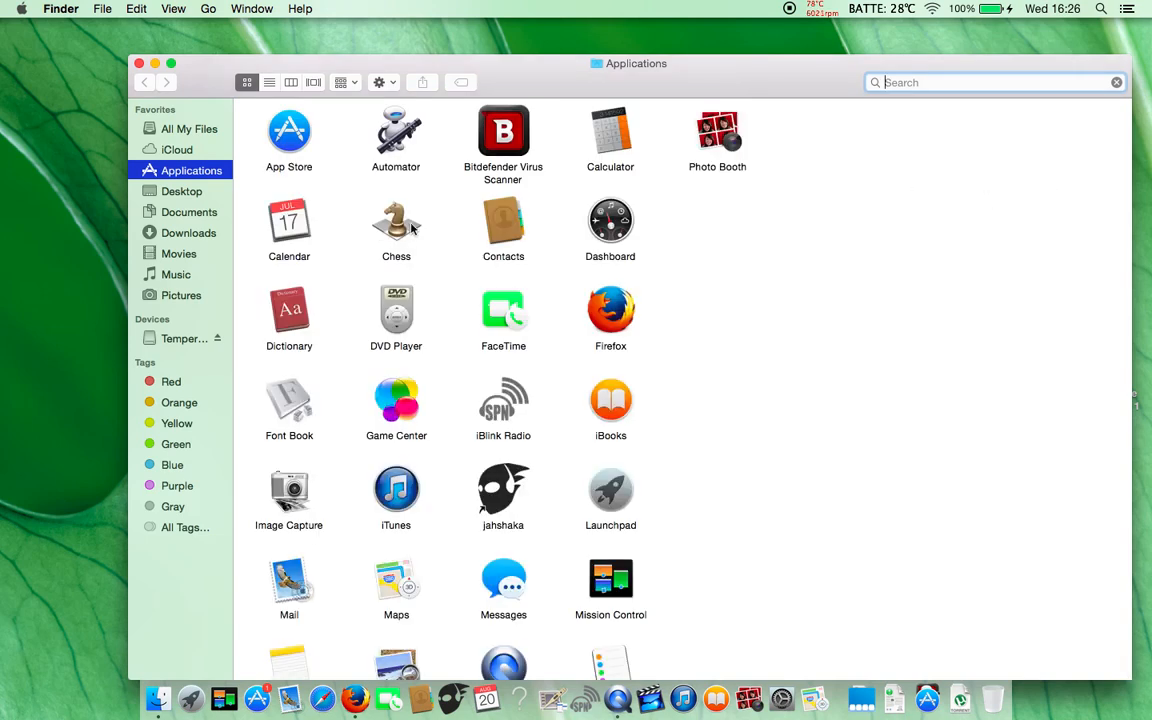
click(182, 192)
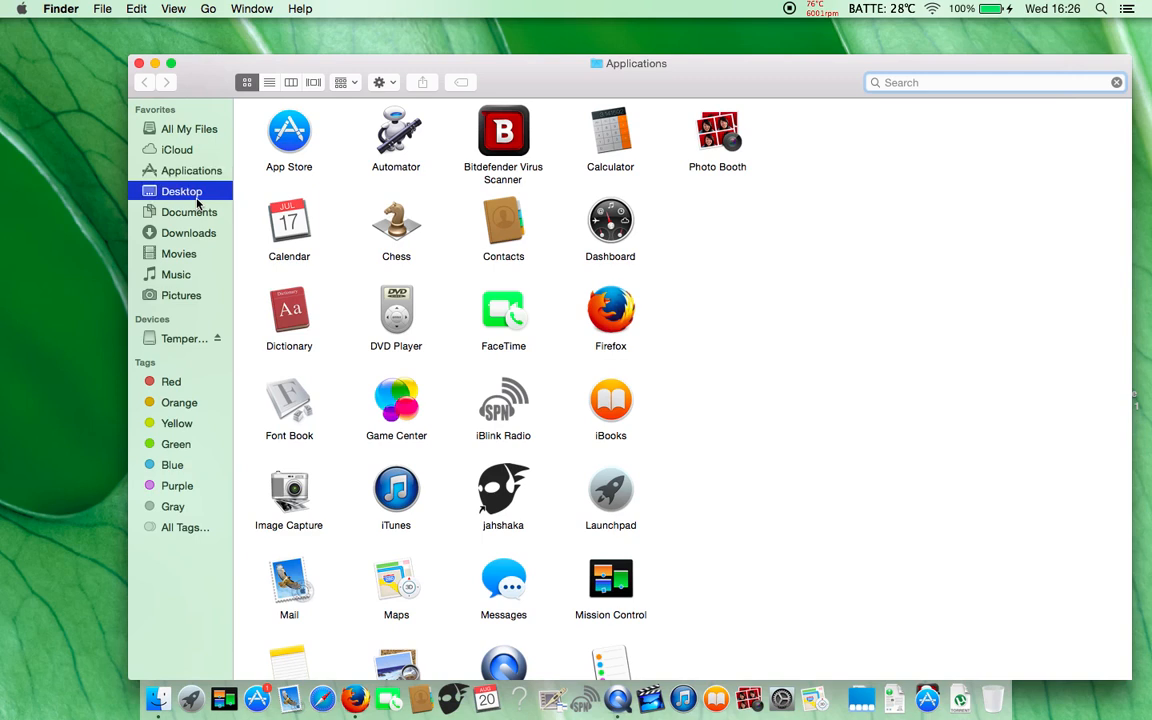
click(188, 212)
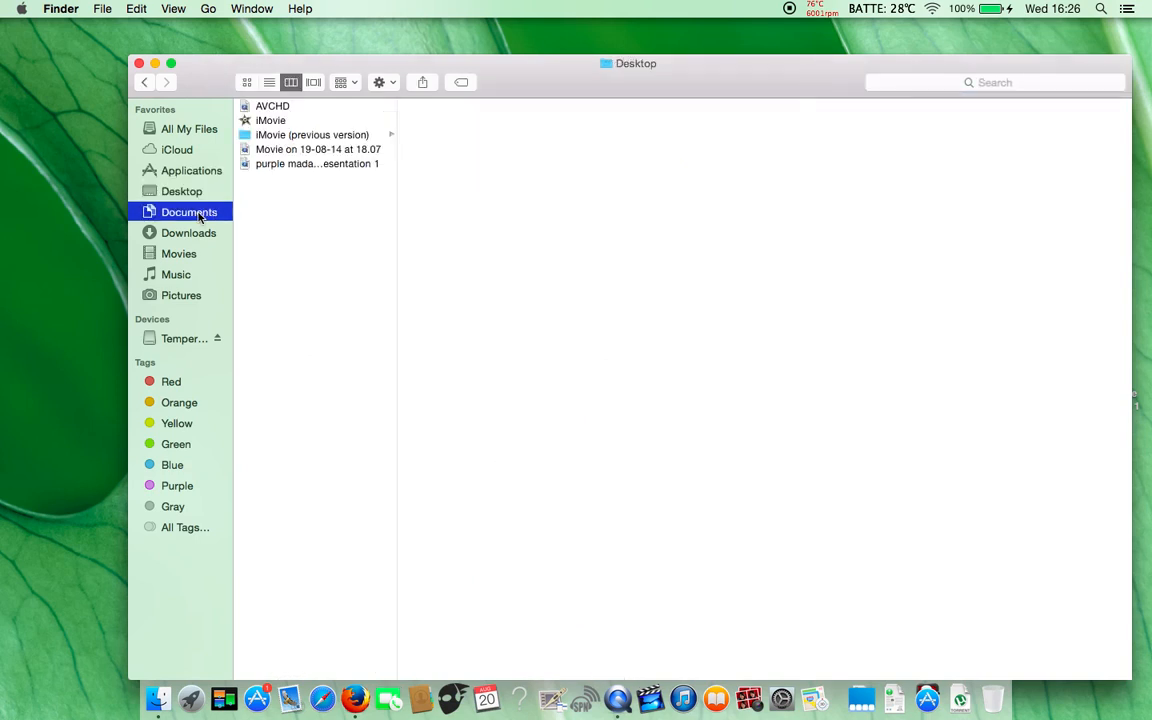
click(188, 232)
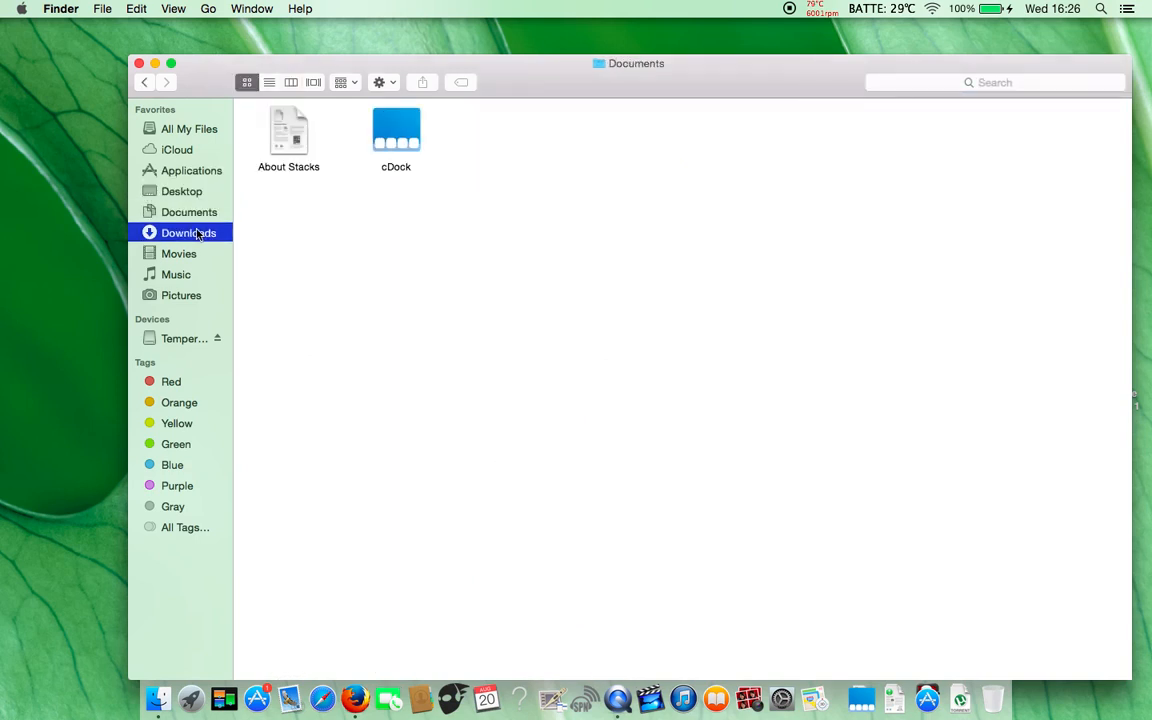
- Browse the Movies, Music and Pictures folders, then close the Finder window
click(188, 232)
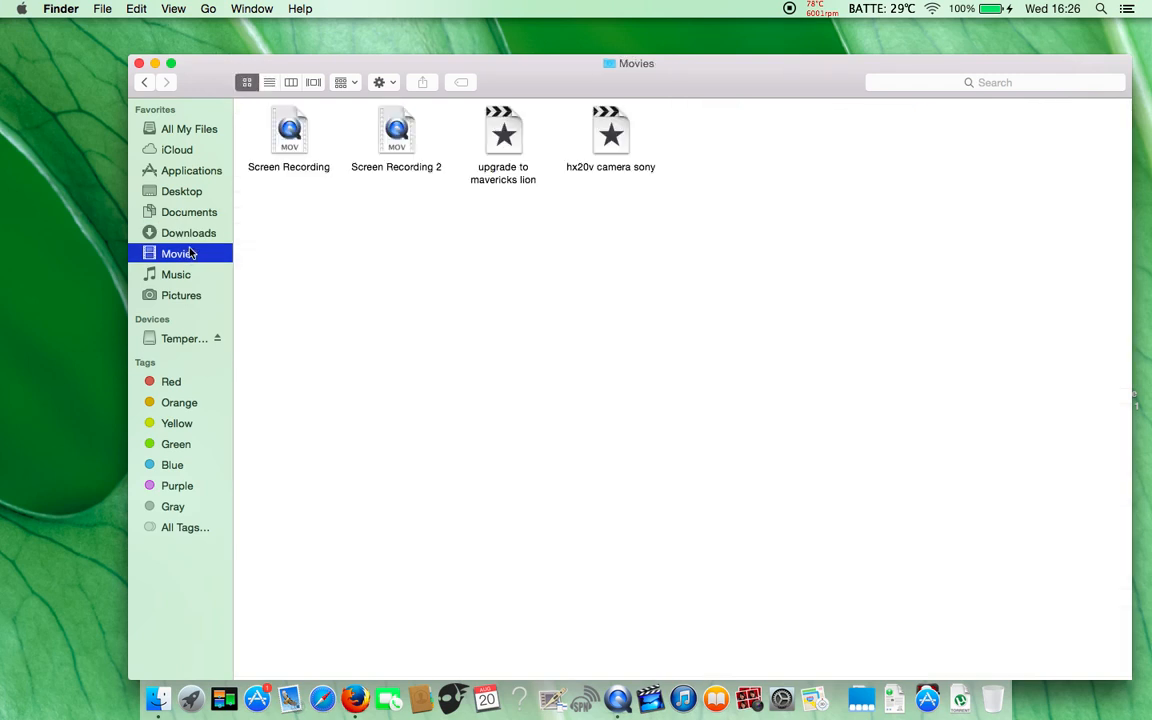
click(176, 274)
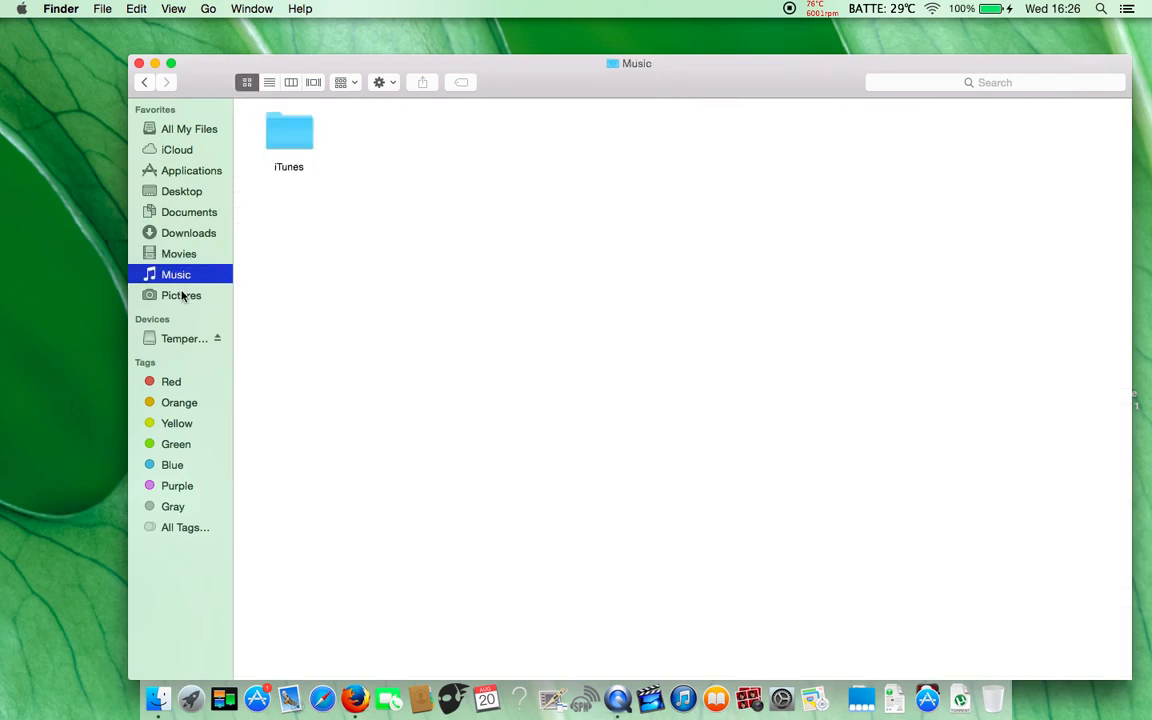
click(180, 296)
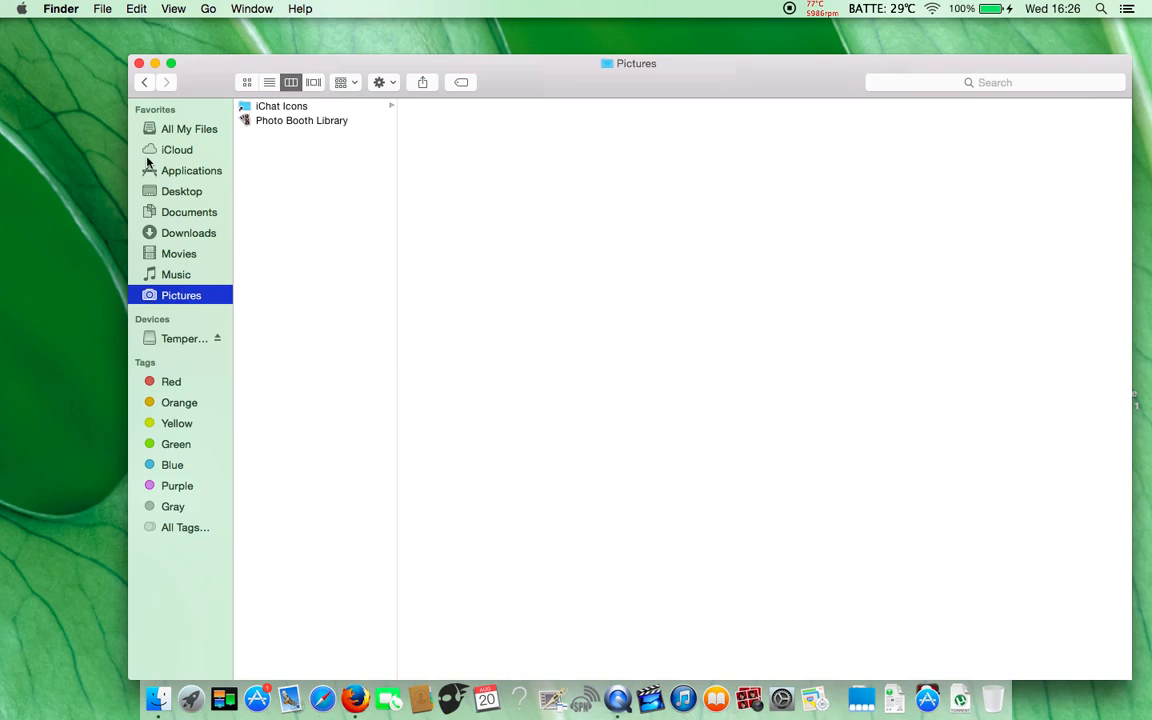
click(140, 62)
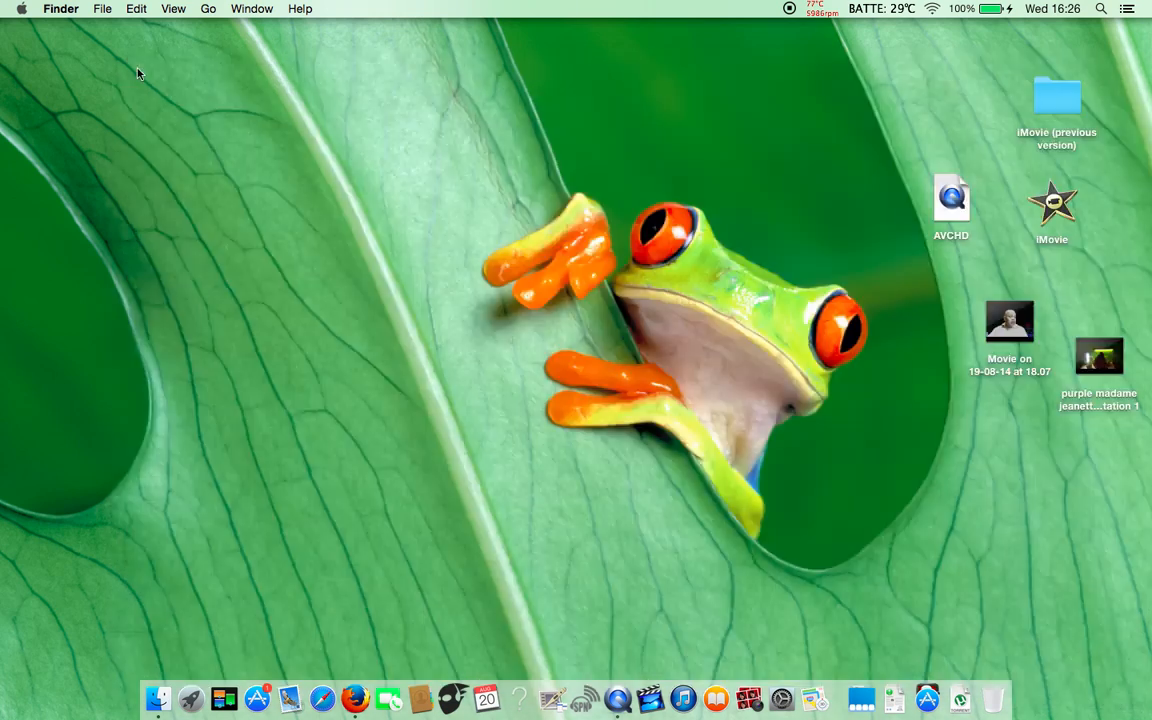
mouse_move(862, 32)
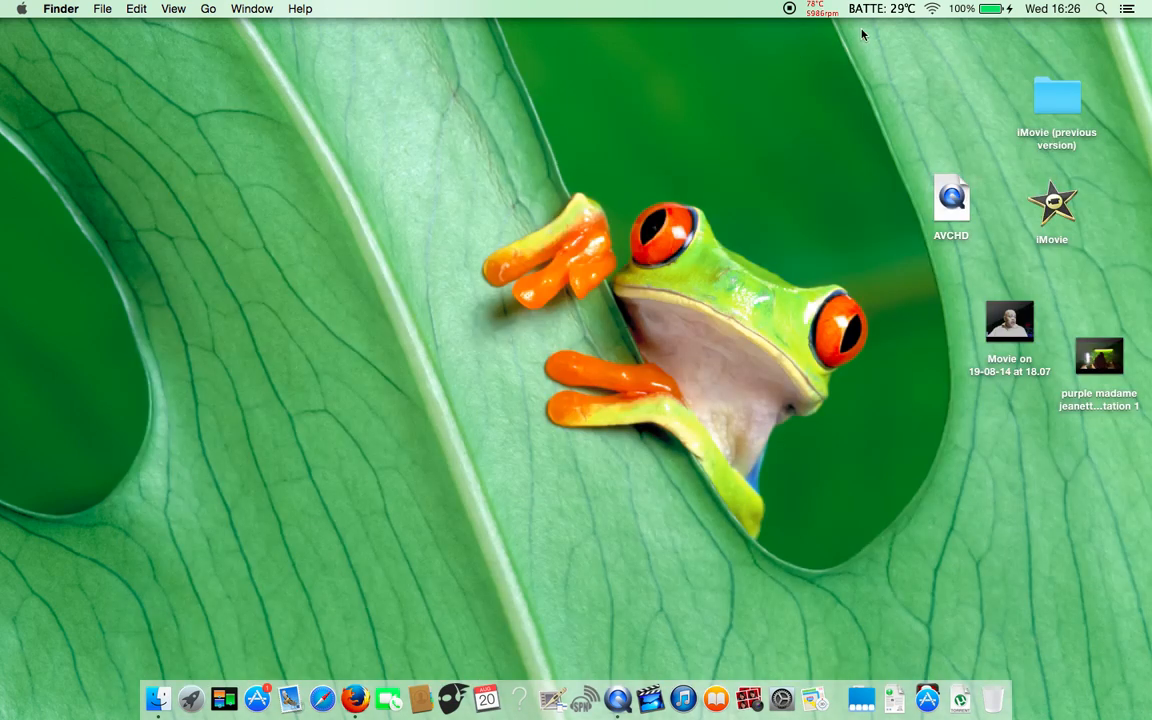
click(816, 8)
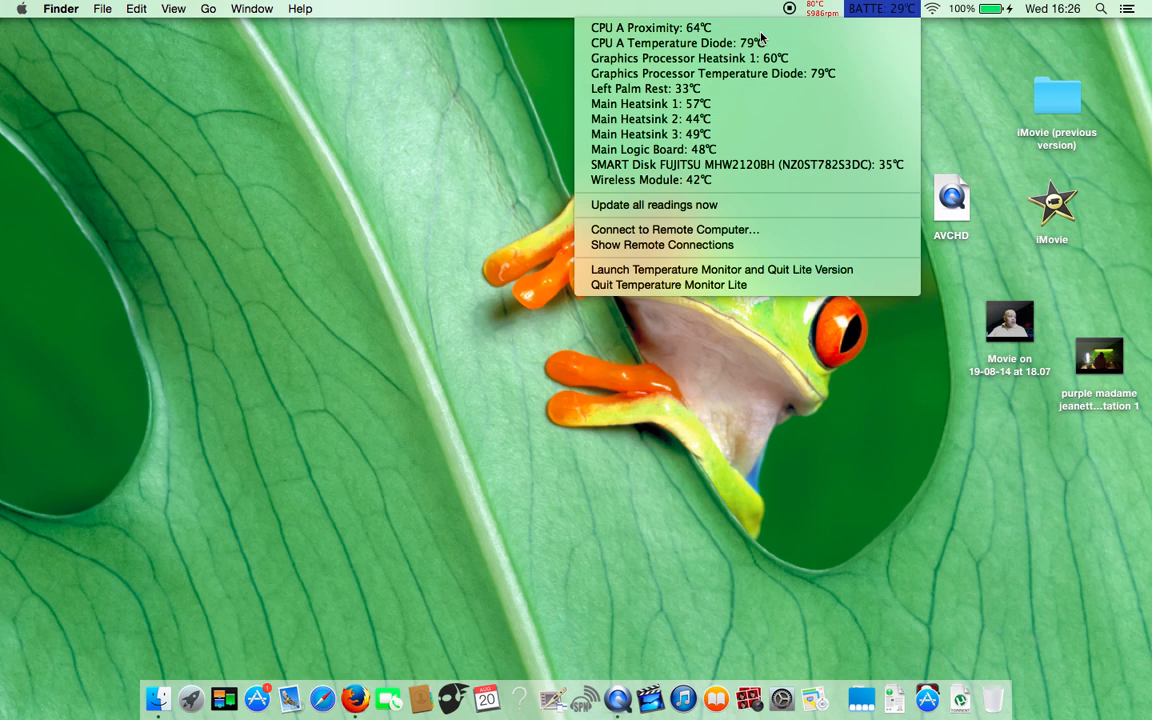
mouse_move(700, 38)
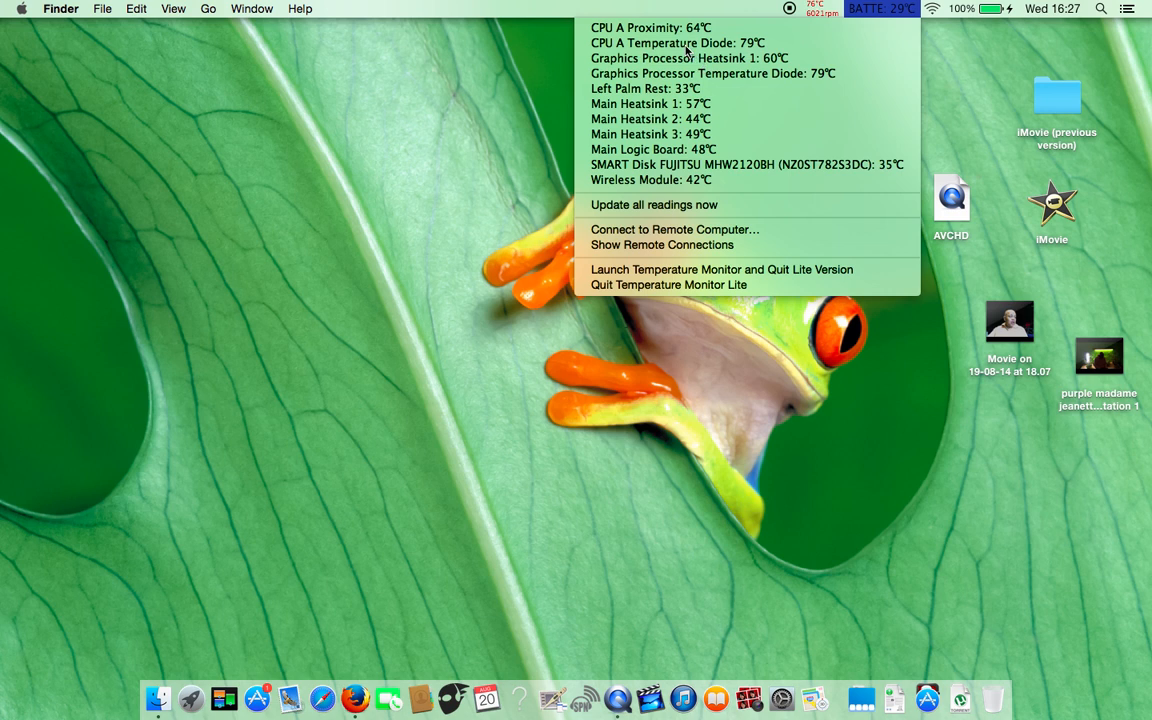
mouse_move(688, 50)
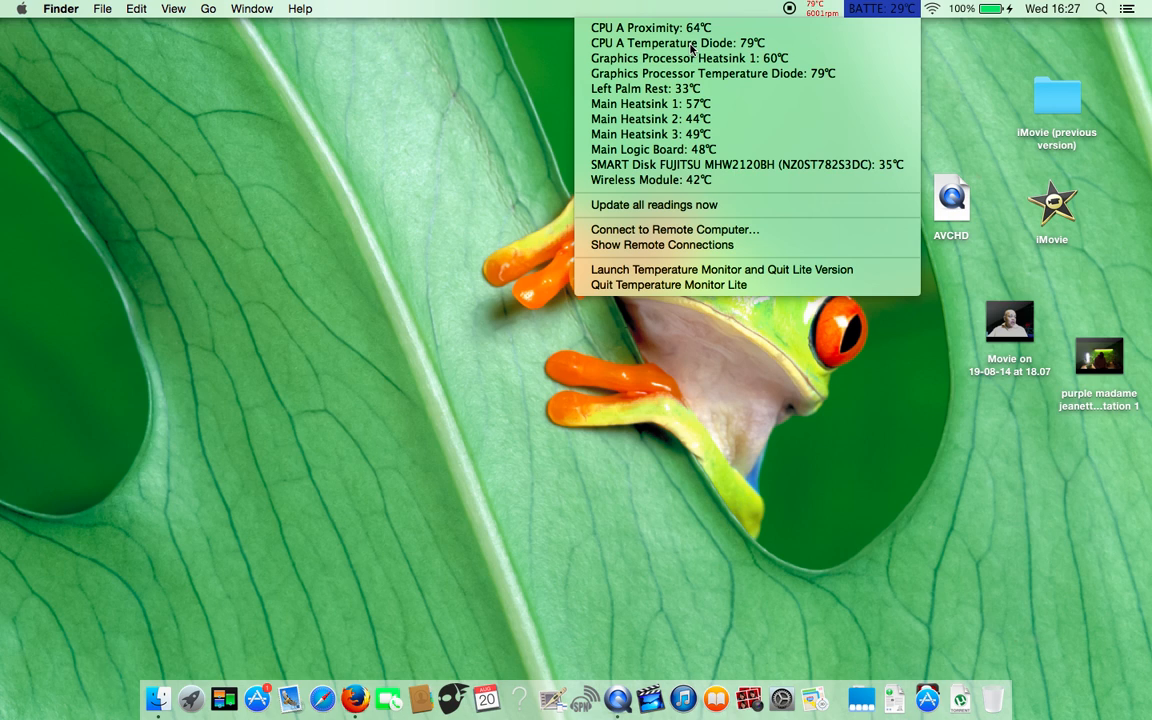
mouse_move(752, 52)
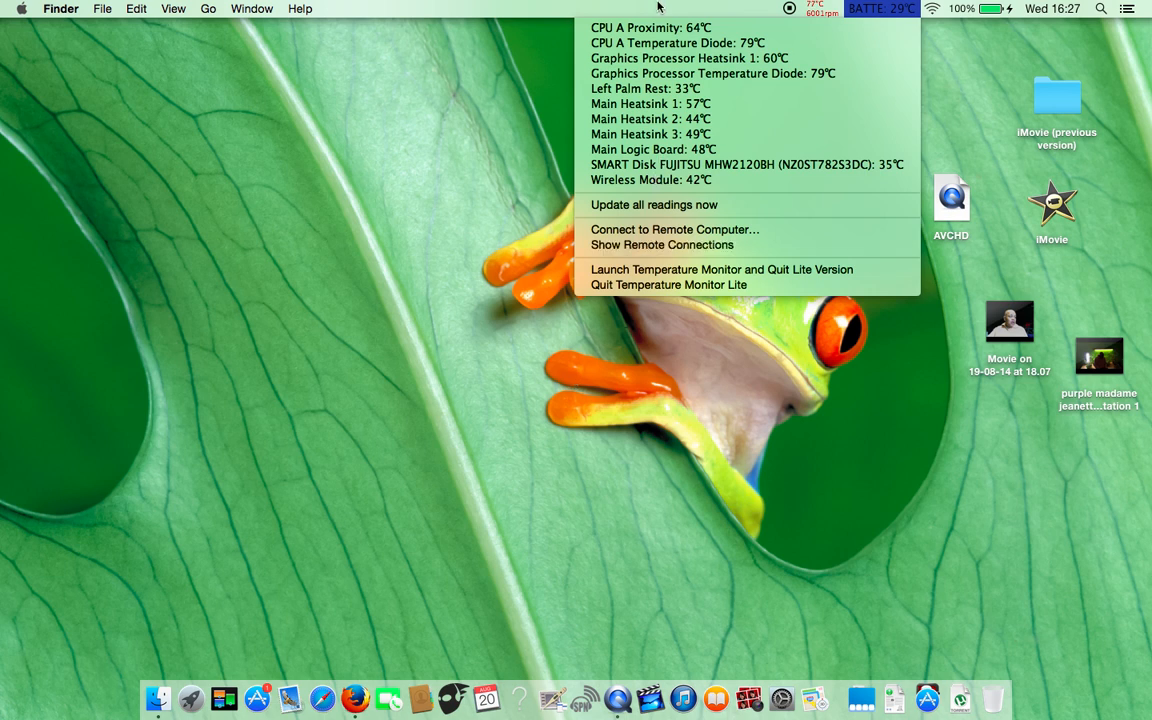
mouse_move(690, 32)
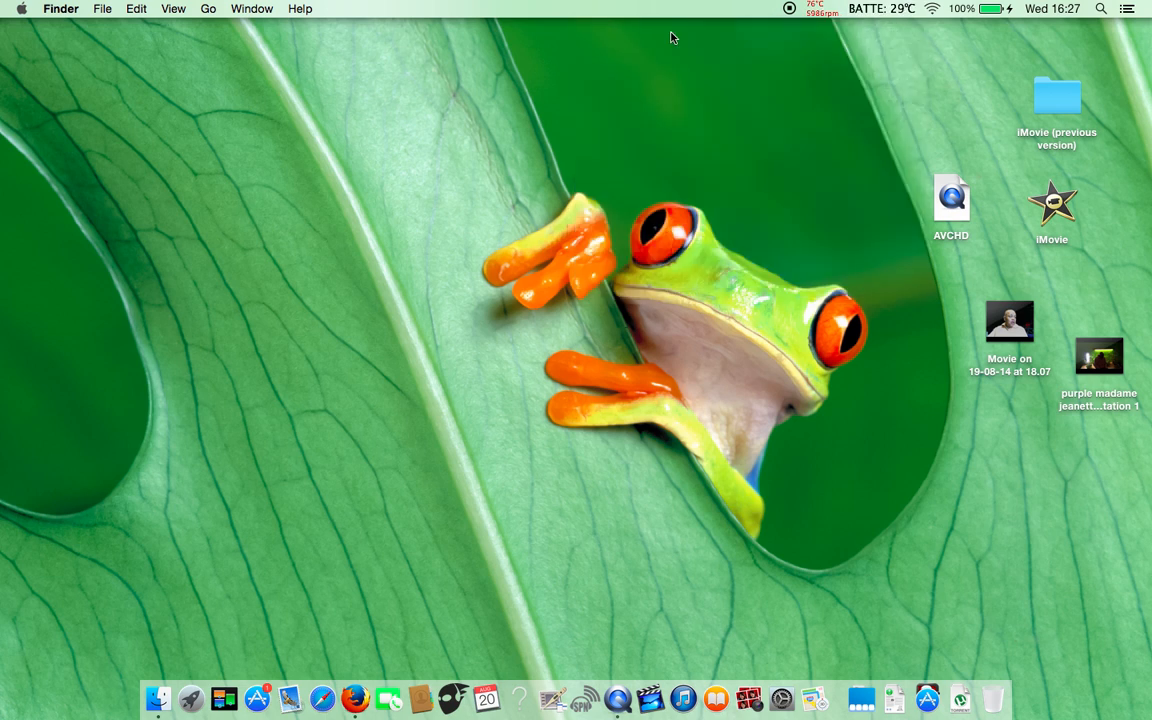
mouse_move(820, 22)
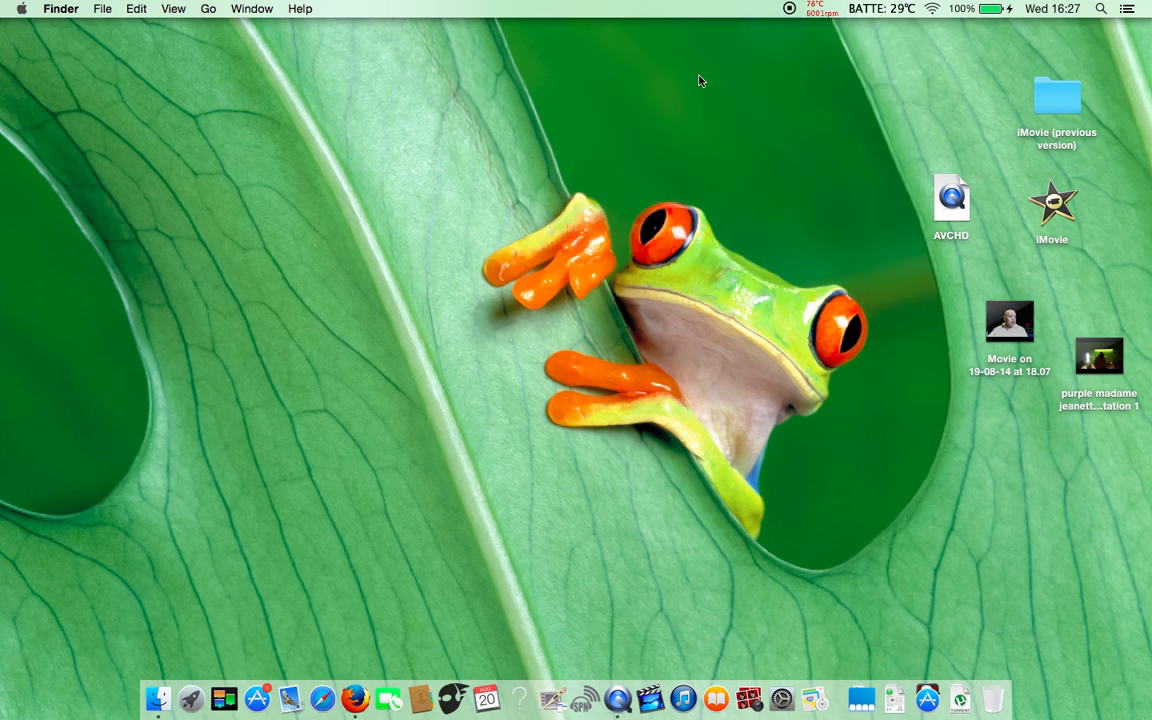
mouse_move(448, 346)
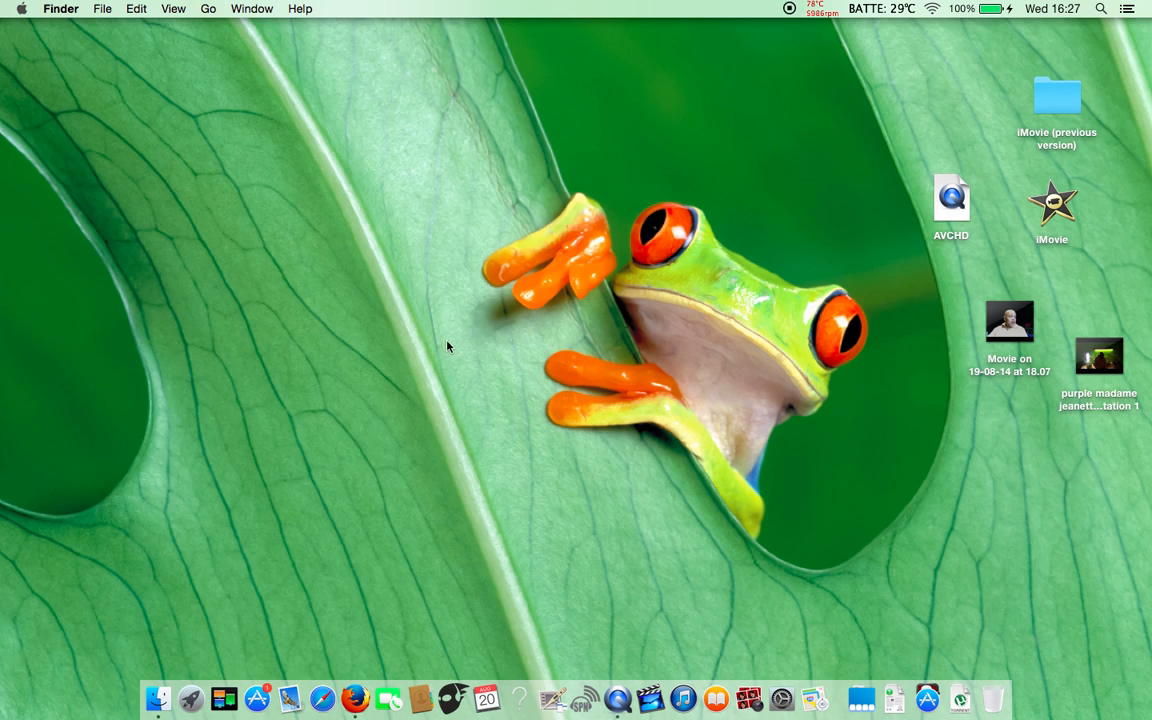
mouse_move(376, 390)
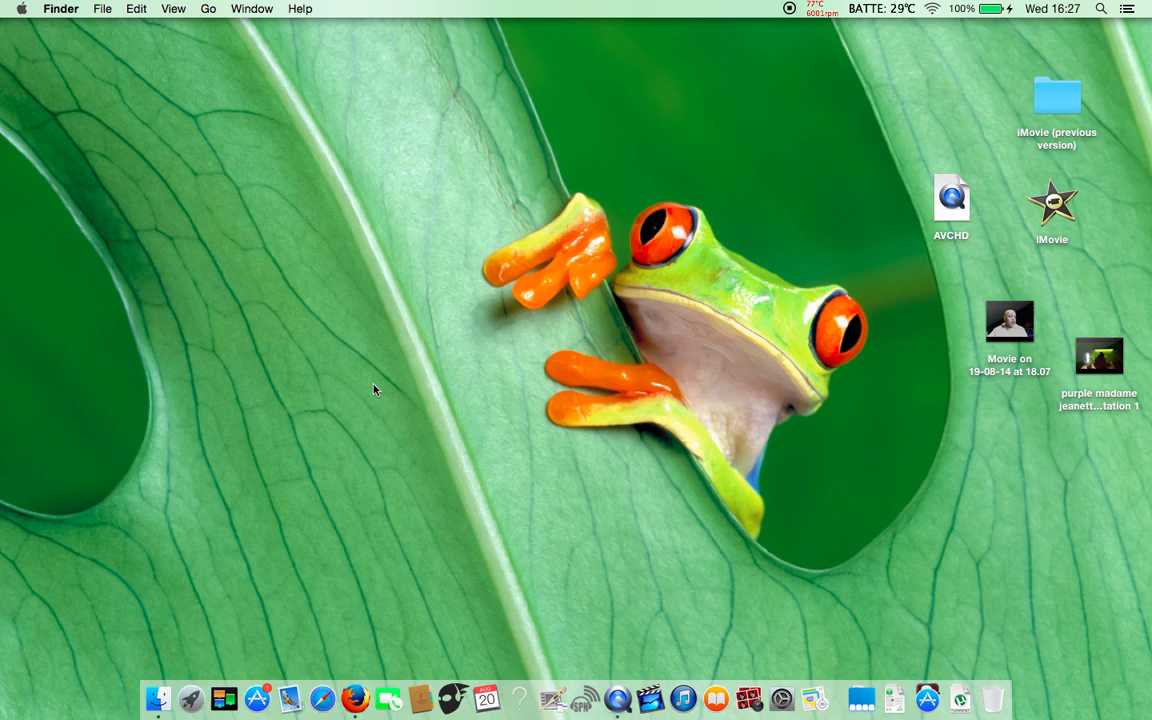
click(208, 8)
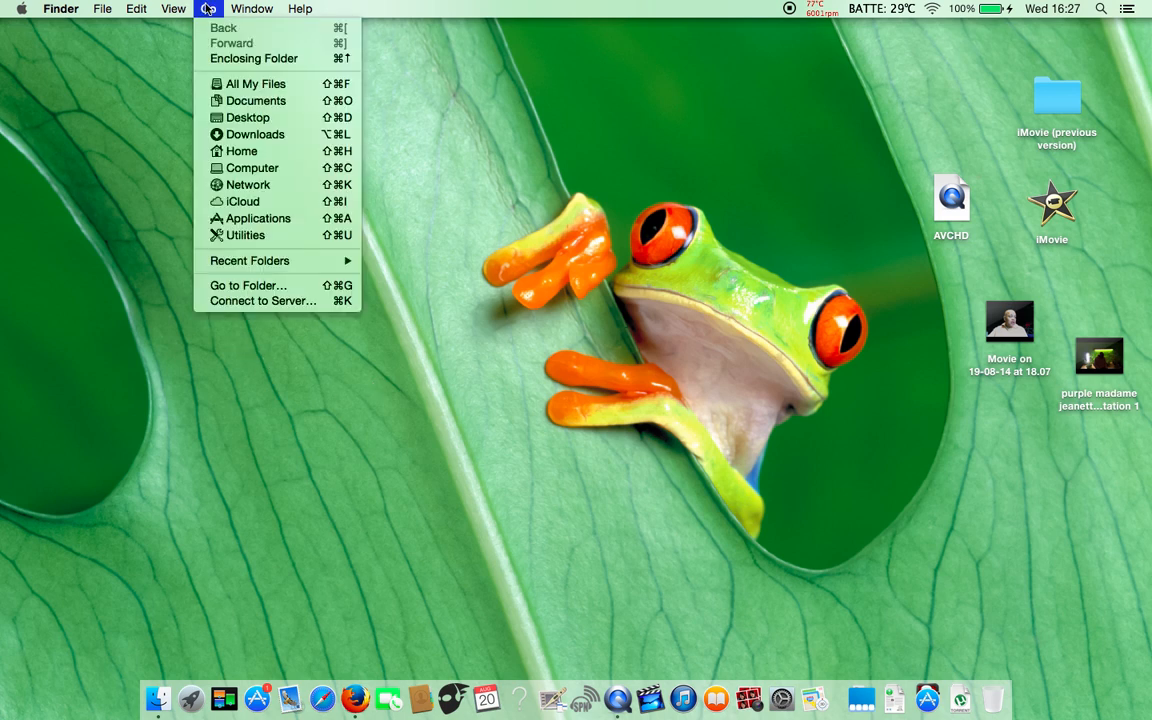
click(136, 8)
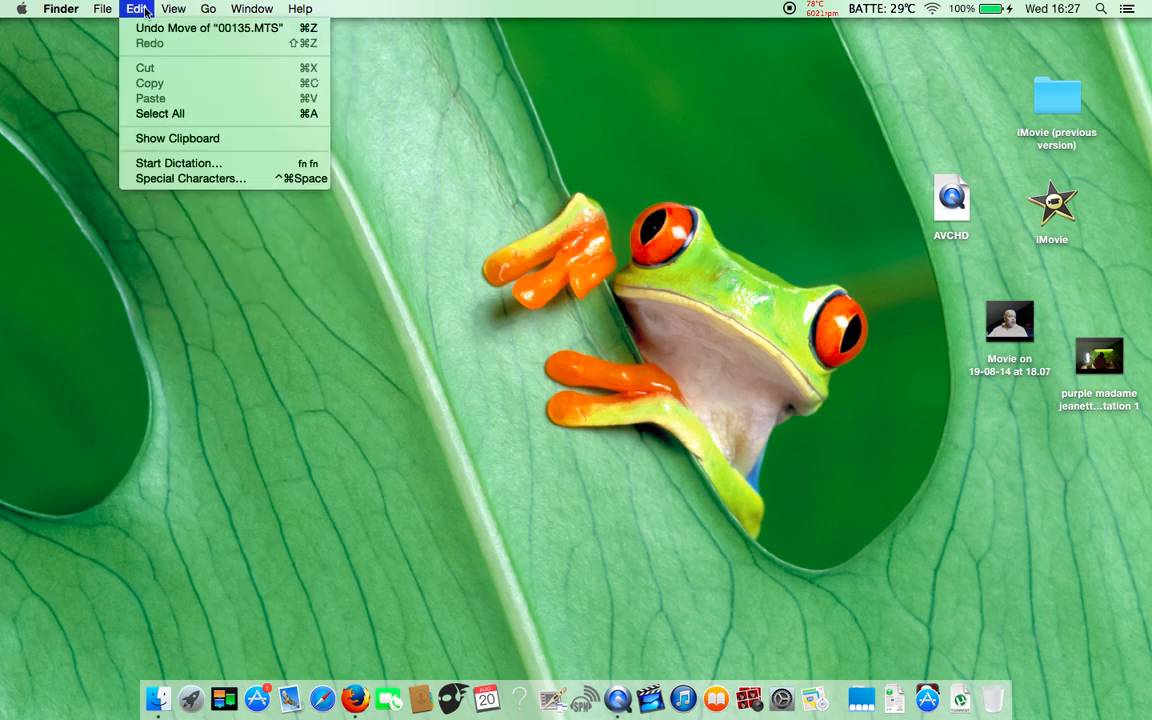
click(102, 8)
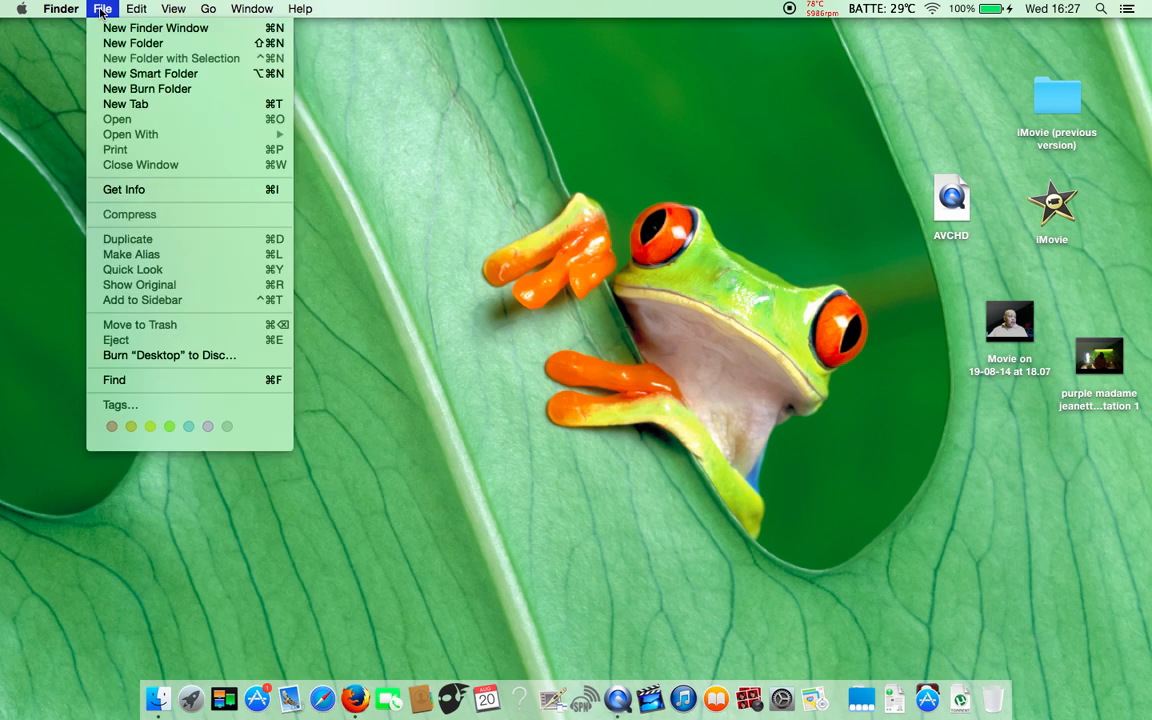
click(60, 8)
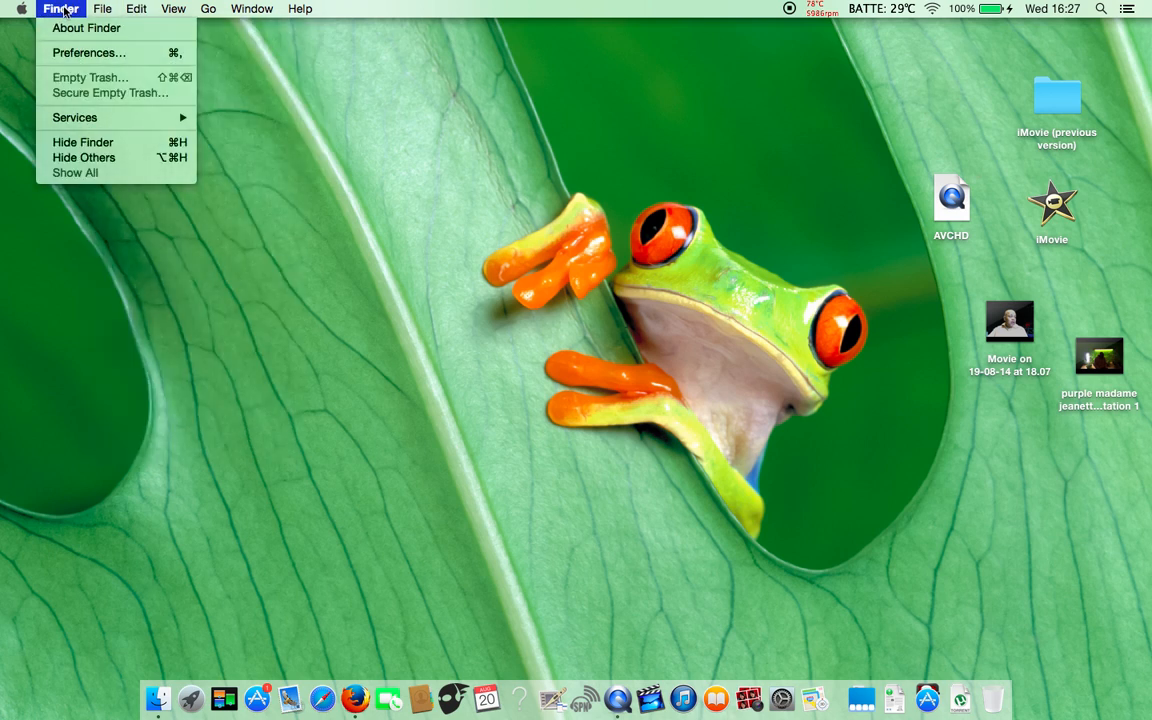
click(252, 8)
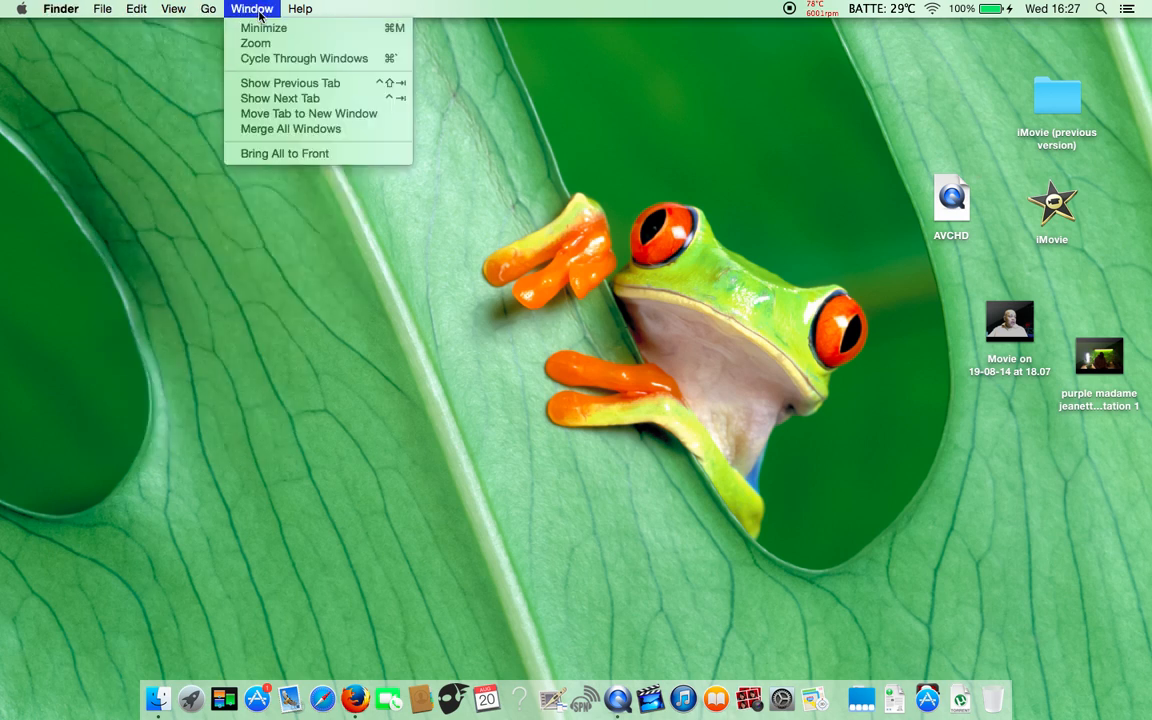
click(208, 94)
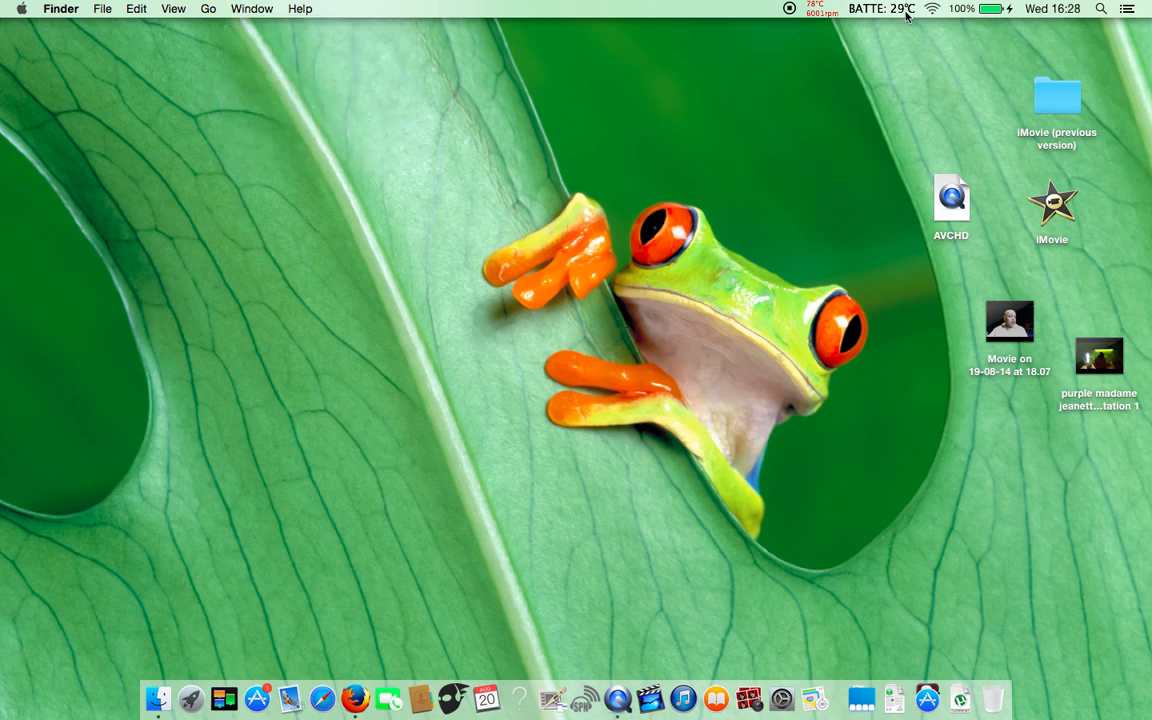
click(878, 8)
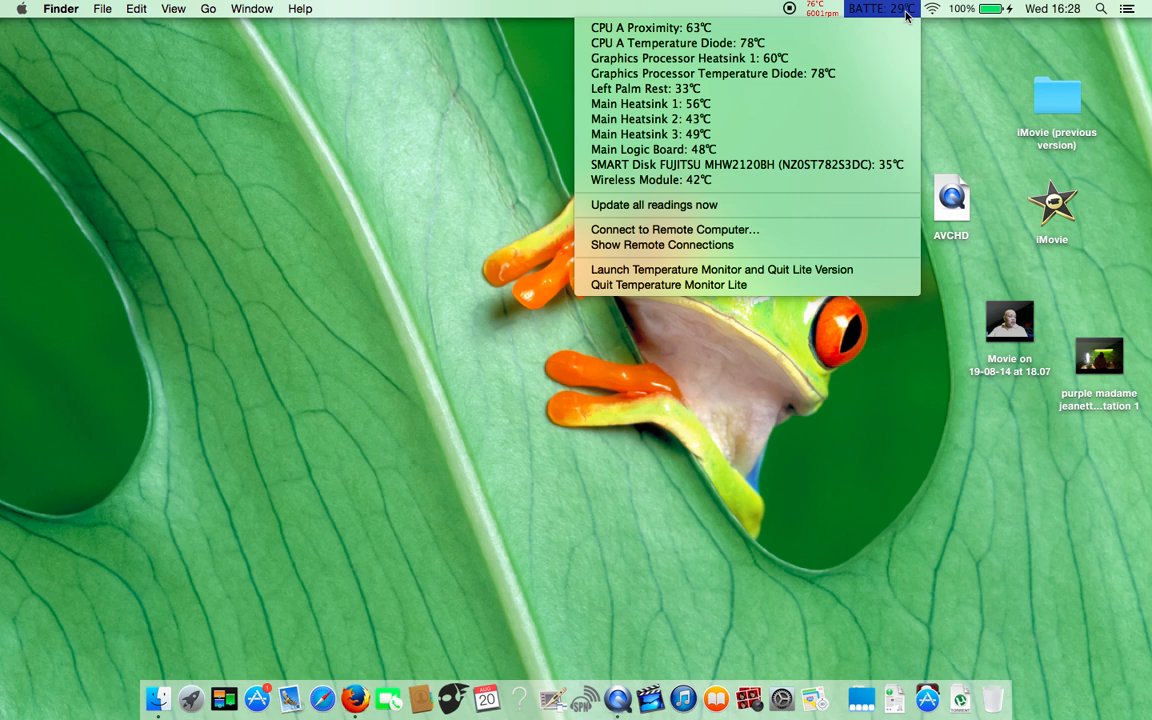
mouse_move(936, 36)
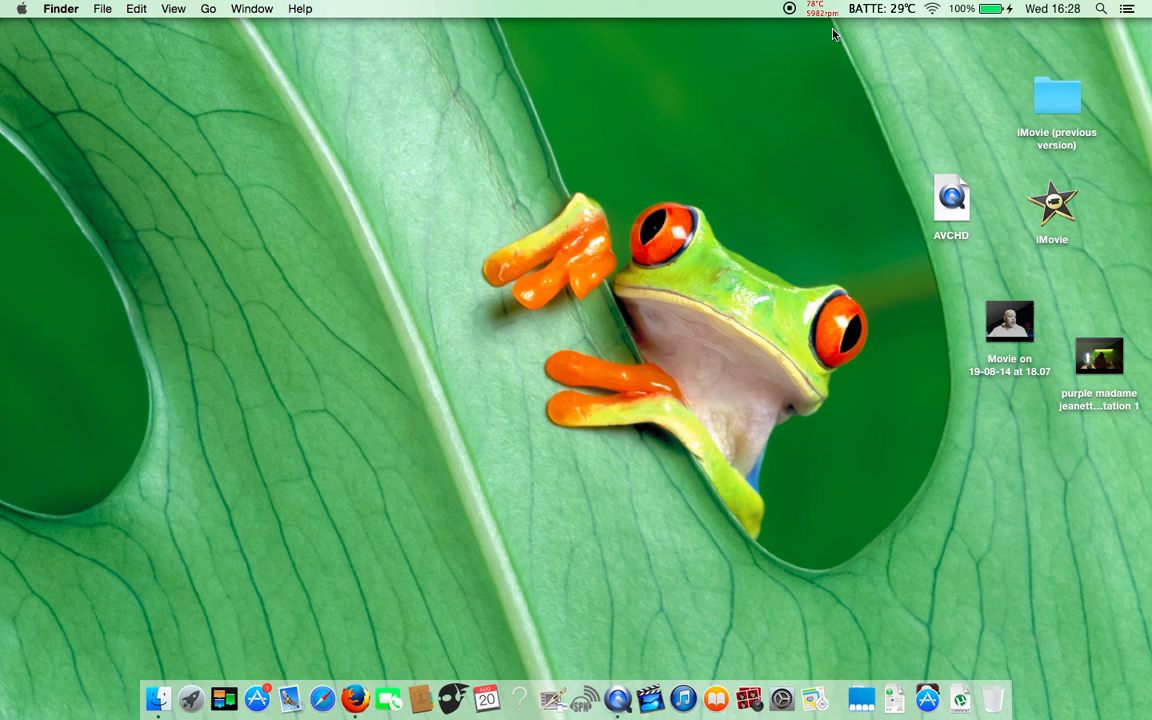
mouse_move(772, 94)
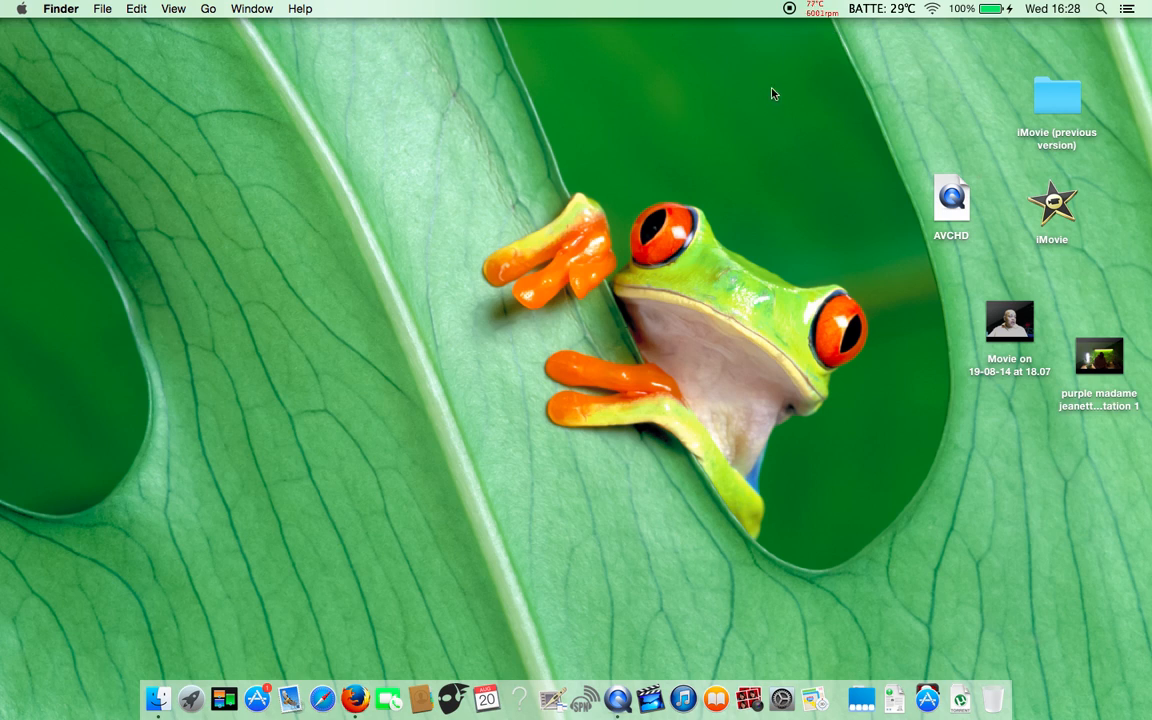
mouse_move(632, 176)
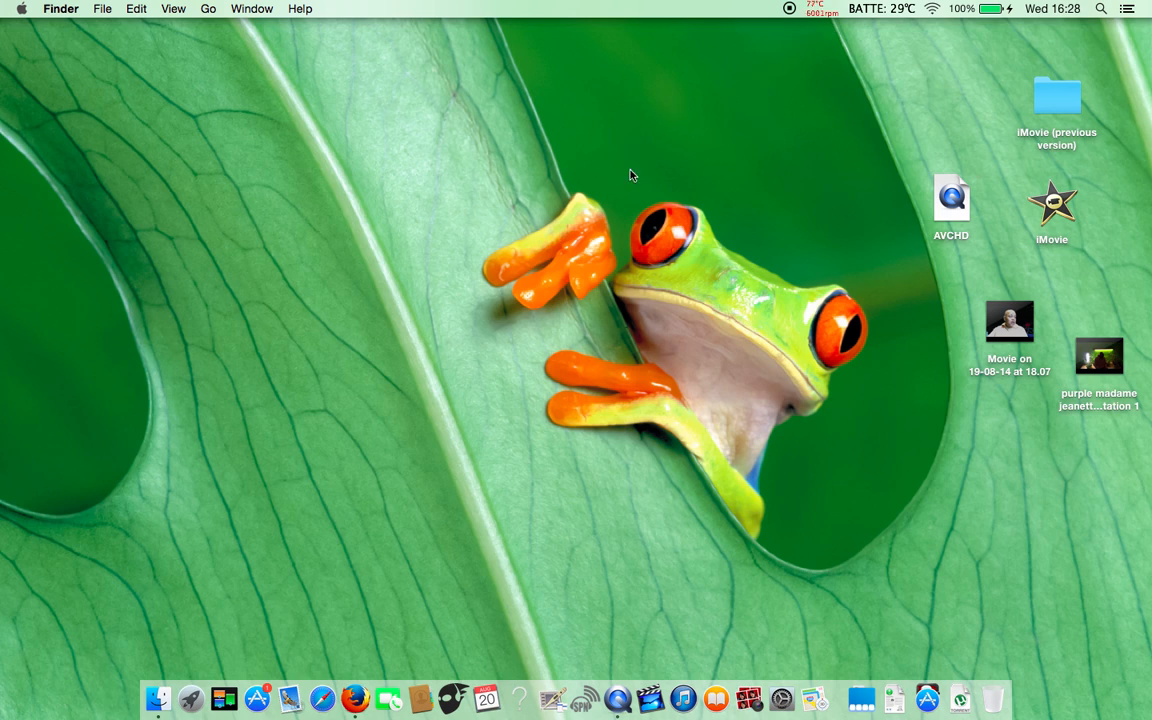
mouse_move(516, 652)
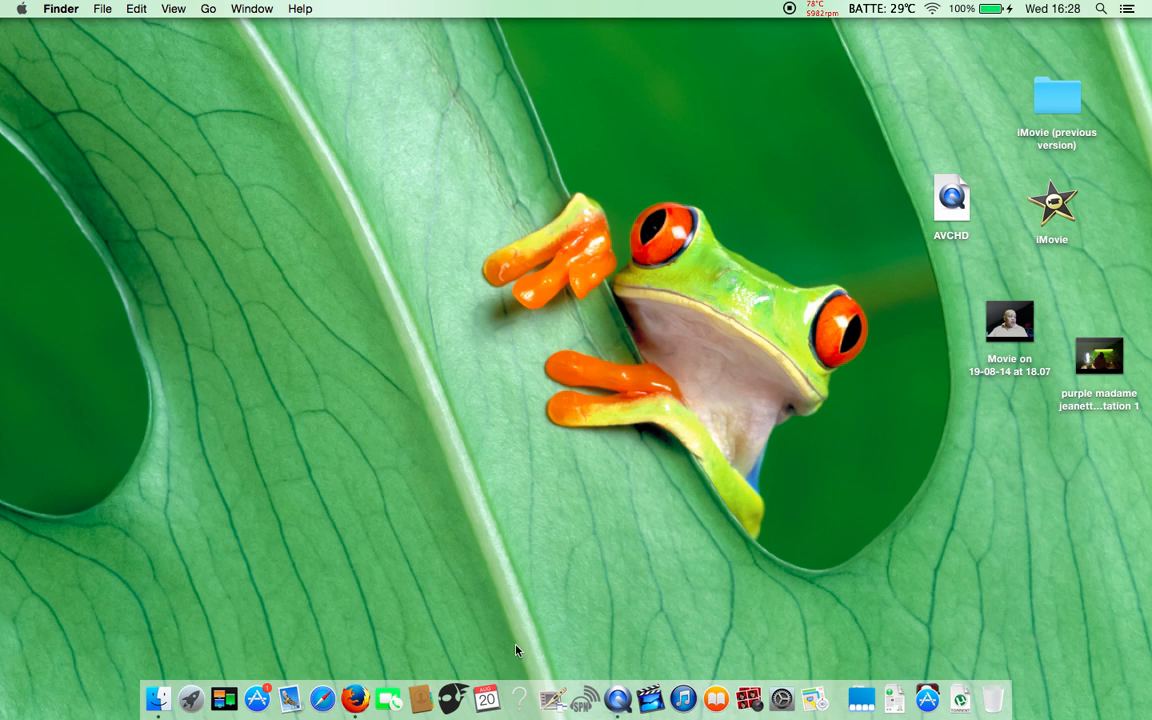
mouse_move(676, 540)
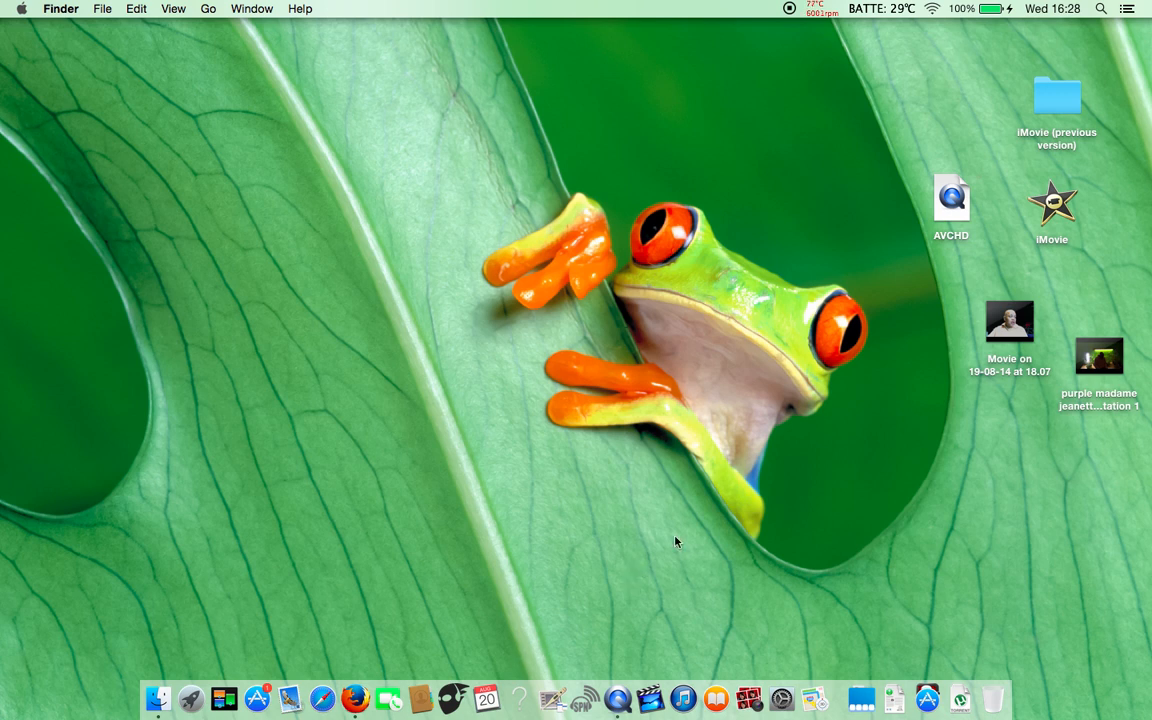
mouse_move(768, 224)
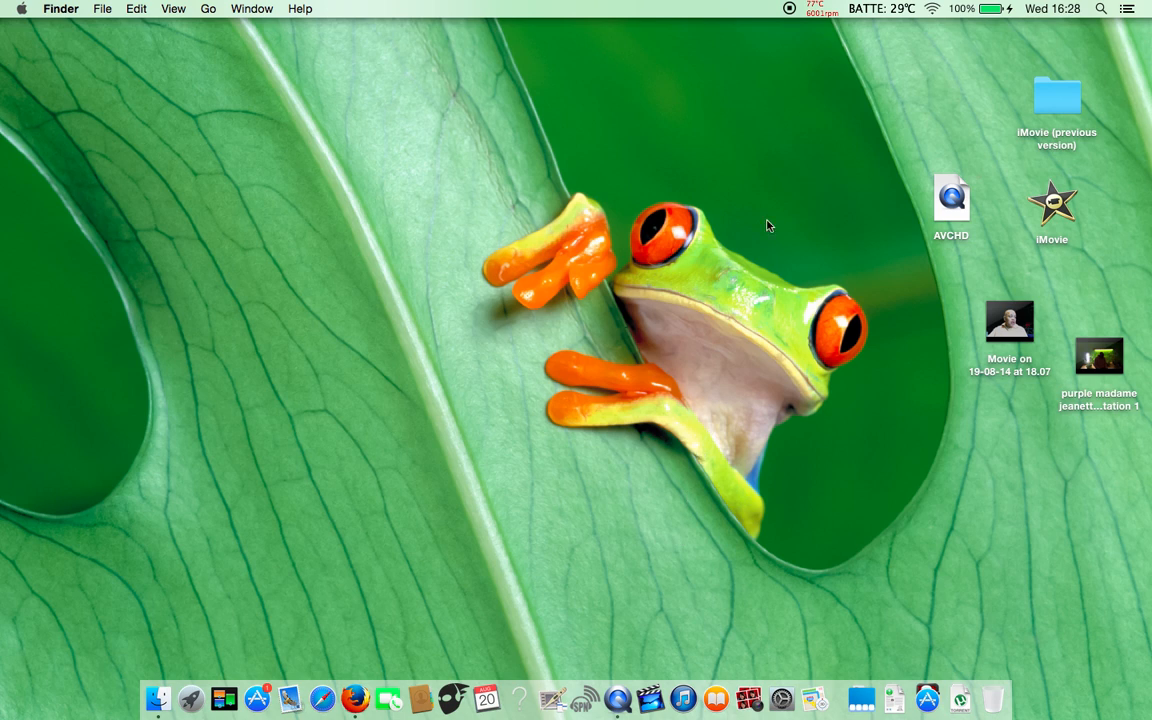
- Reopen smcFanControl's preferences showing the Higher RPM favourite at 6000 rpm
click(820, 8)
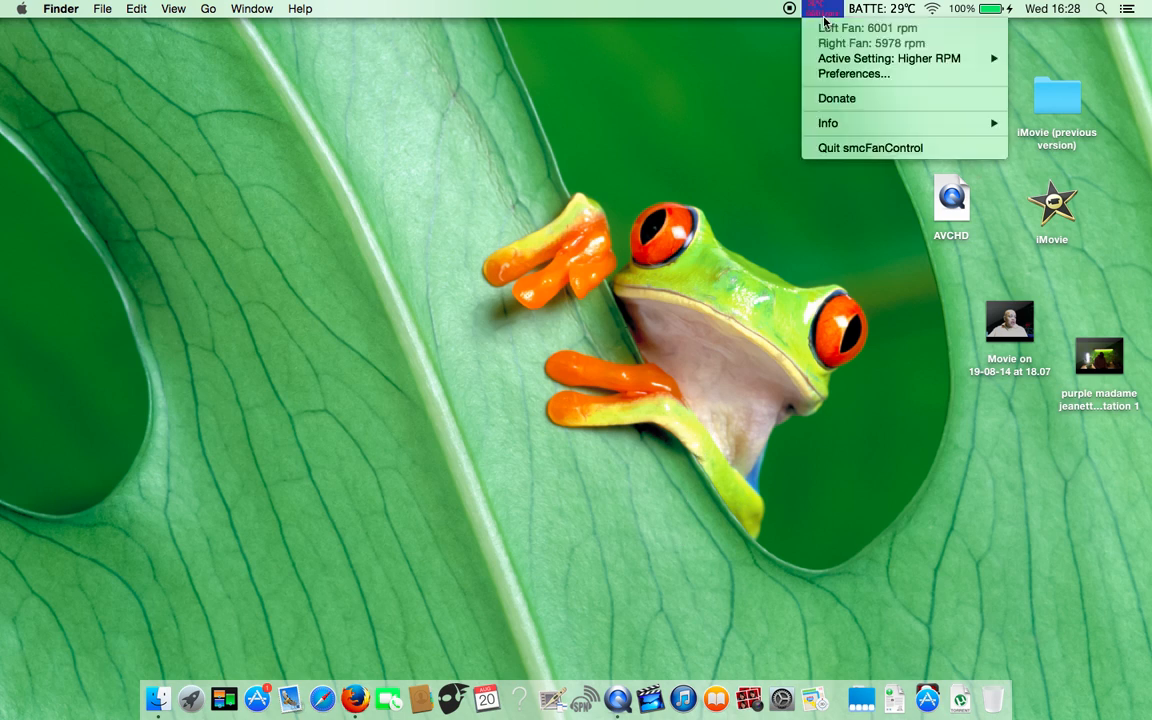
mouse_move(832, 38)
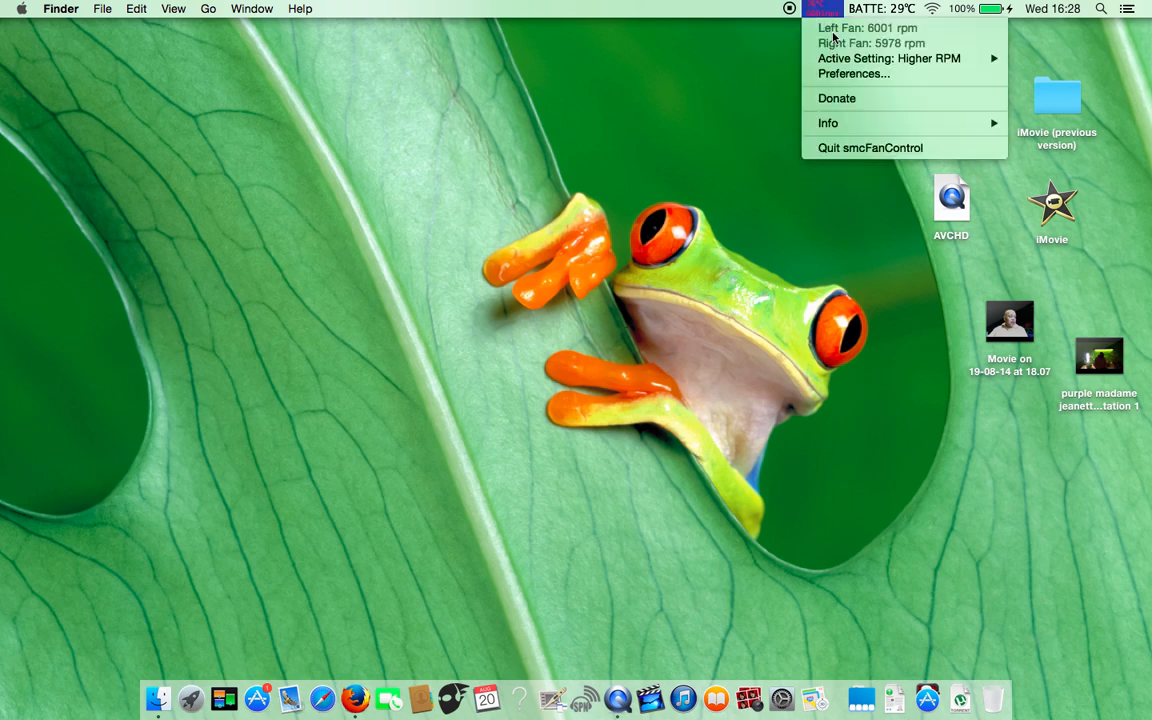
mouse_move(870, 116)
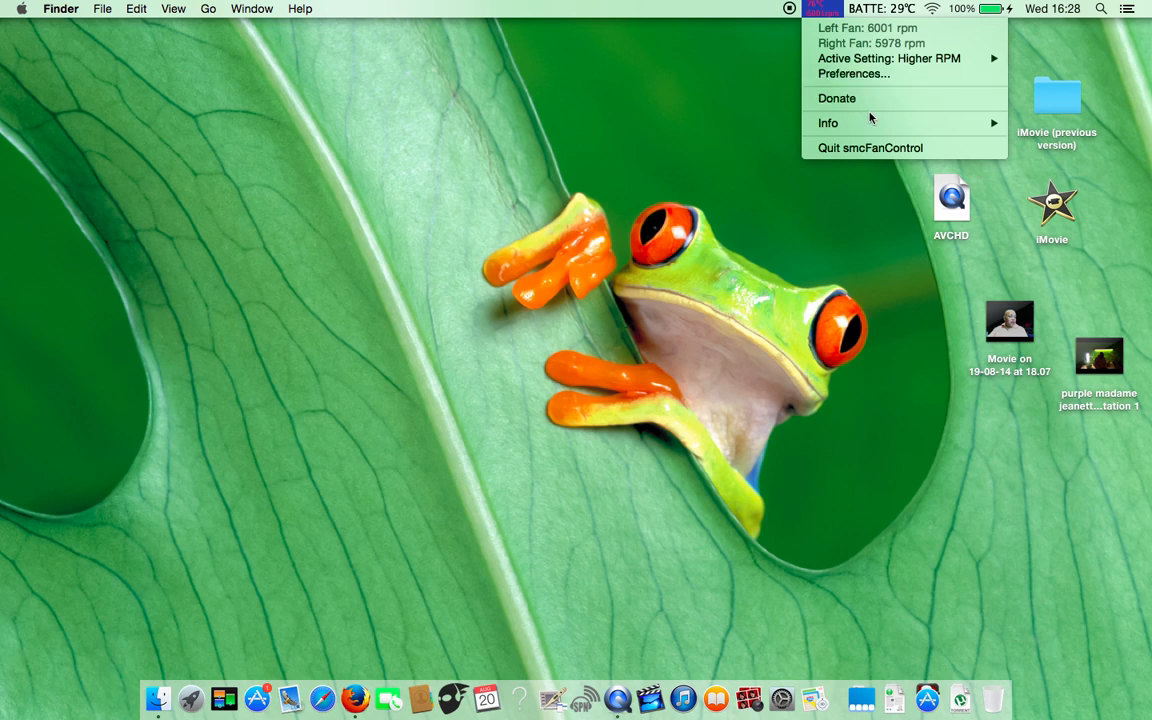
click(860, 86)
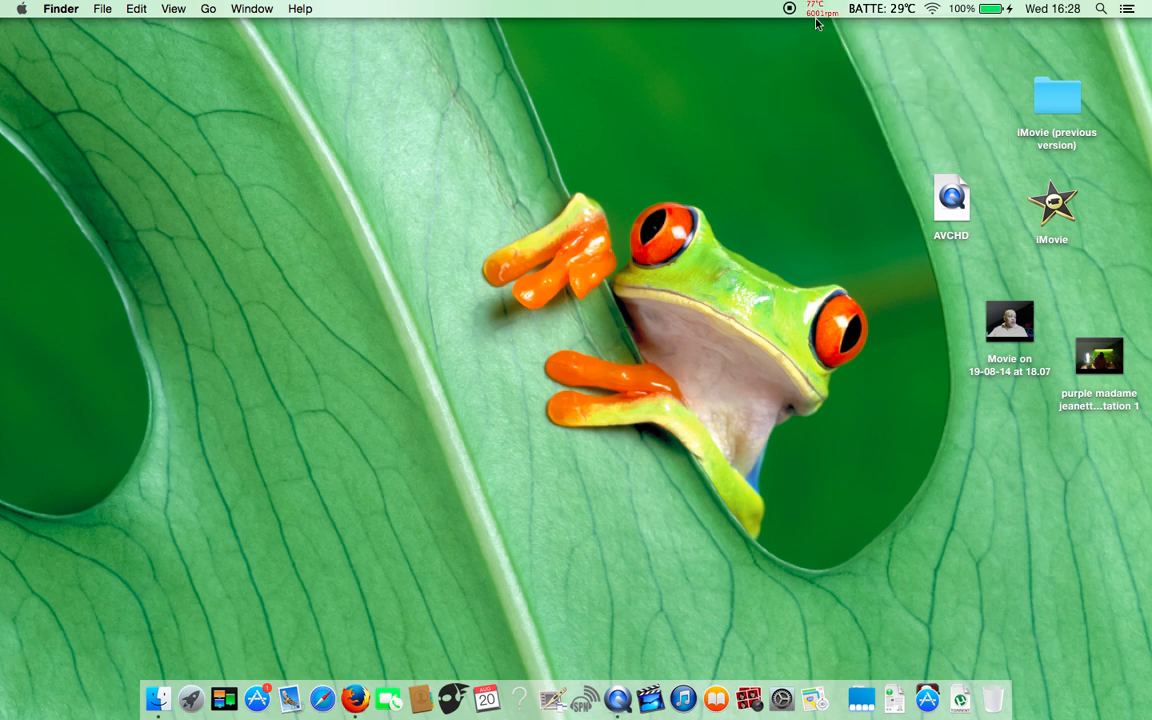
mouse_move(736, 90)
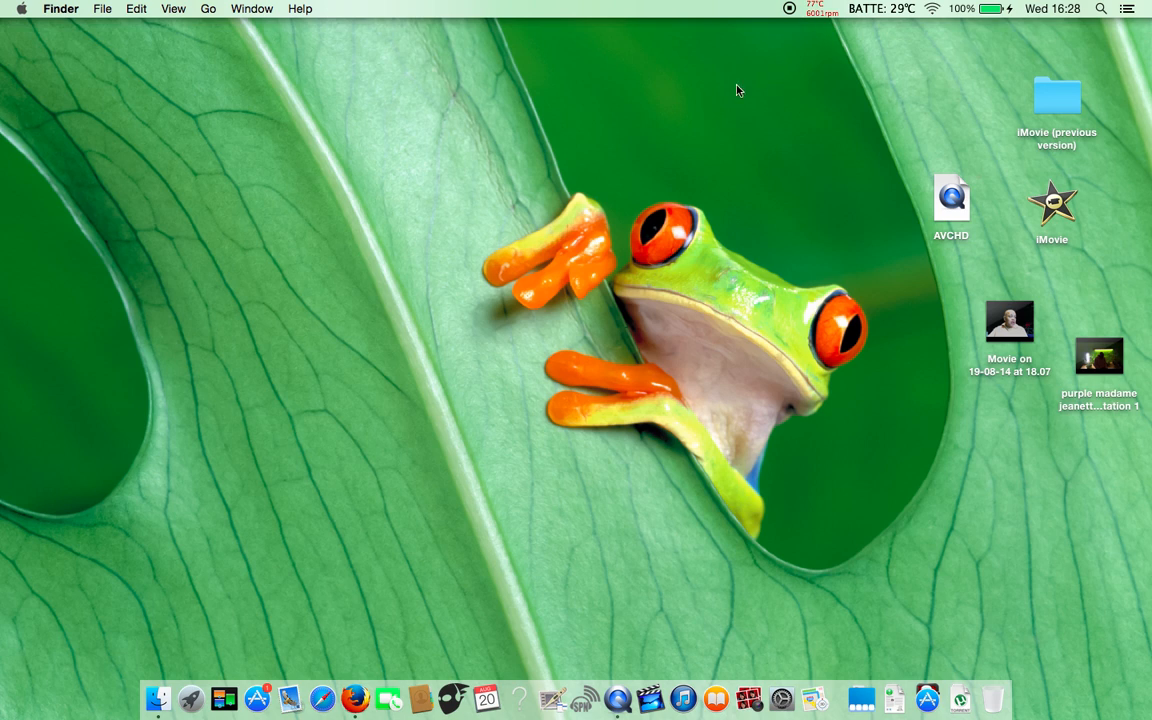
click(820, 8)
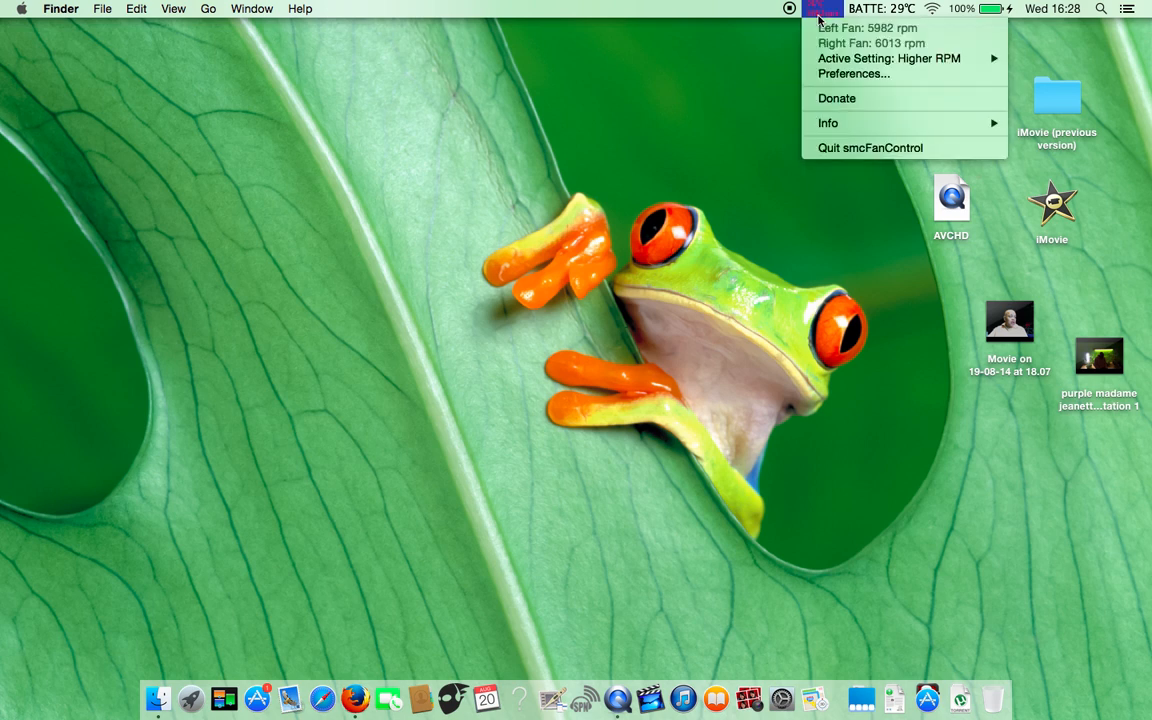
click(862, 72)
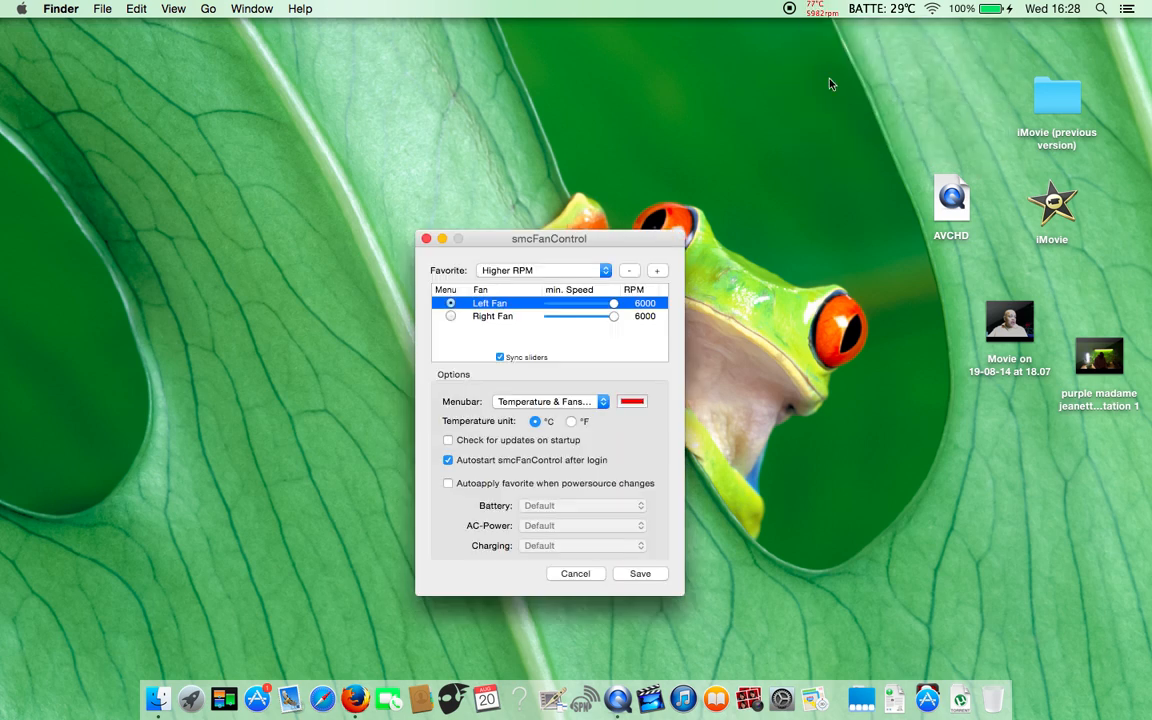
mouse_move(588, 300)
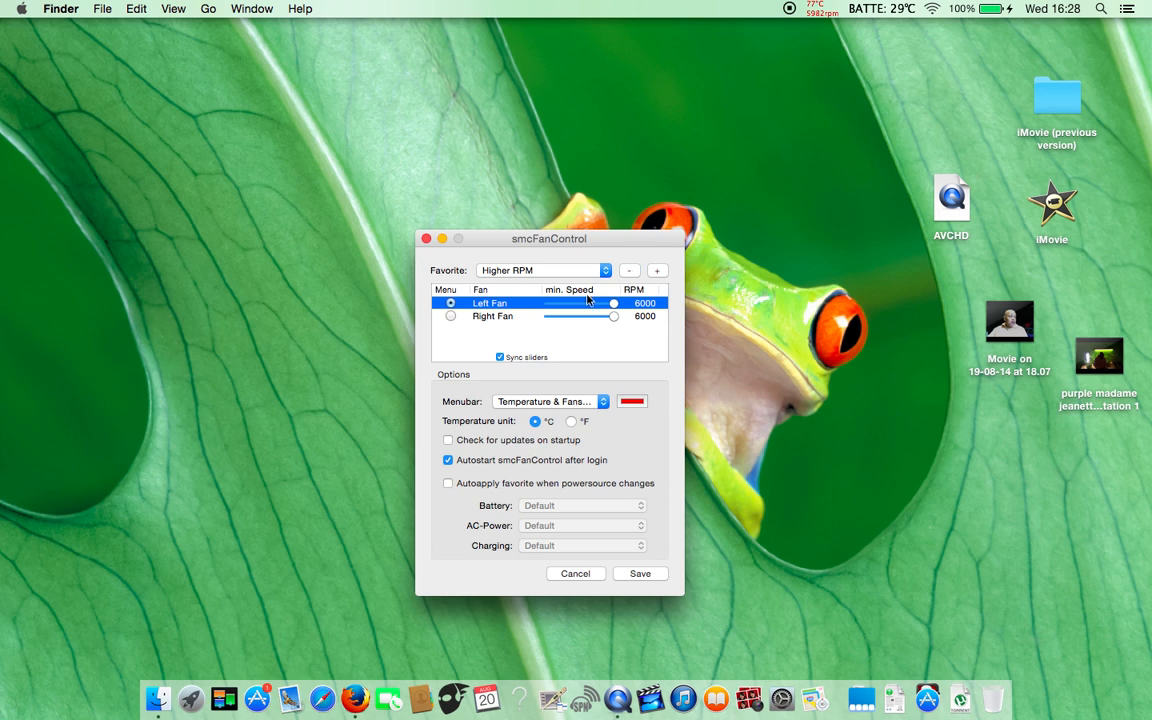
mouse_move(568, 448)
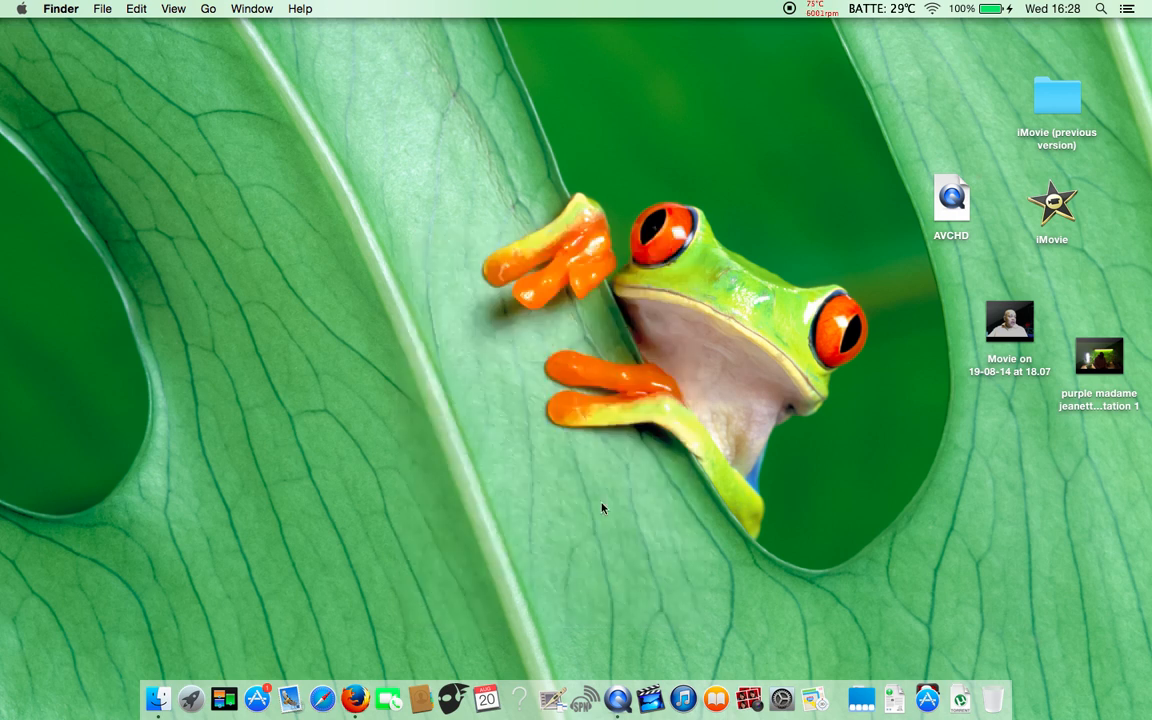
mouse_move(846, 44)
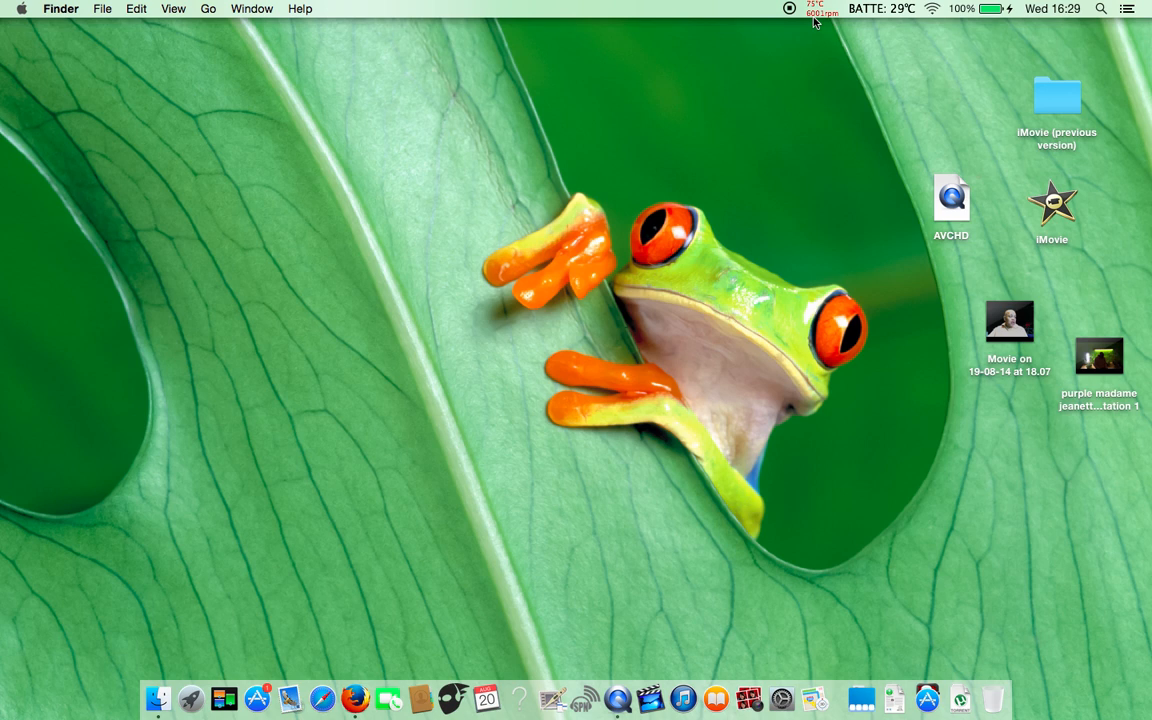
mouse_move(640, 650)
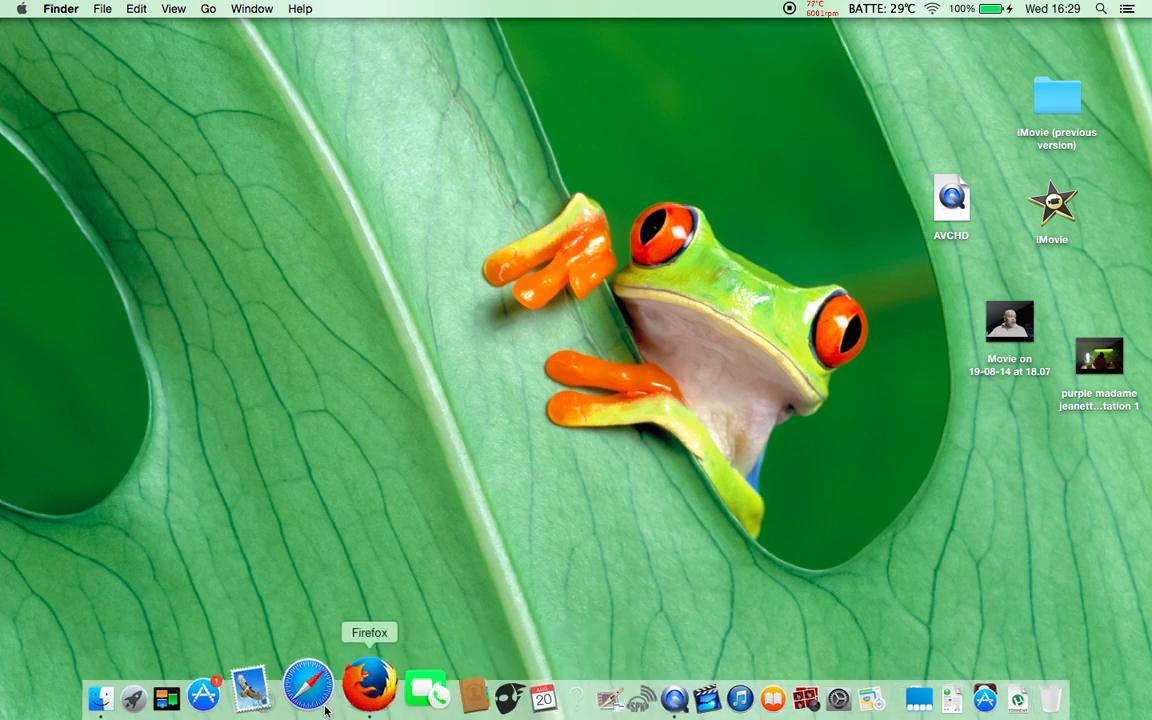
mouse_move(912, 684)
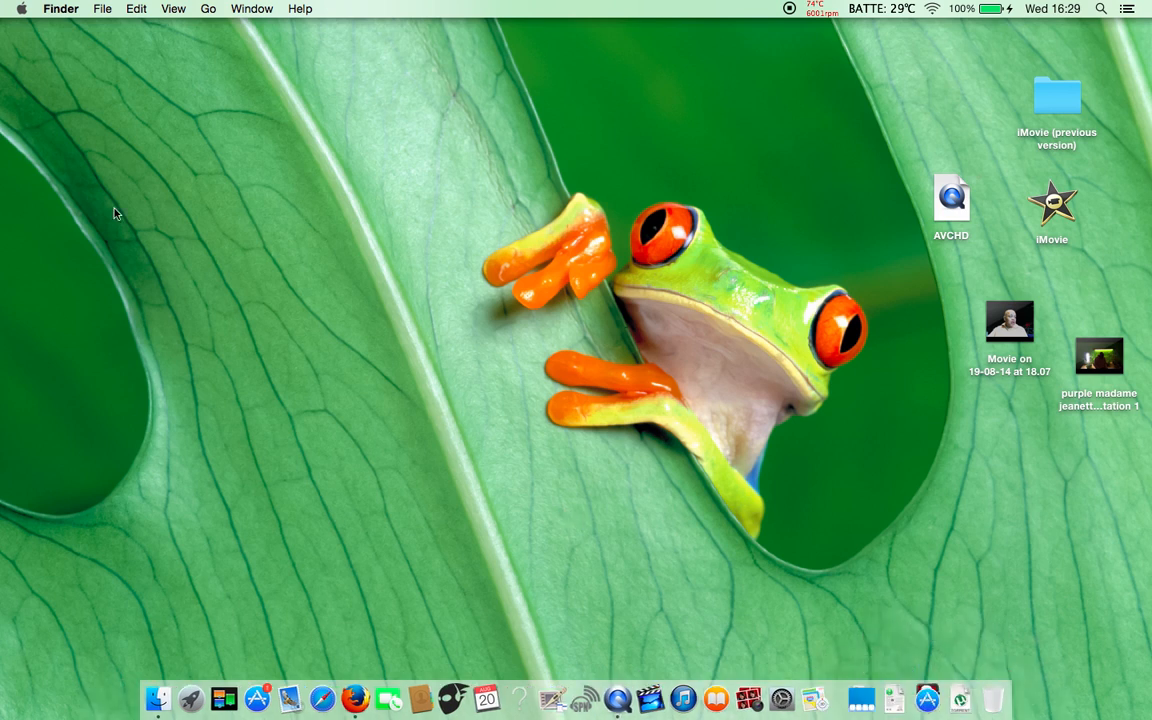
click(20, 8)
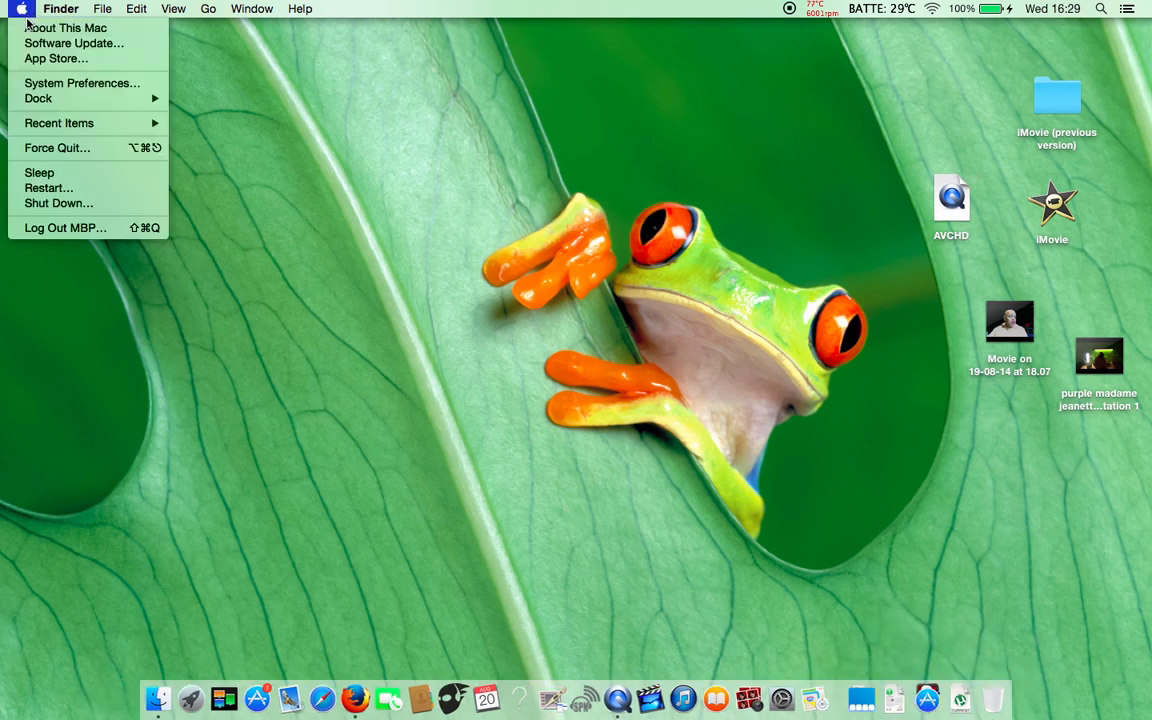
click(60, 8)
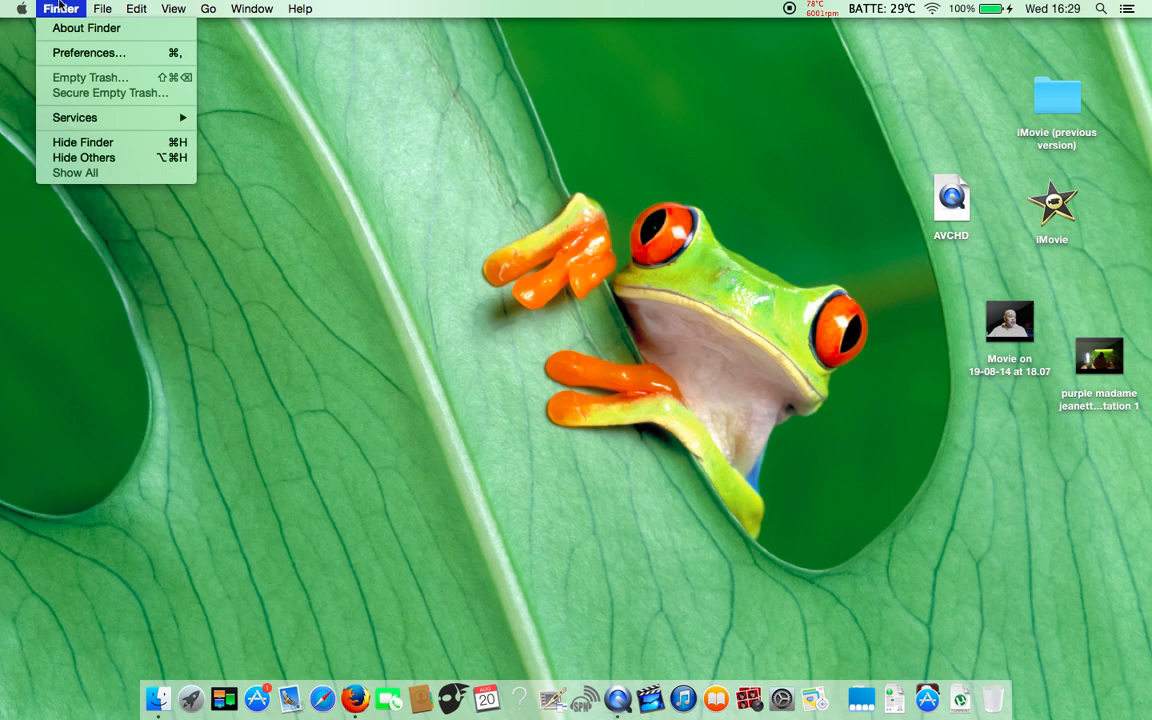
click(172, 8)
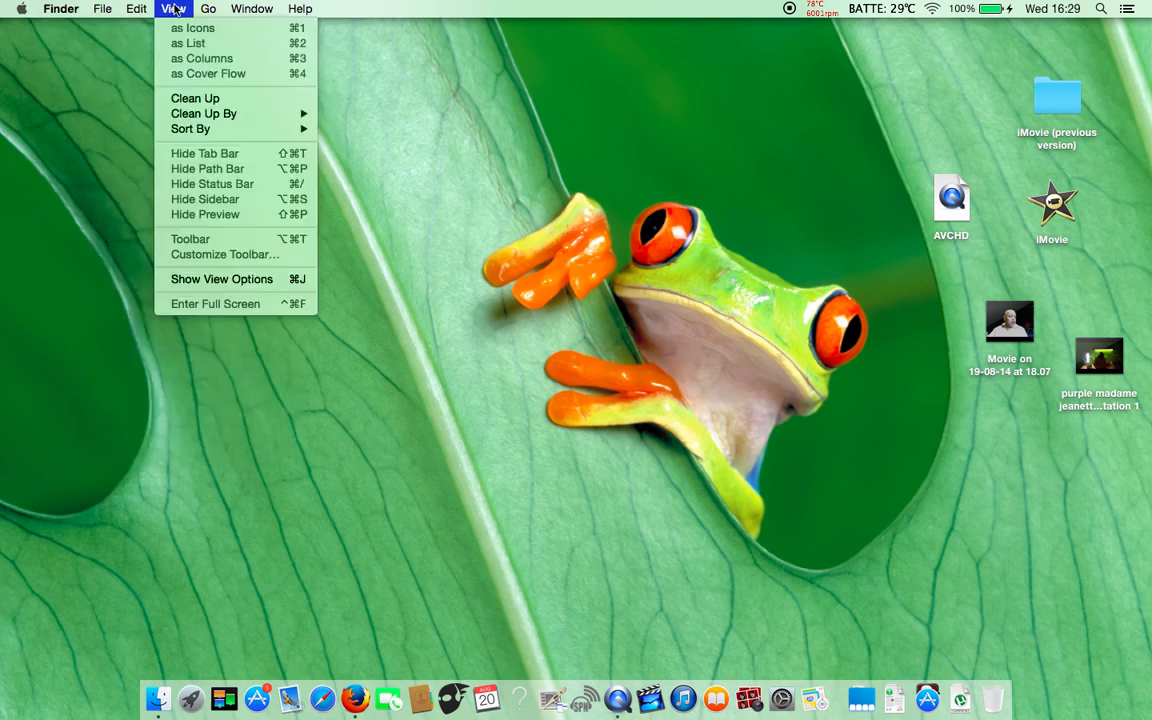
click(208, 8)
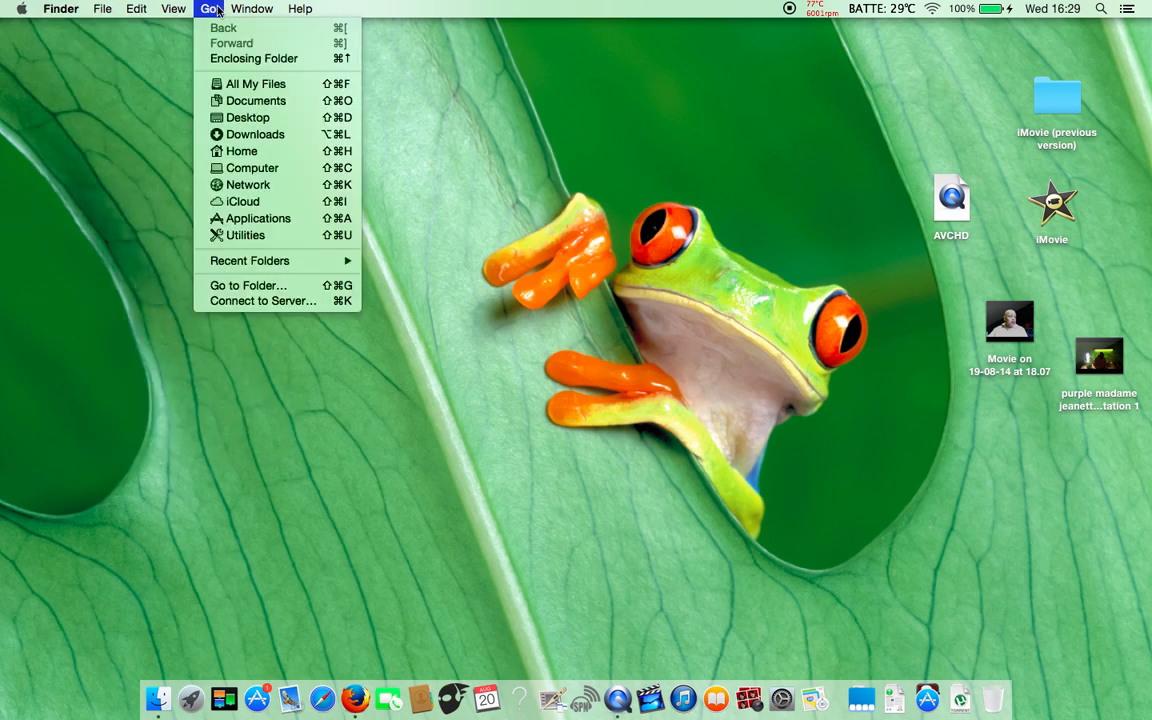
click(252, 8)
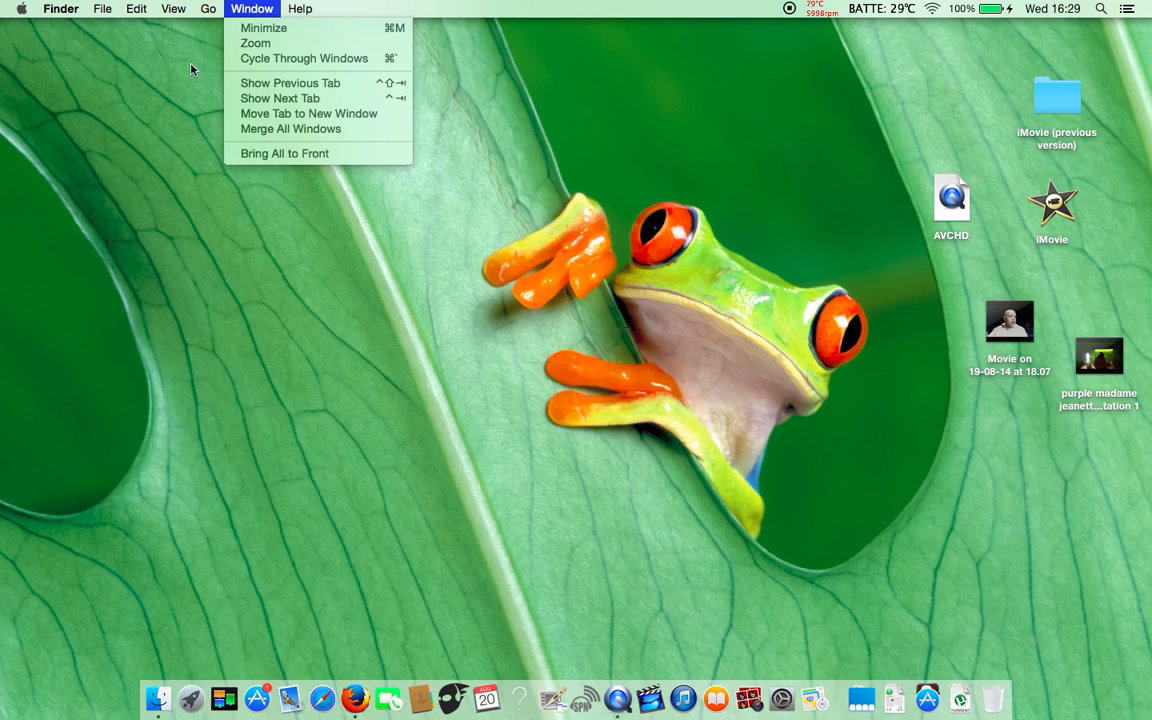
click(714, 16)
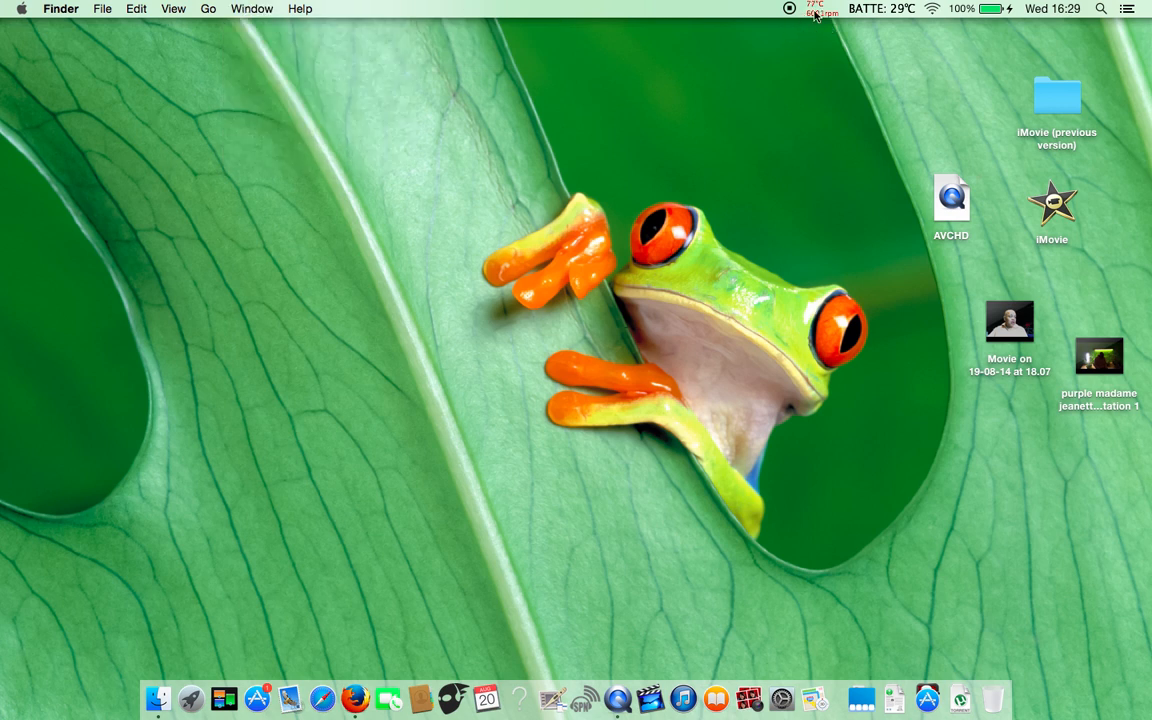
mouse_move(780, 402)
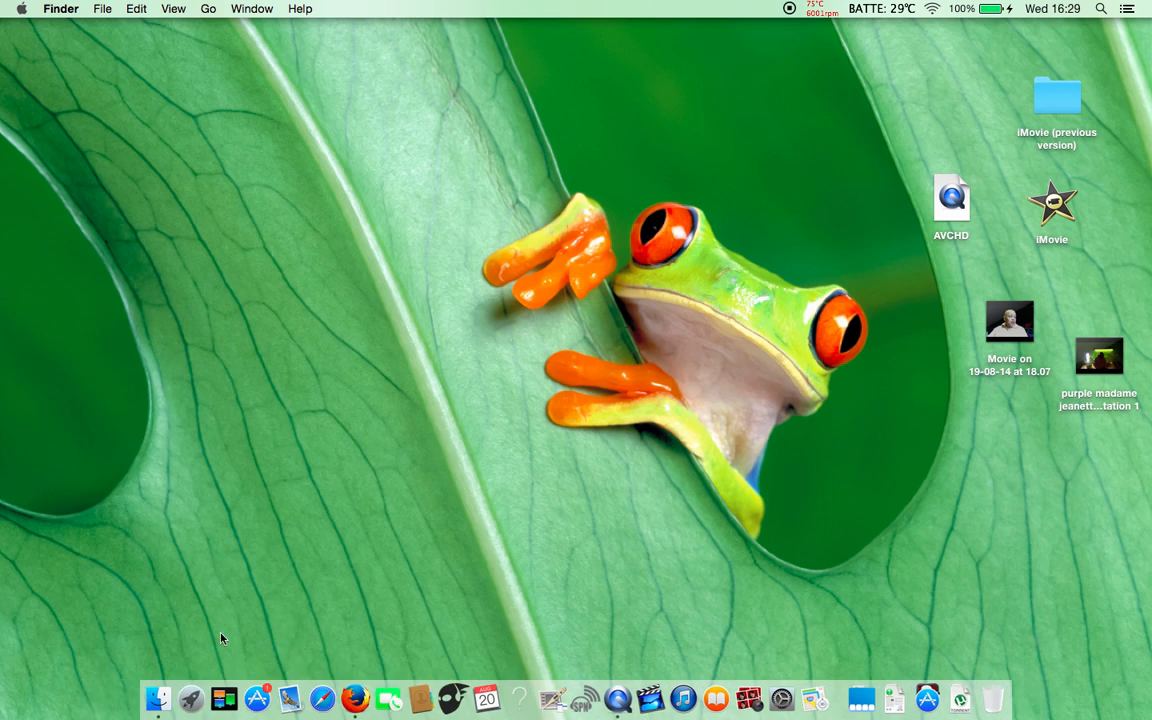
mouse_move(110, 676)
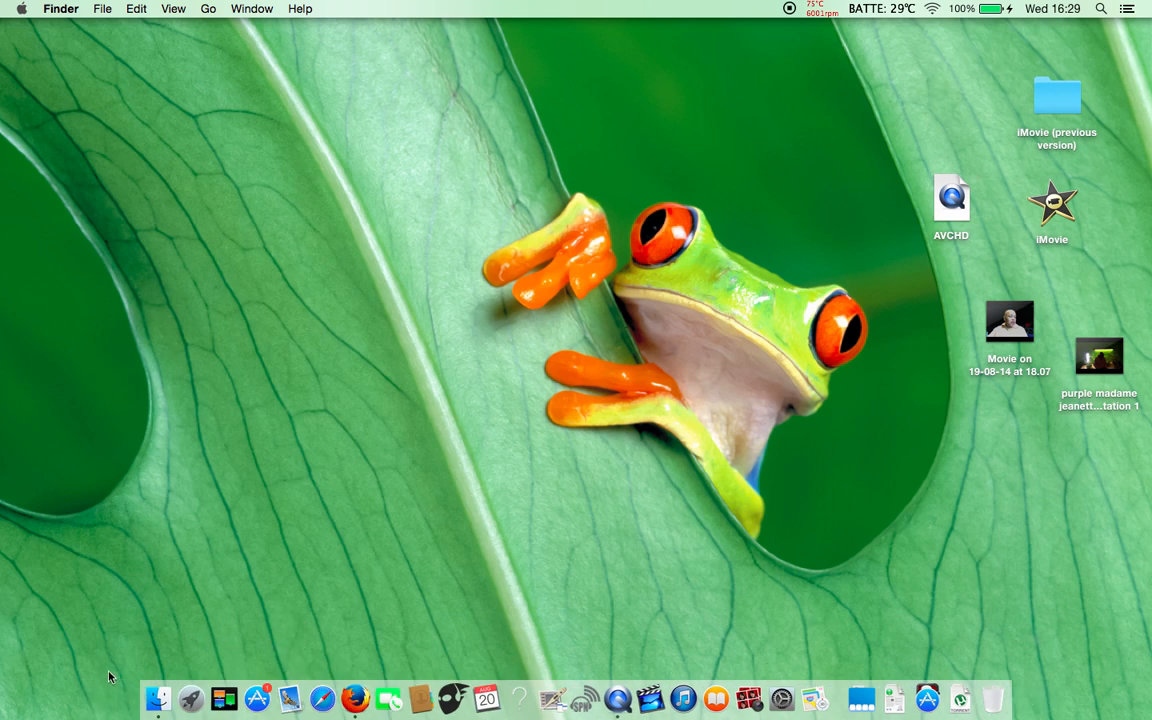
mouse_move(146, 656)
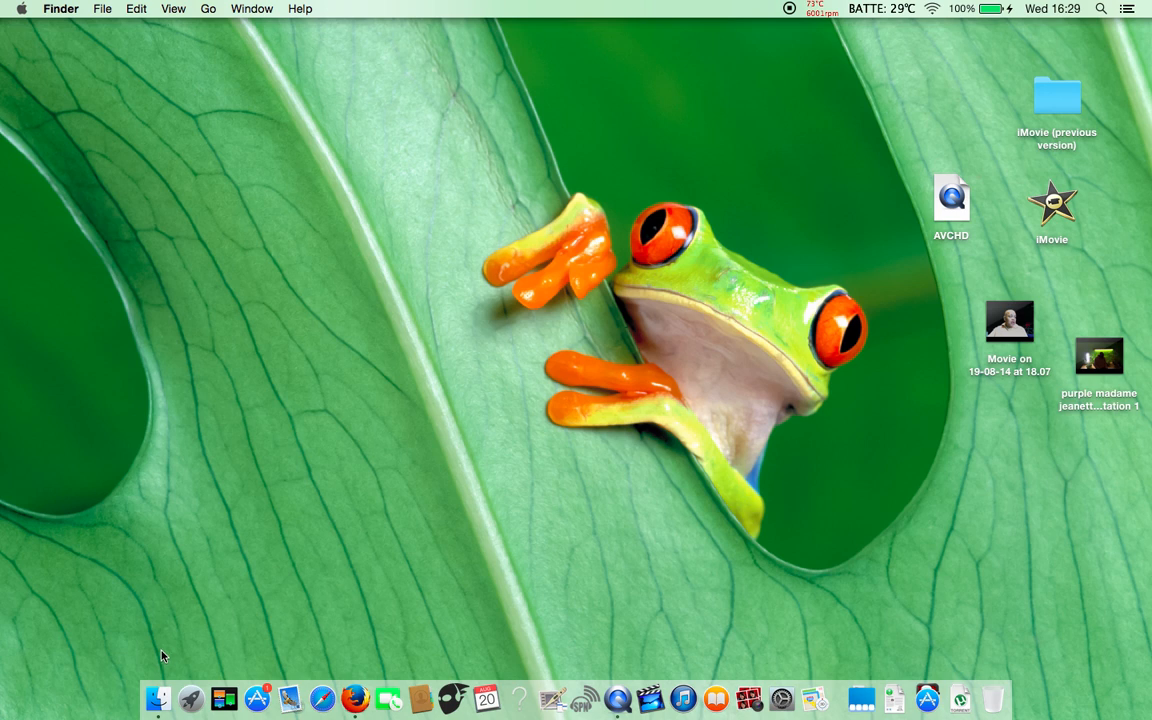
mouse_move(420, 696)
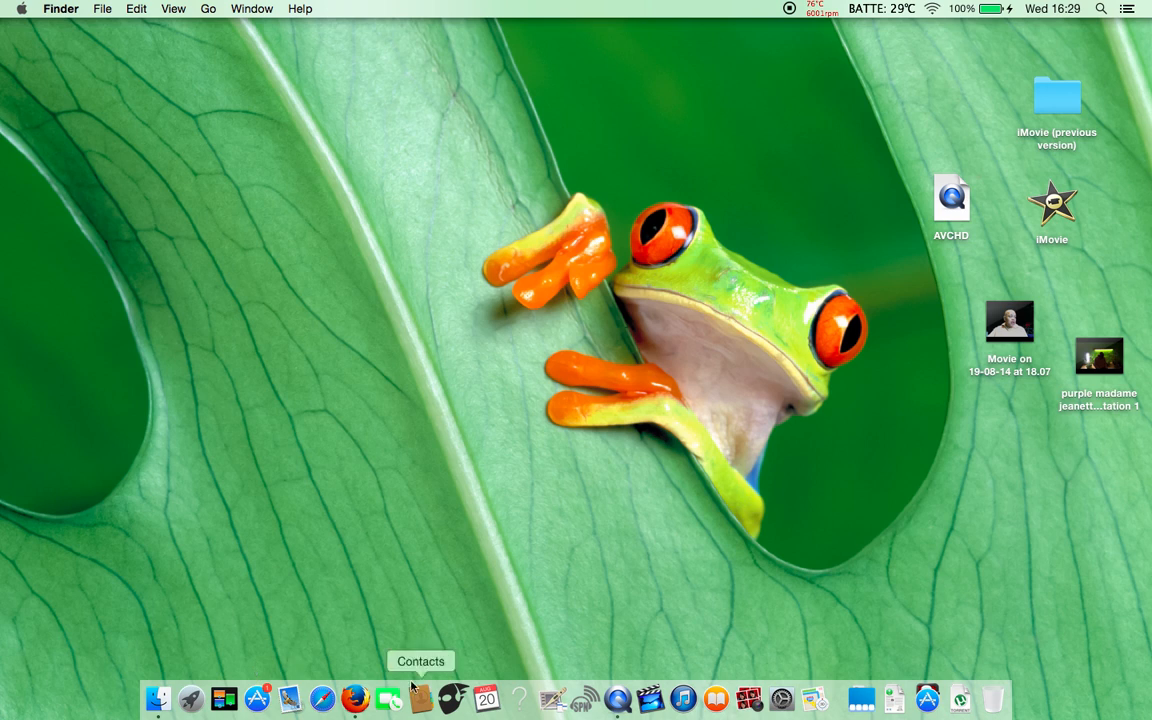
click(60, 8)
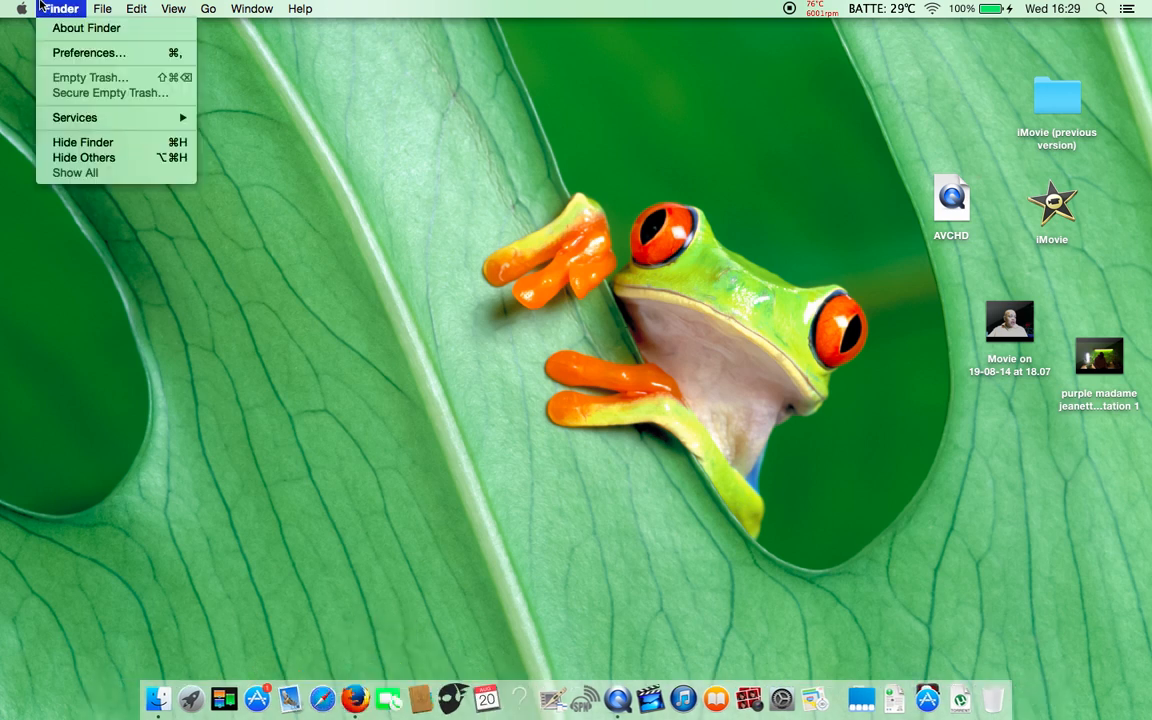
click(20, 8)
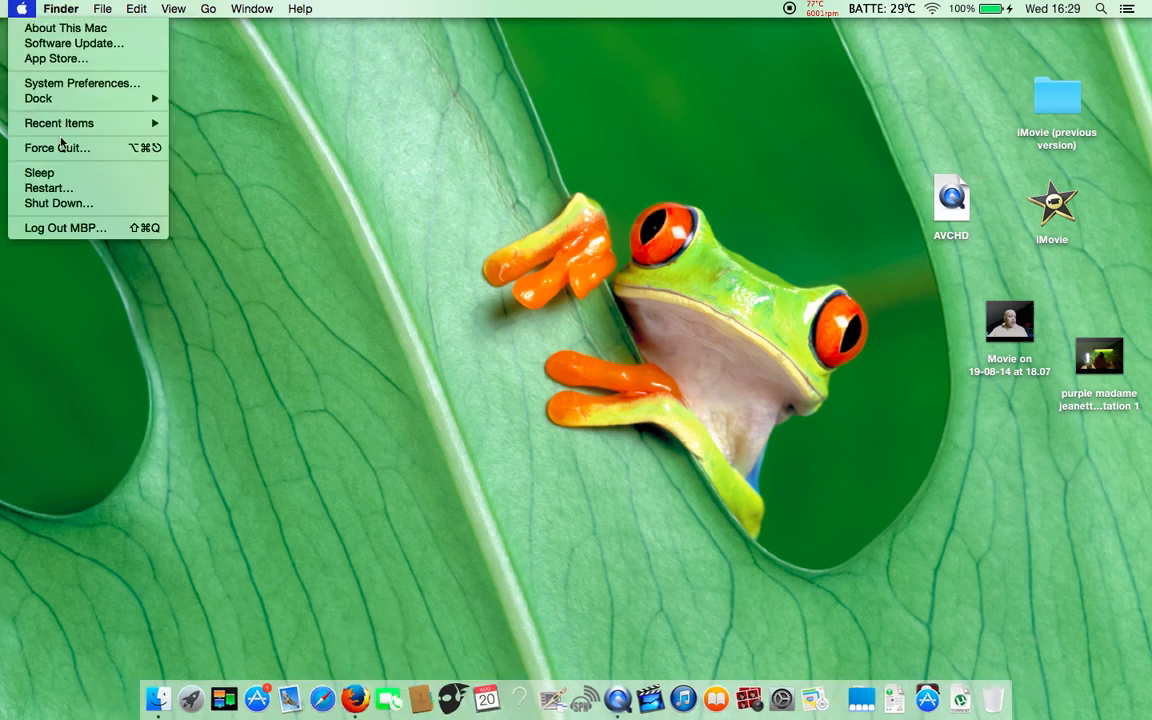
click(102, 8)
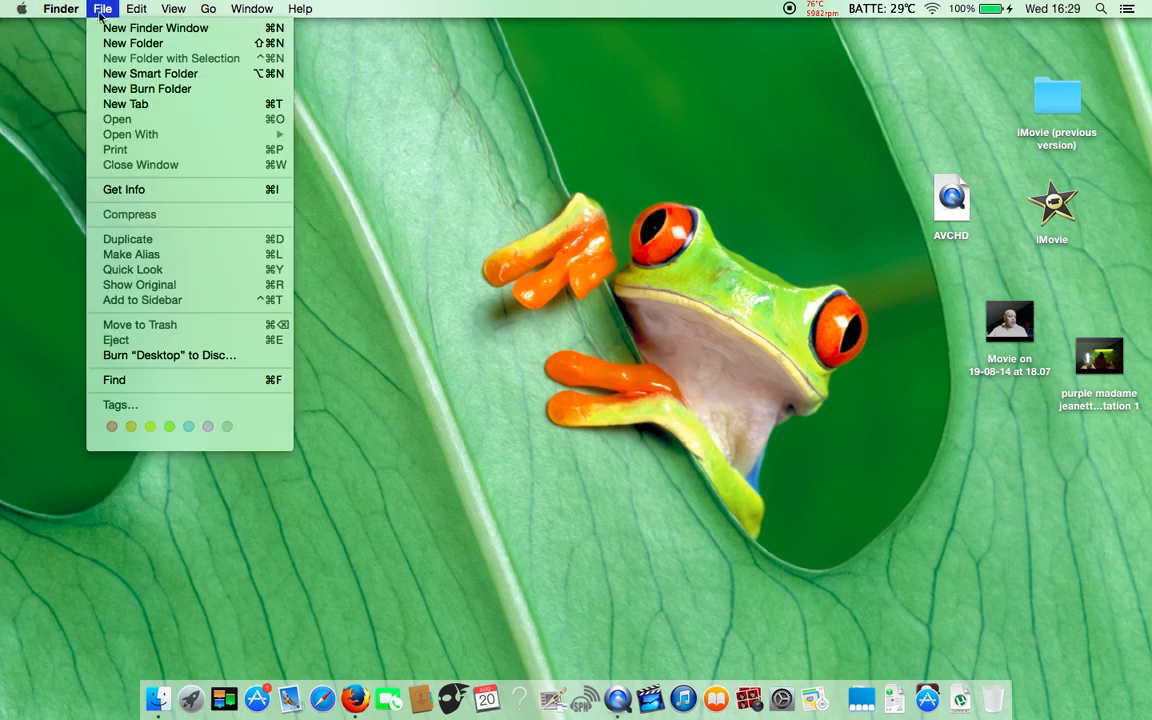
click(252, 8)
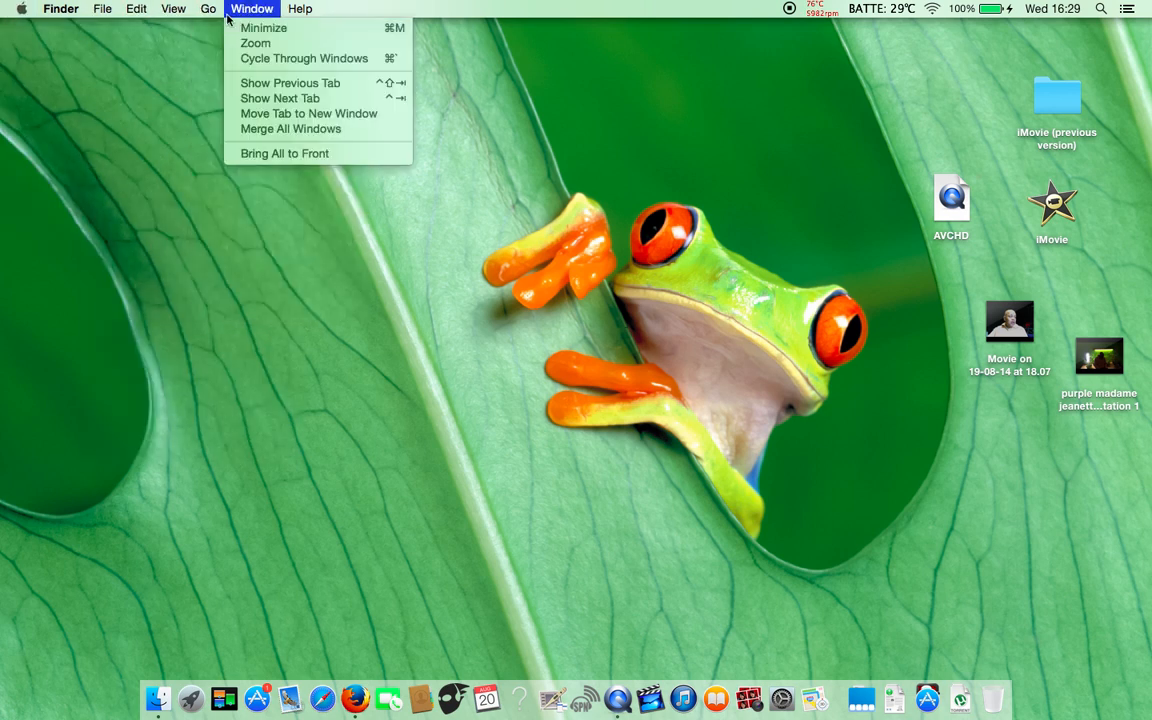
click(300, 8)
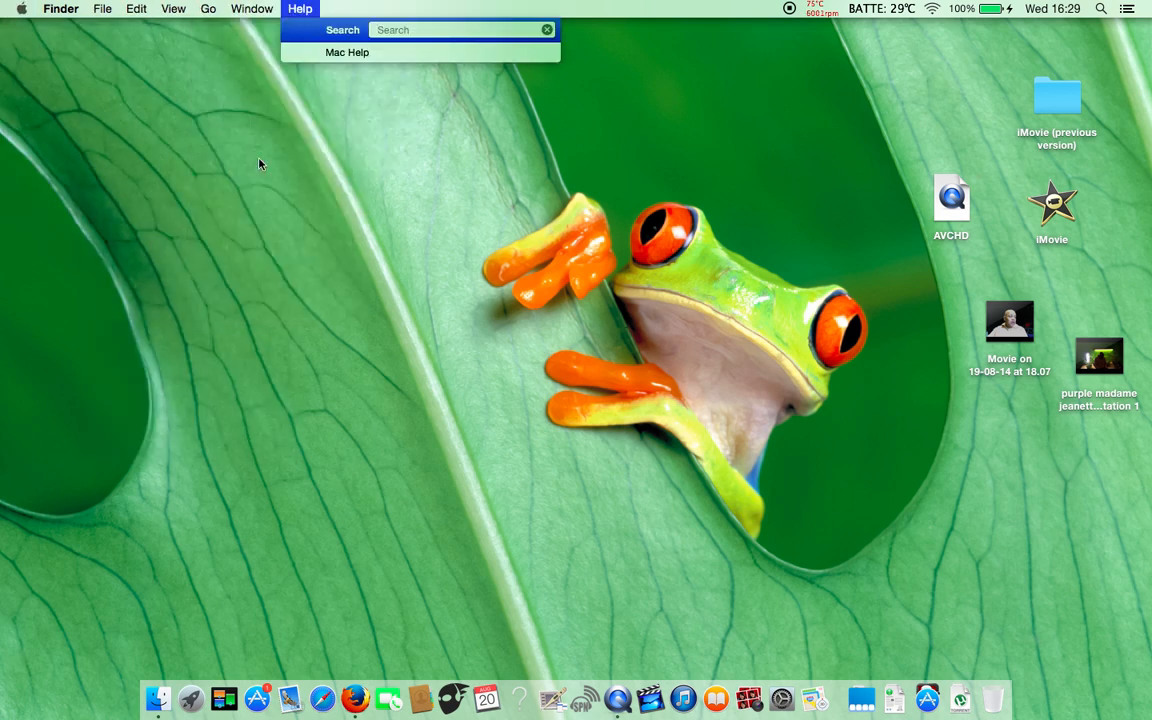
click(290, 224)
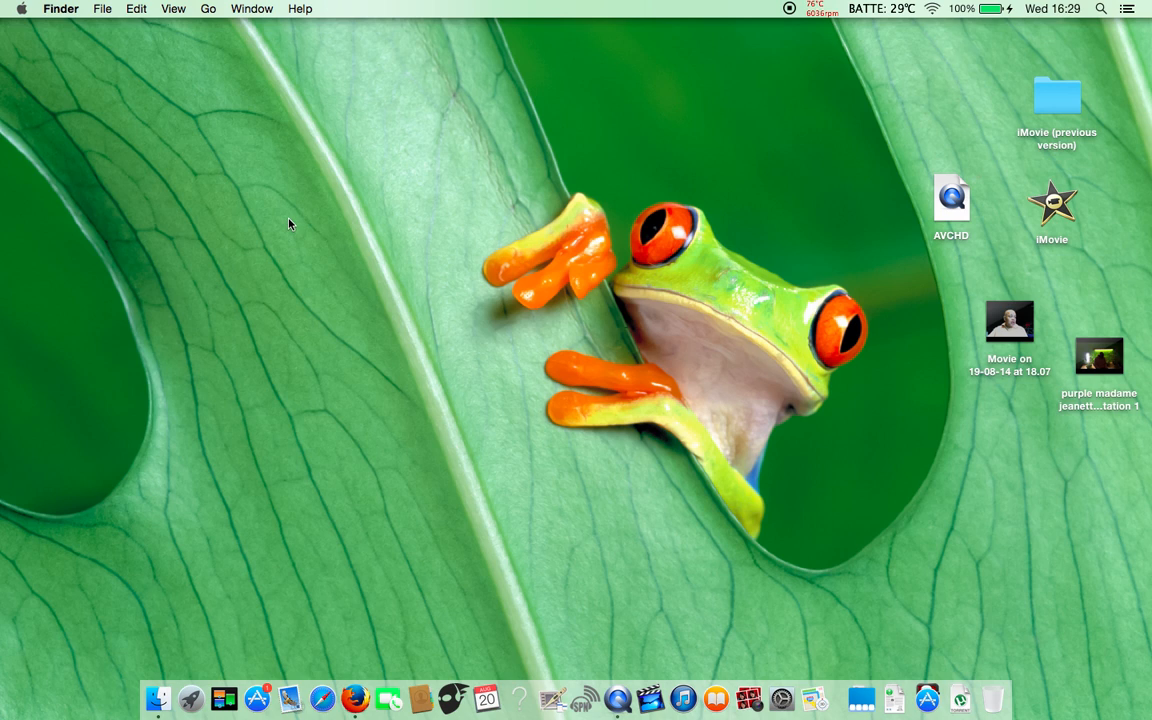
mouse_move(484, 140)
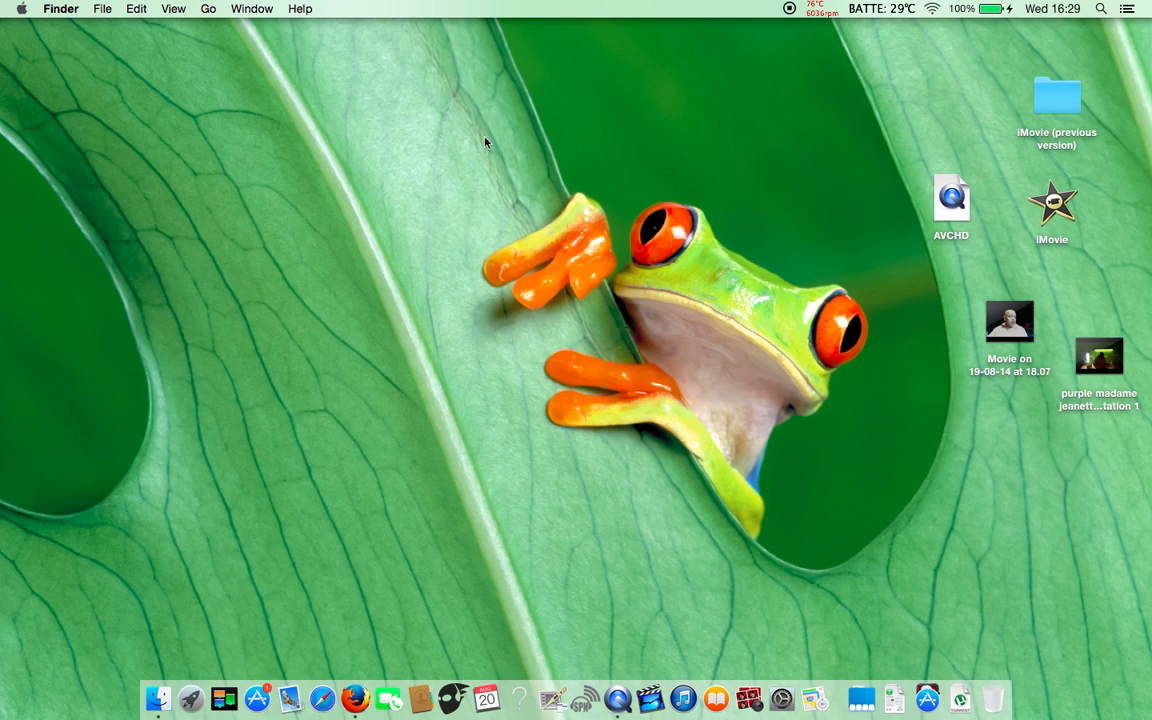
mouse_move(886, 32)
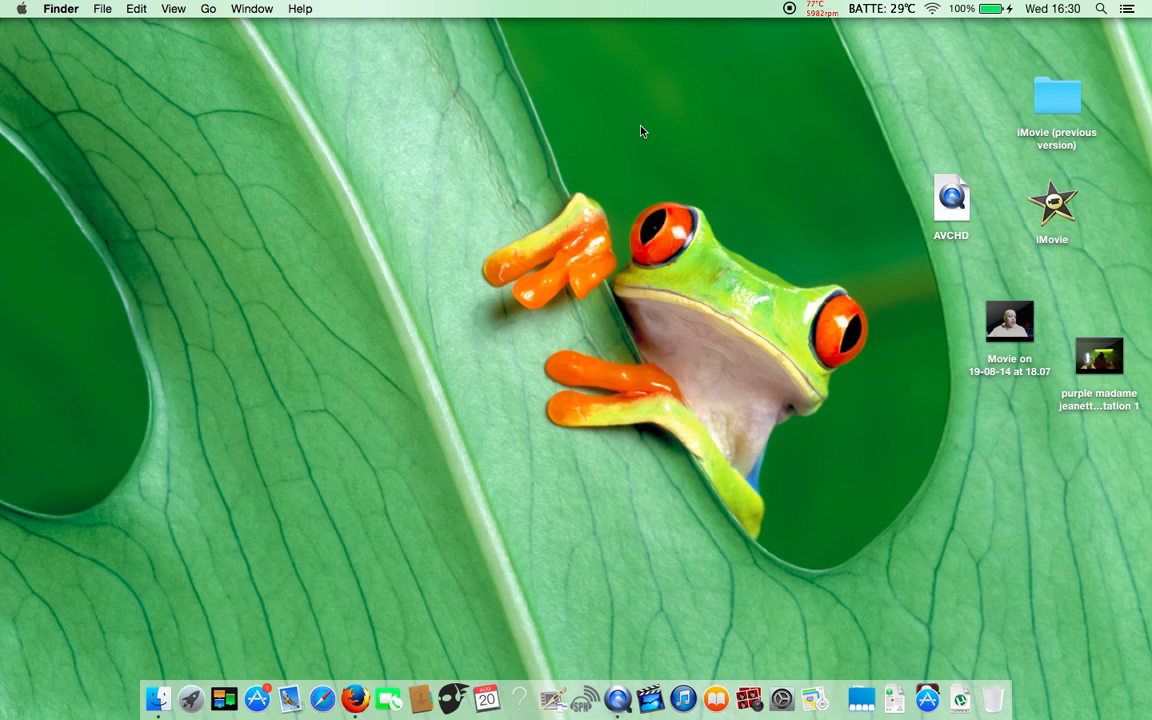
right_click(640, 132)
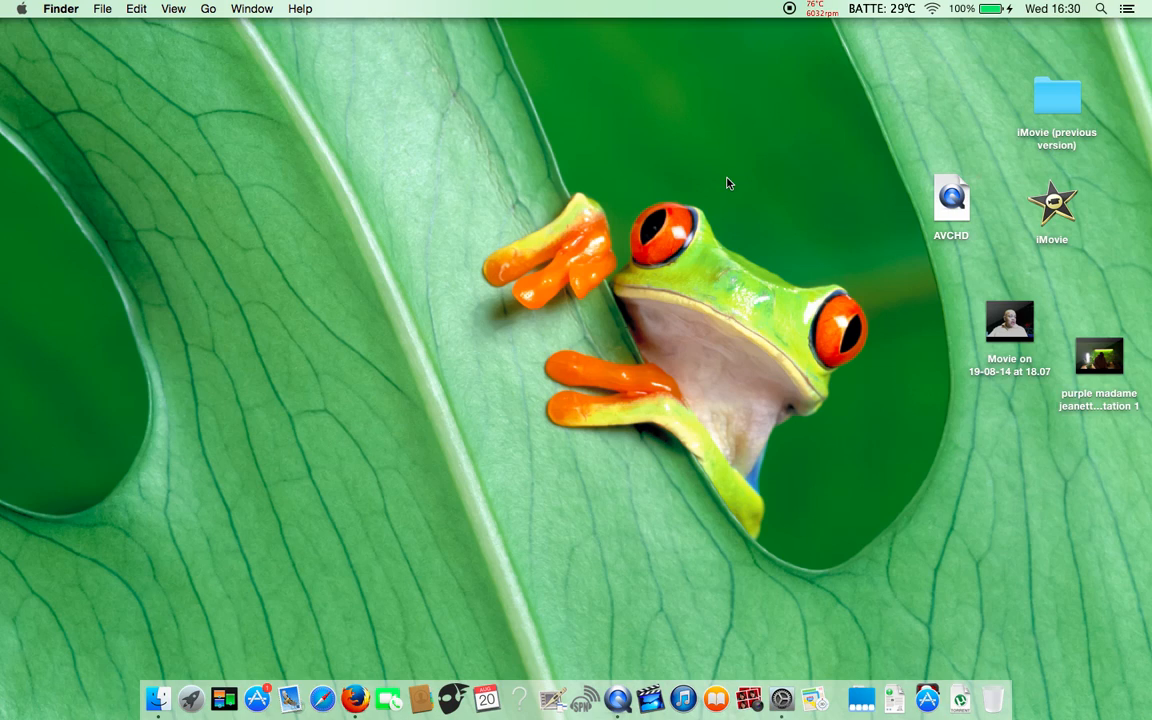
mouse_move(728, 148)
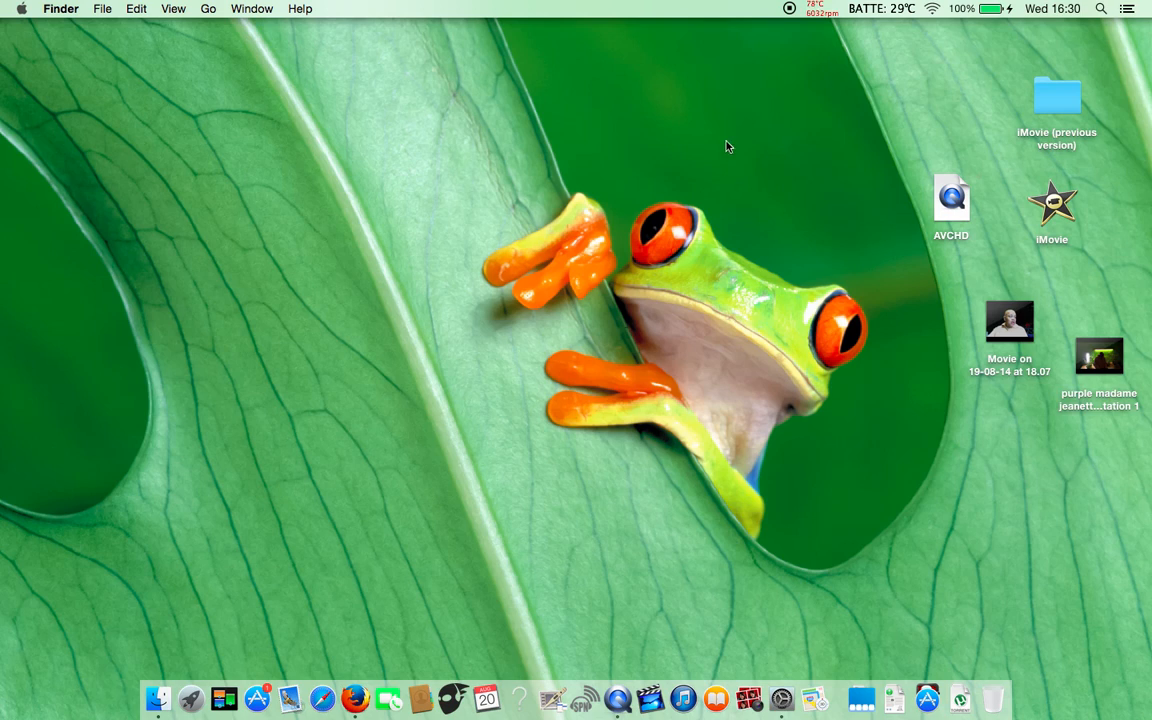
click(818, 8)
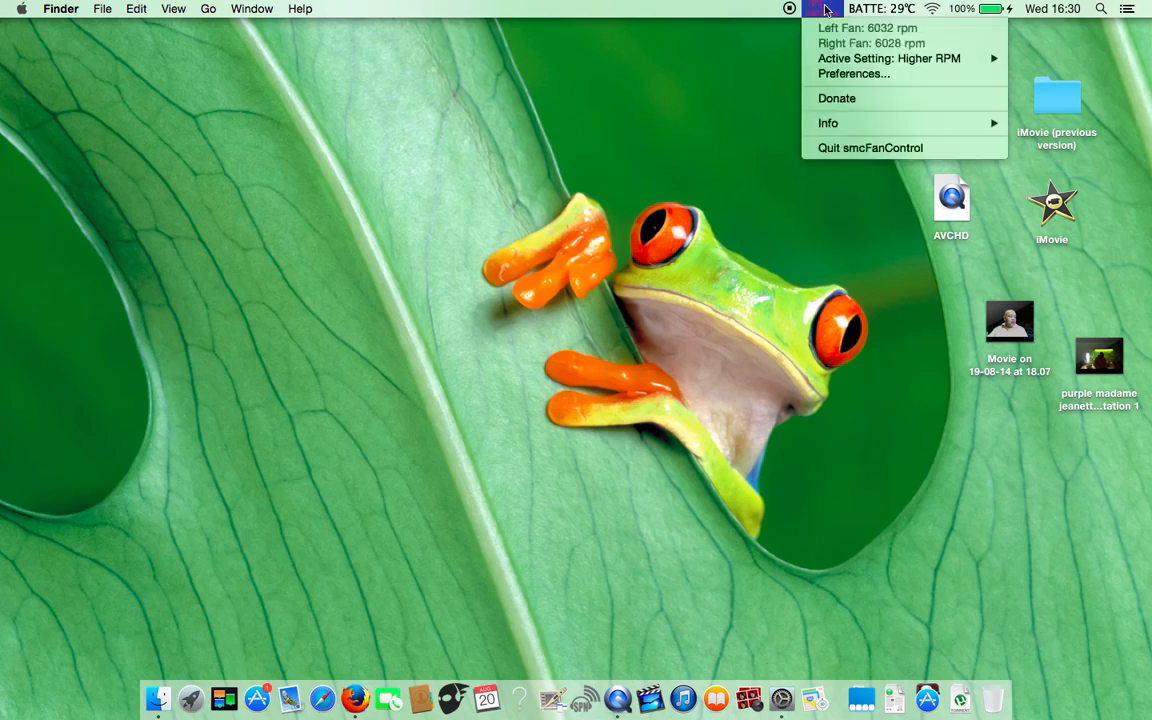
mouse_move(616, 120)
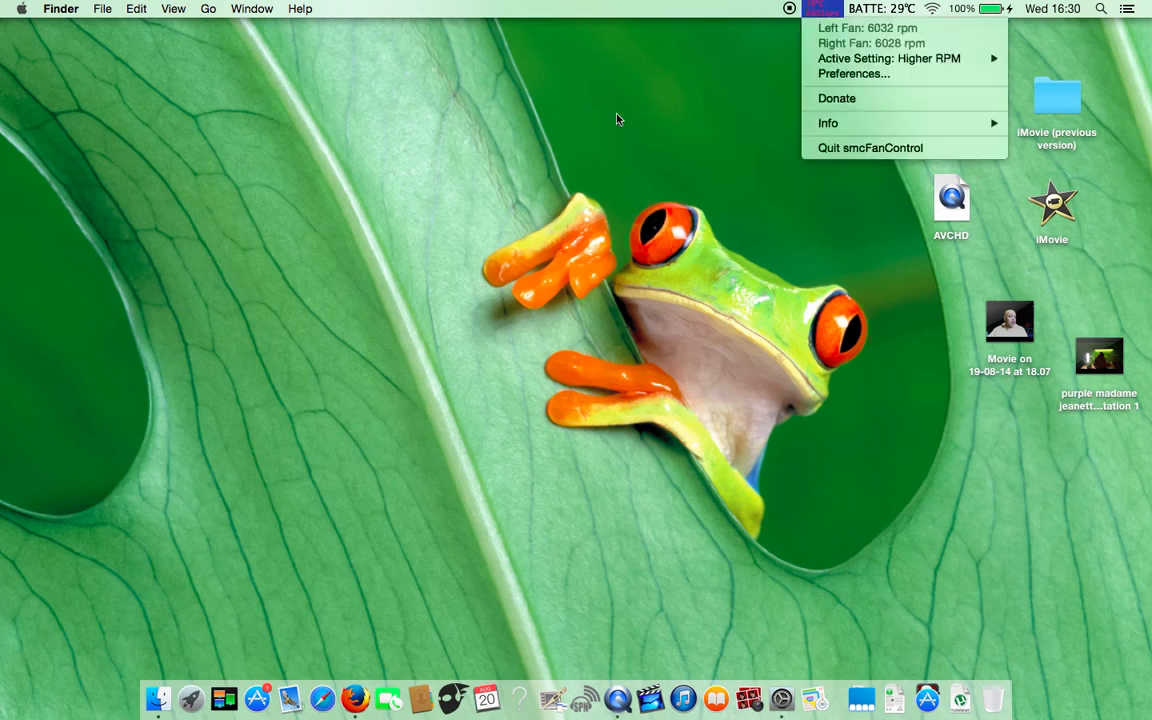
click(490, 198)
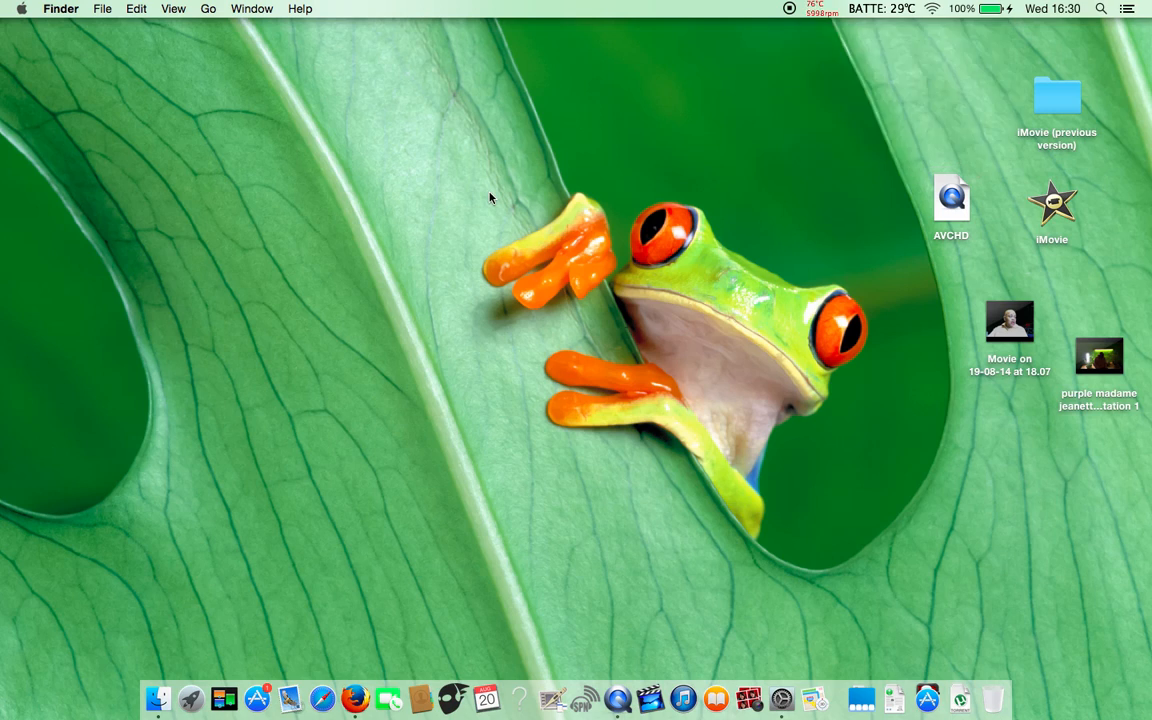
mouse_move(456, 210)
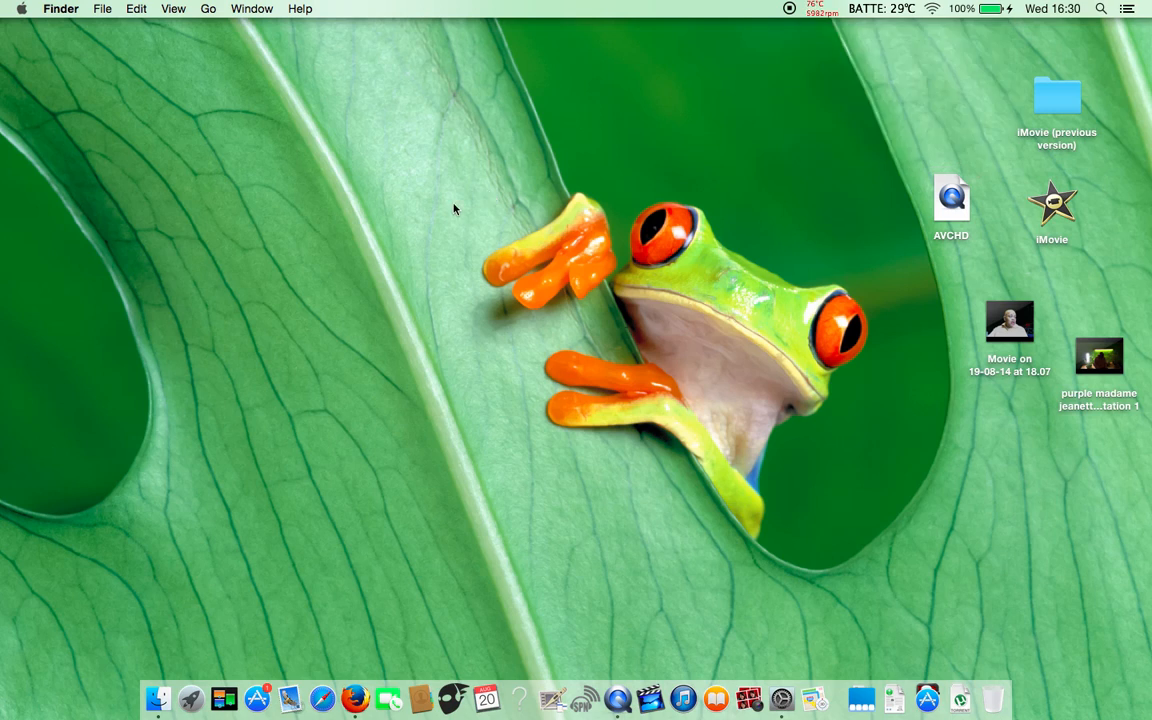
mouse_move(640, 160)
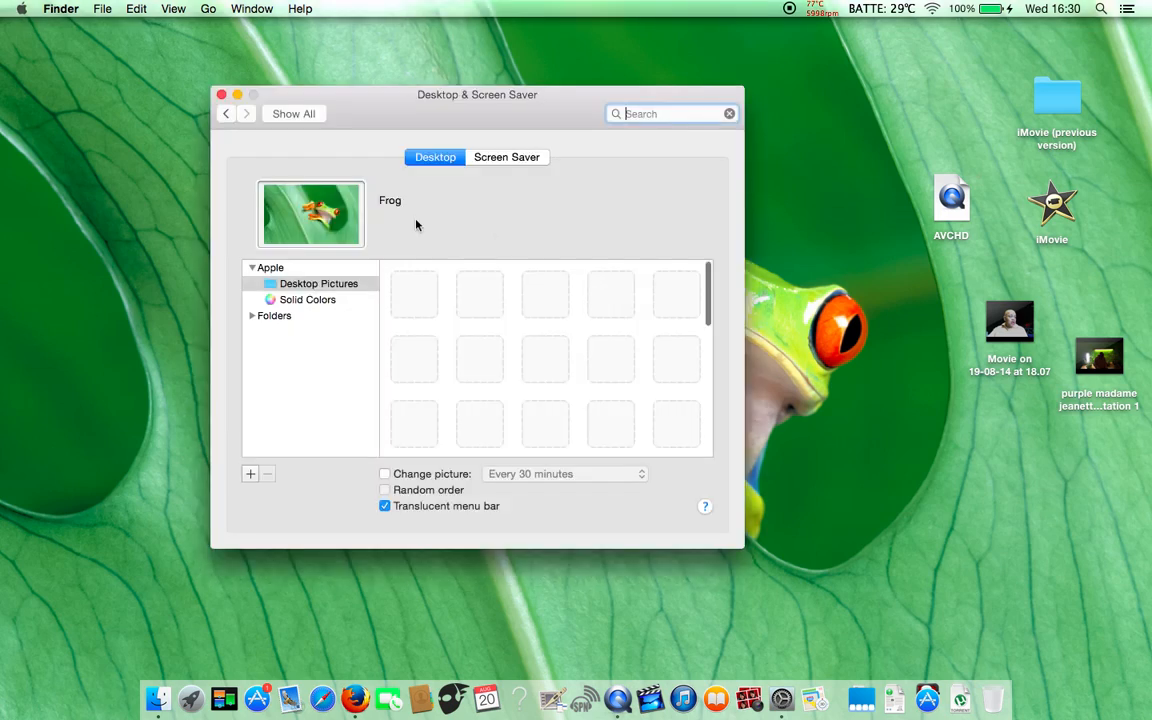
- Scroll the Desktop Pictures and apply the Lion picture as wallpaper
click(318, 284)
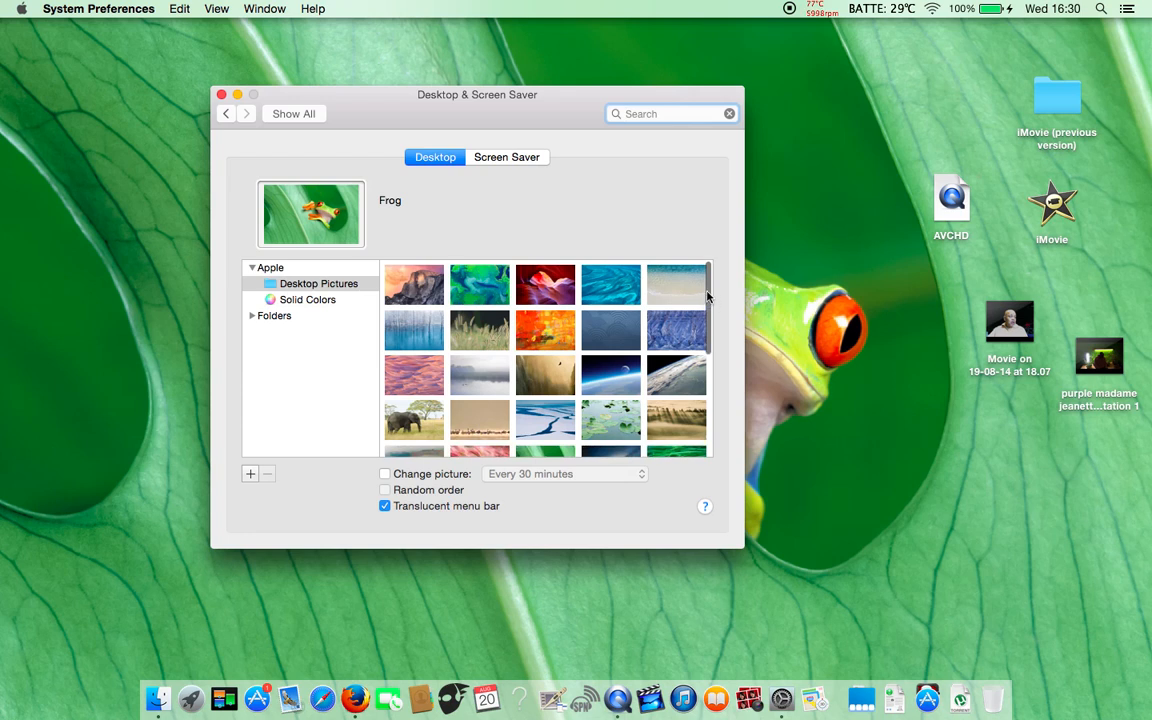
scroll(down, 3)
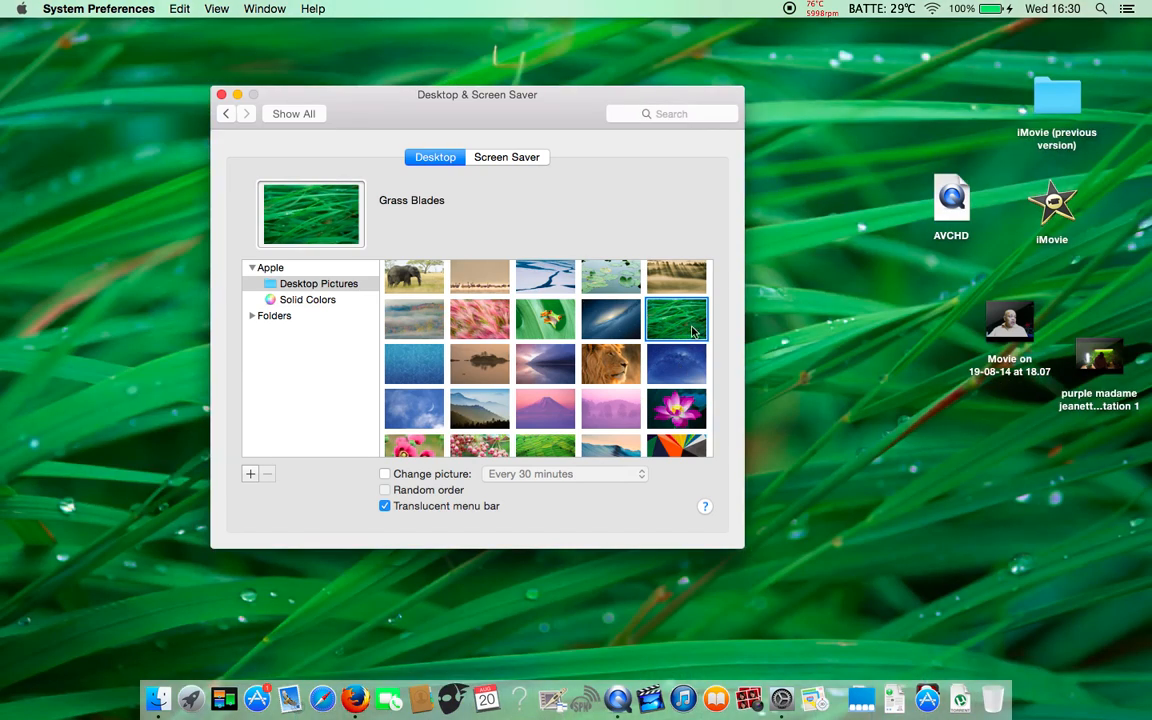
mouse_move(714, 328)
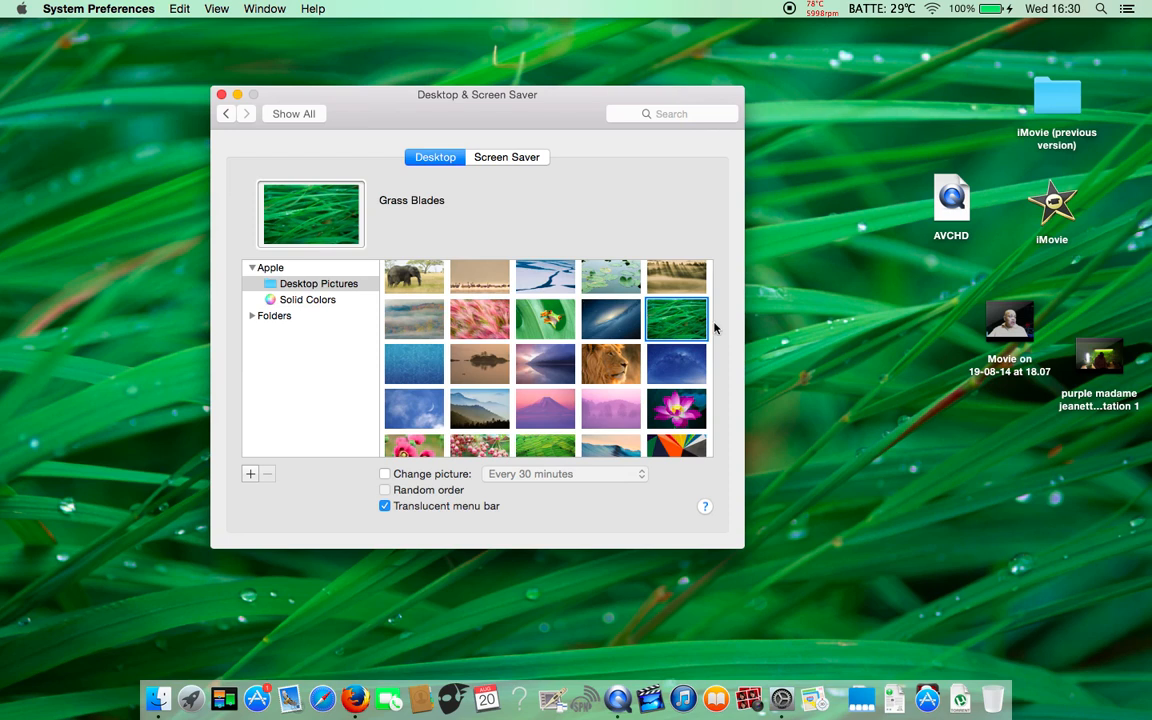
mouse_move(724, 352)
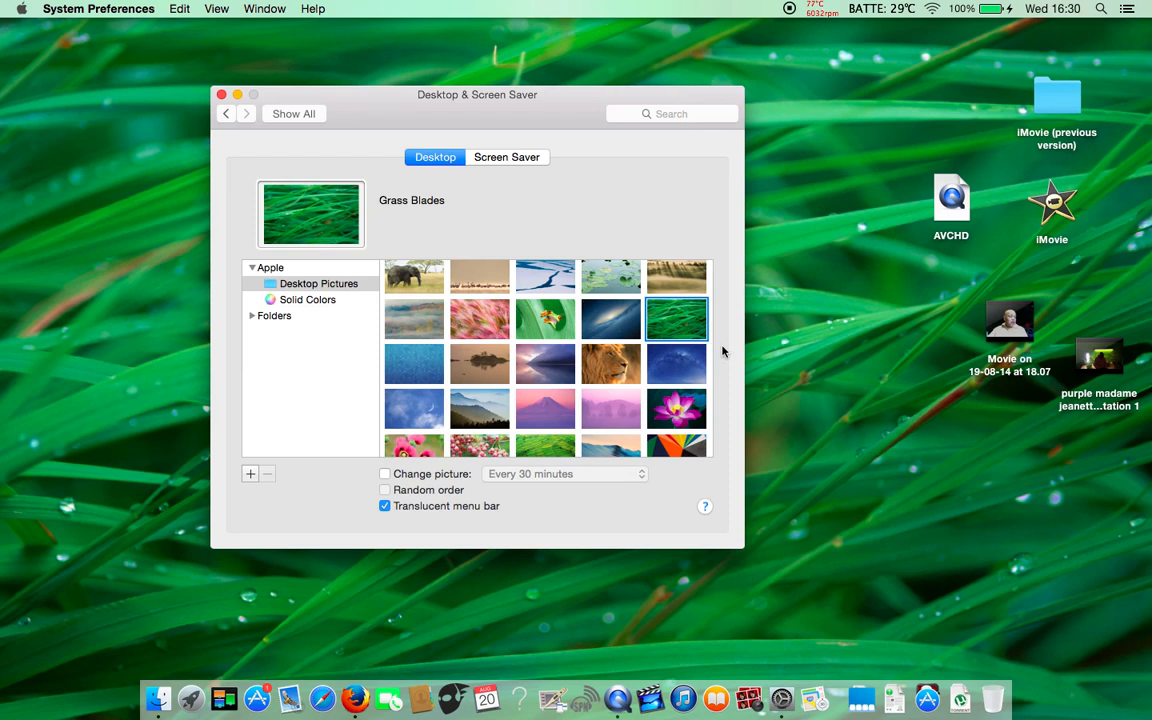
click(610, 364)
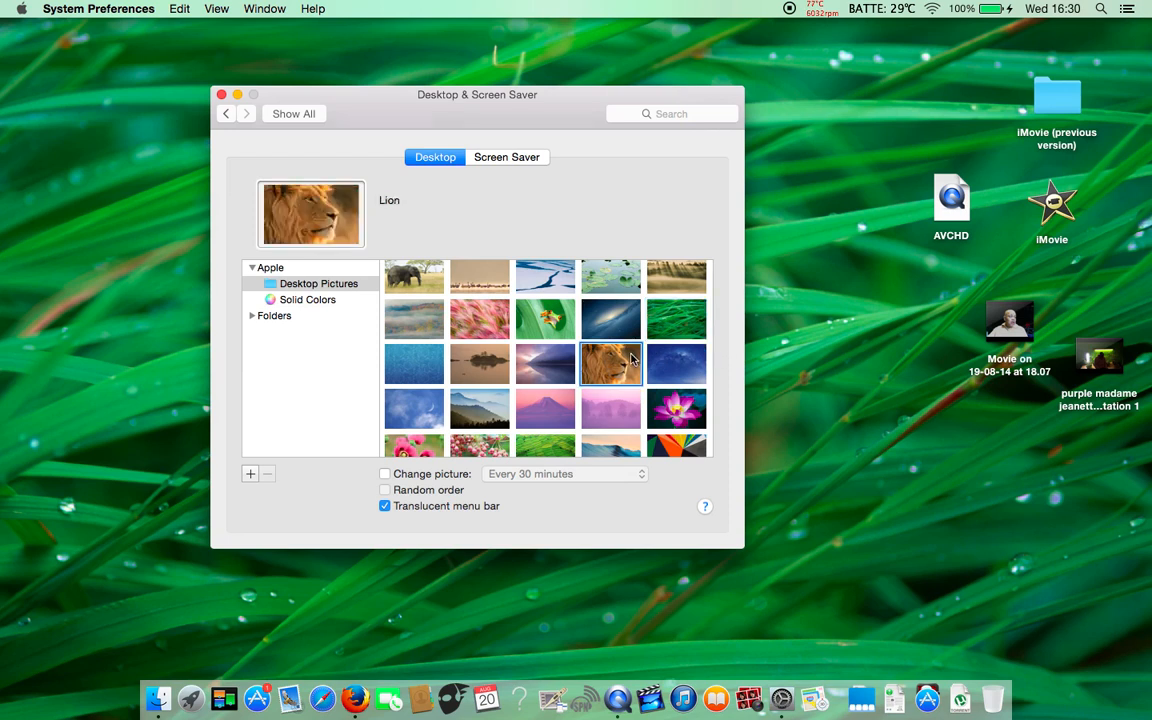
click(612, 364)
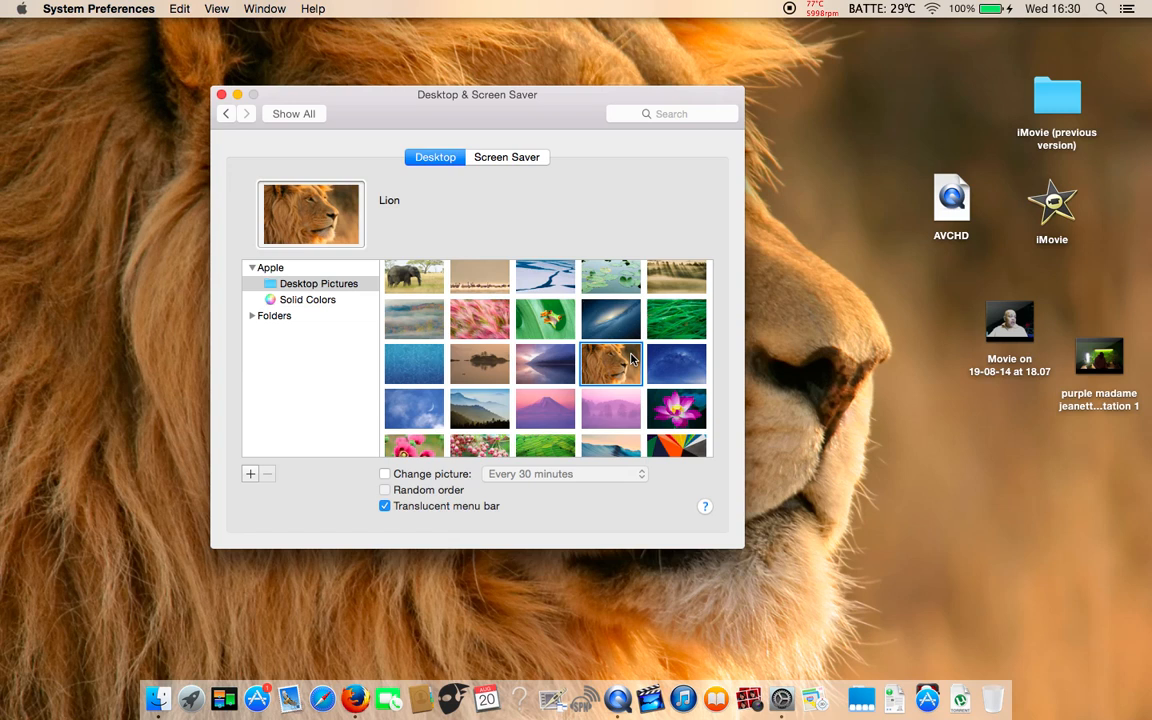
mouse_move(570, 332)
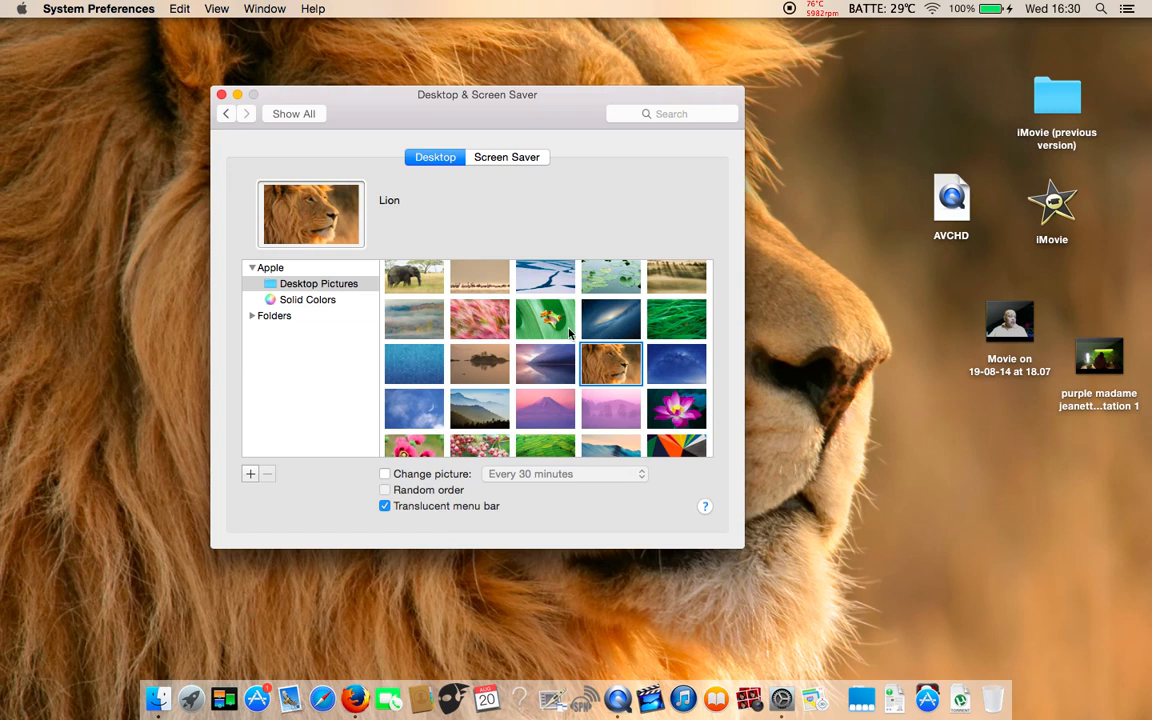
- Preview Elephant, Snow, Zebras and Milky Way, then settle back on Lion
click(414, 276)
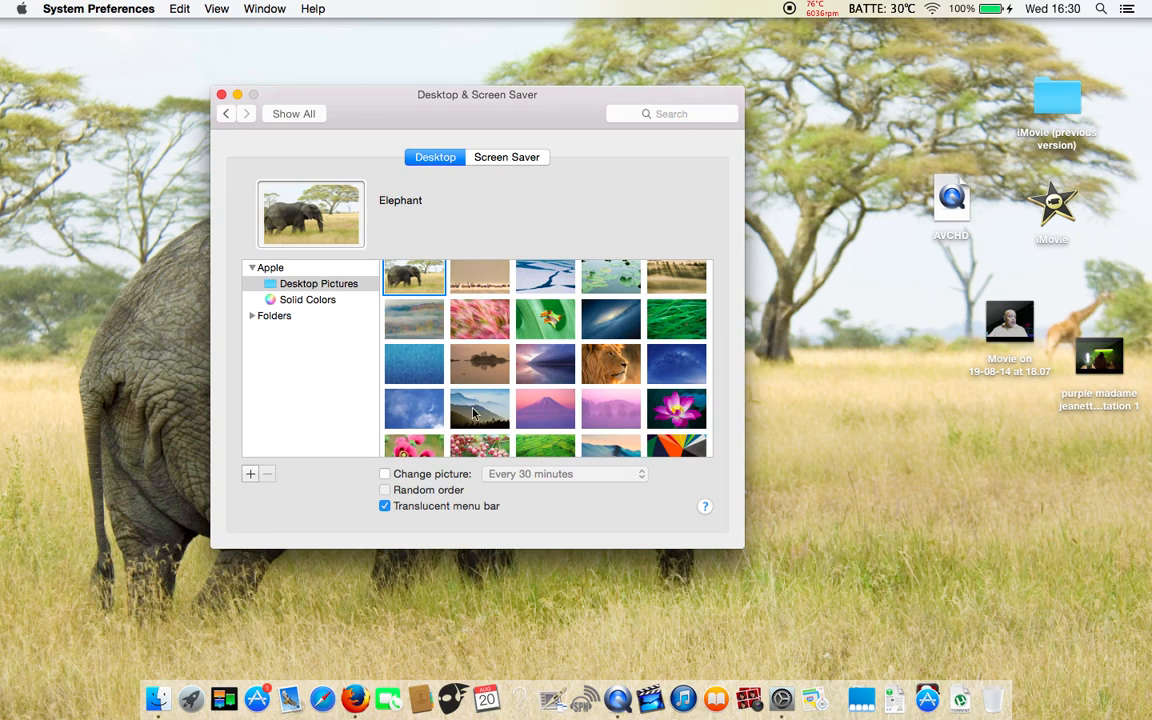
click(414, 432)
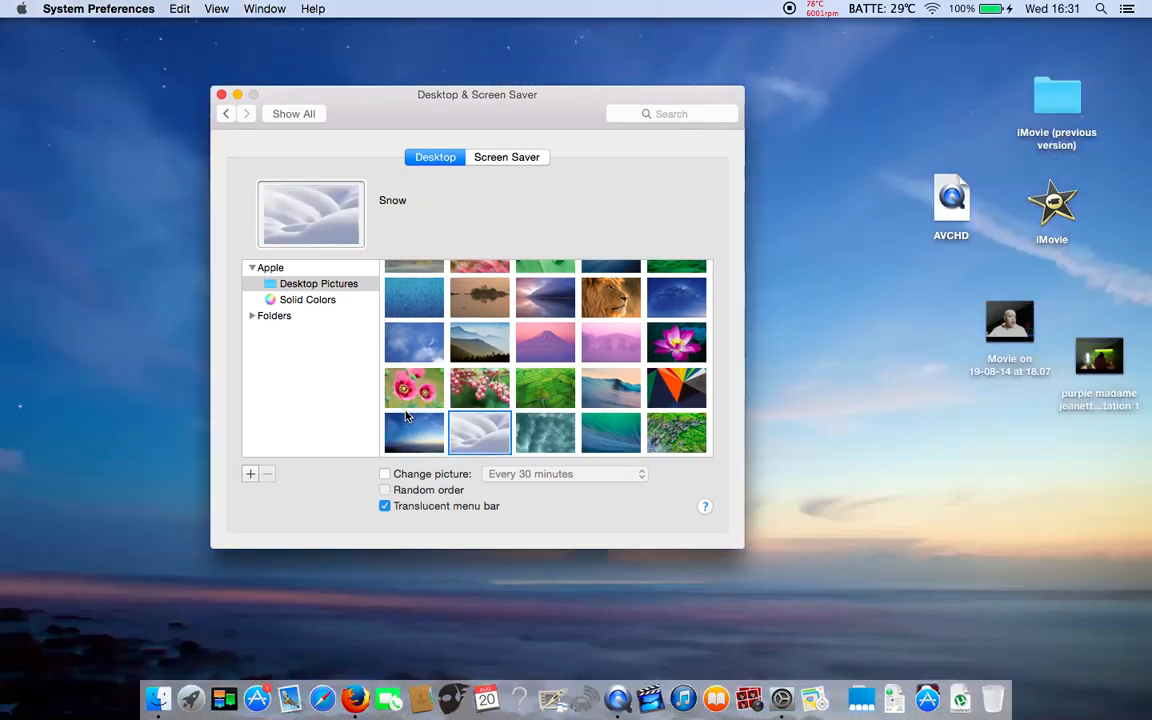
click(676, 432)
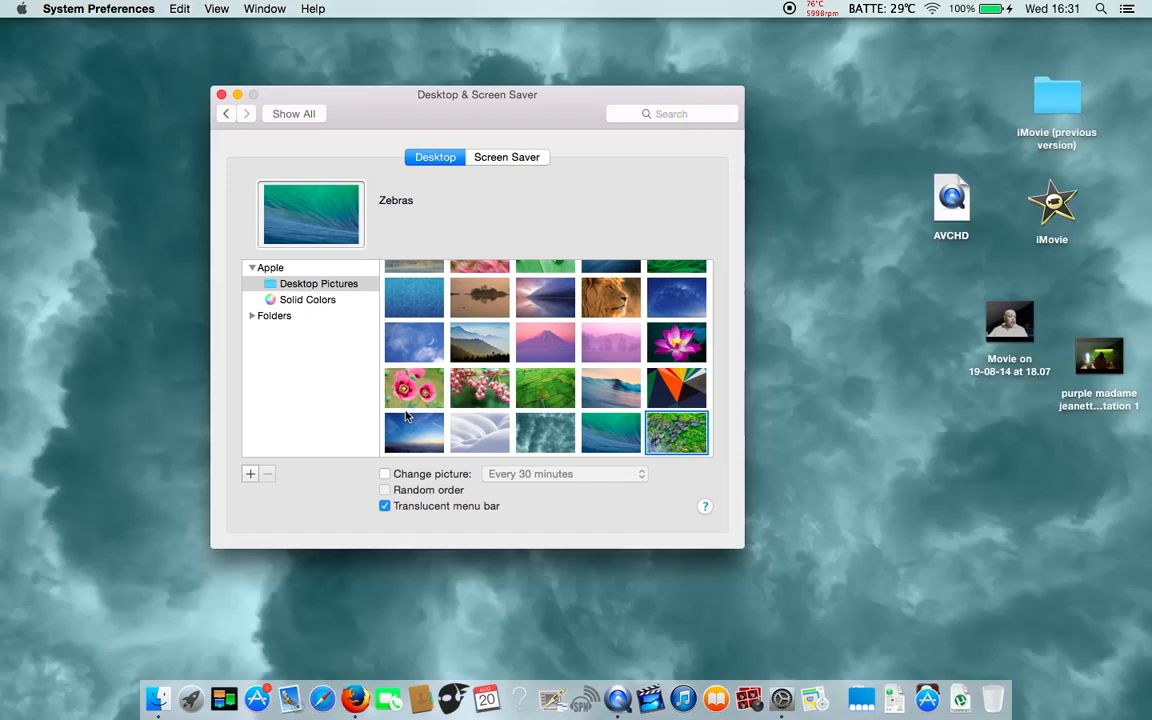
click(676, 298)
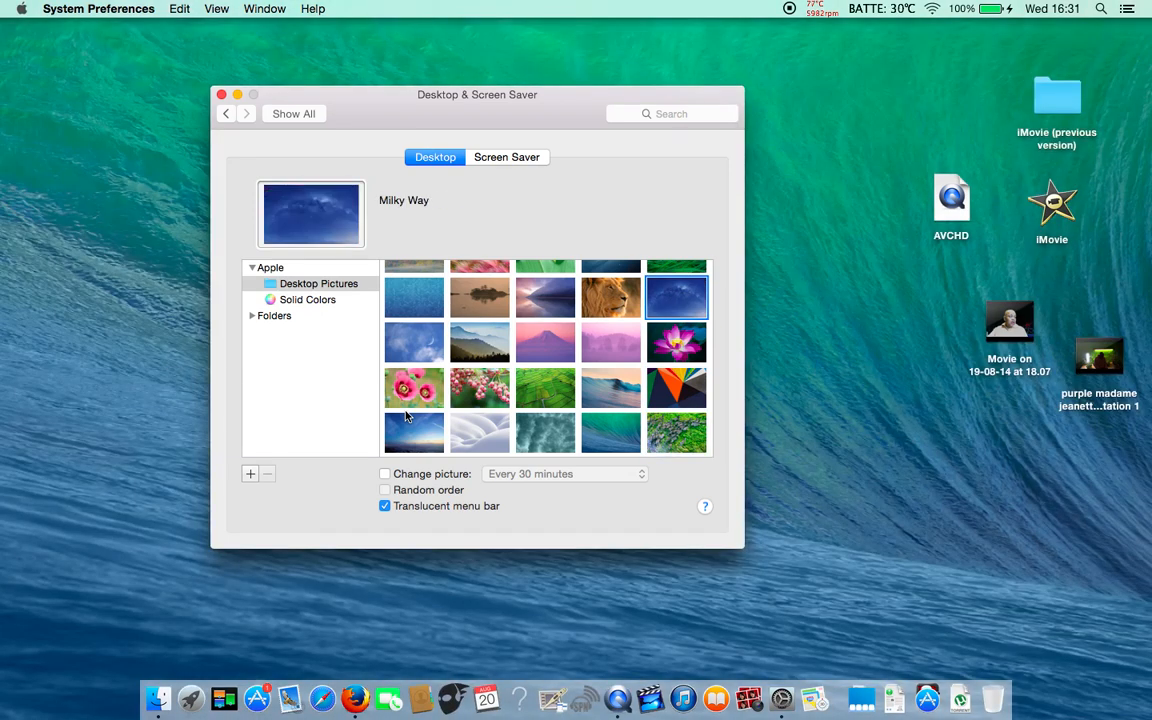
click(610, 298)
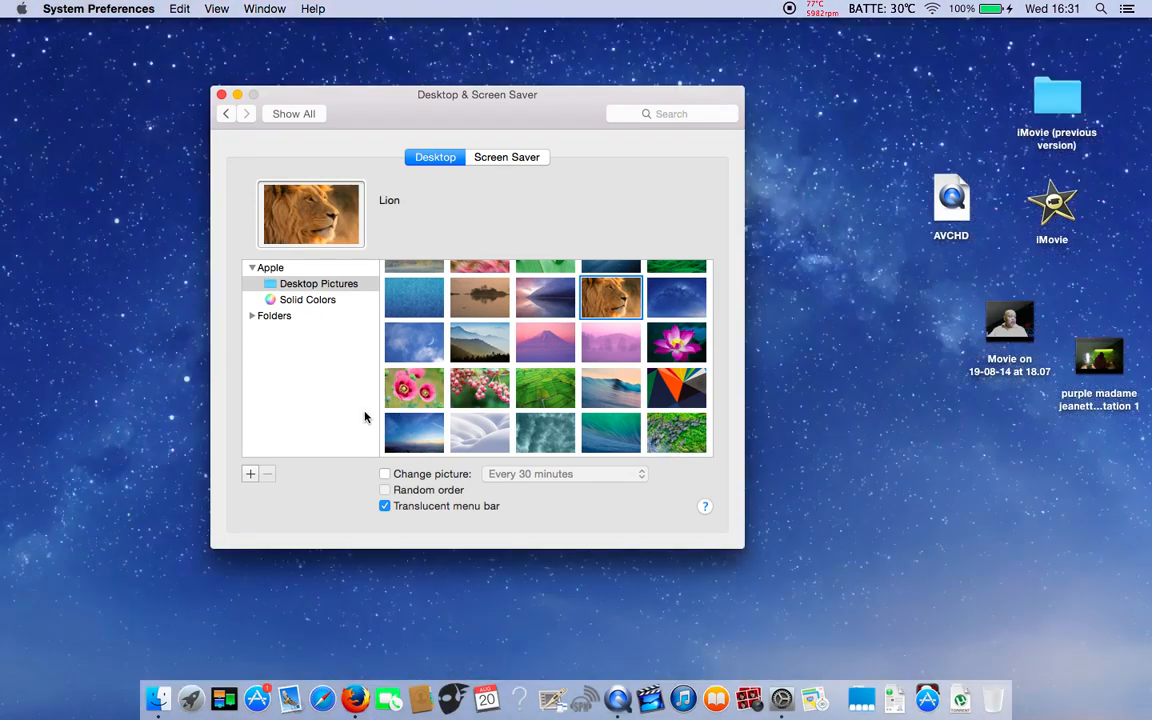
click(612, 298)
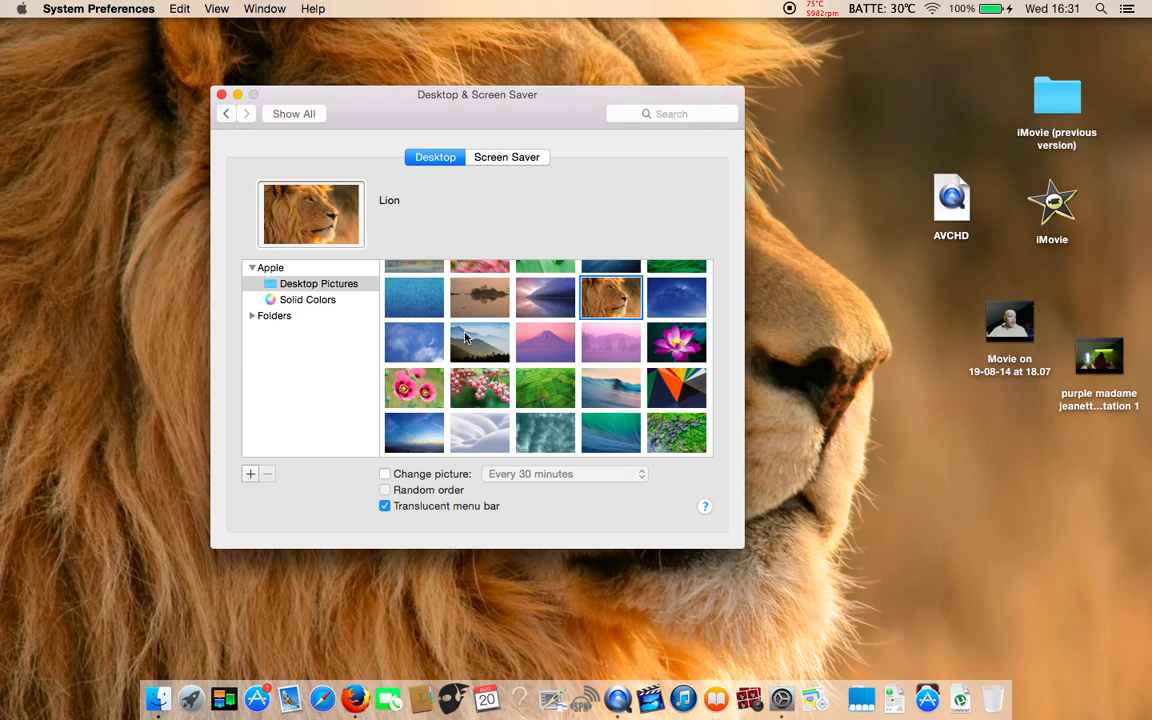
mouse_move(360, 136)
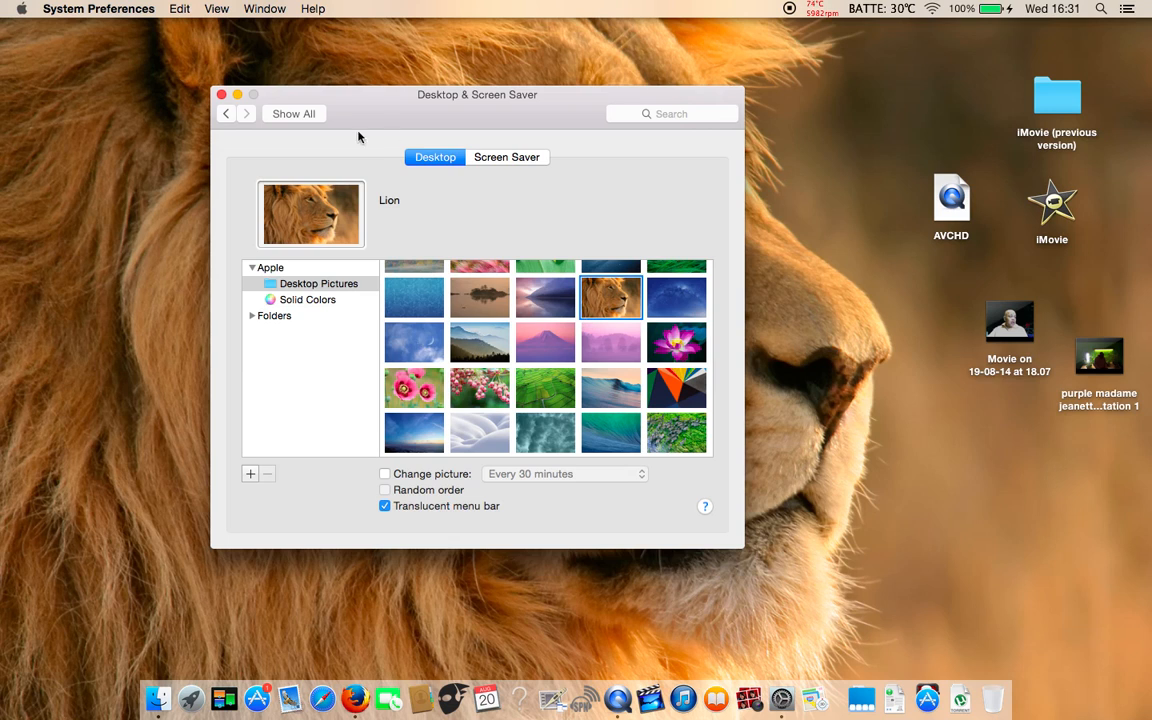
- Close Desktop & Screen Saver so the Lion wallpaper fills the desktop
click(220, 94)
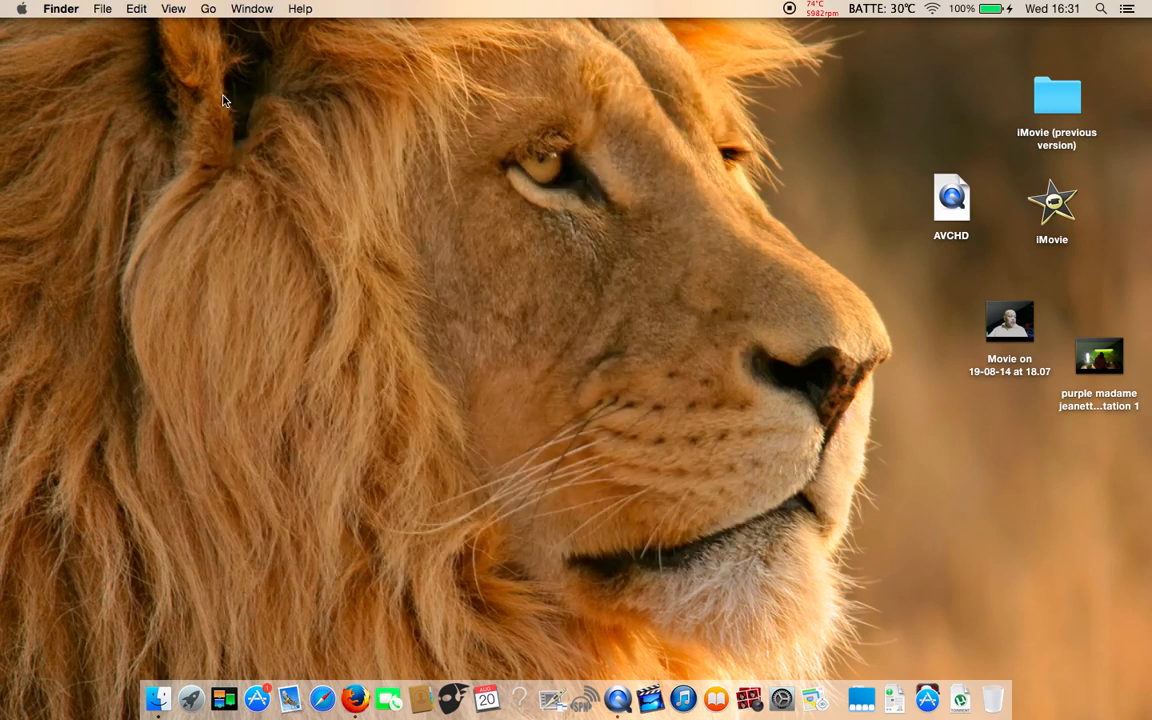
mouse_move(284, 138)
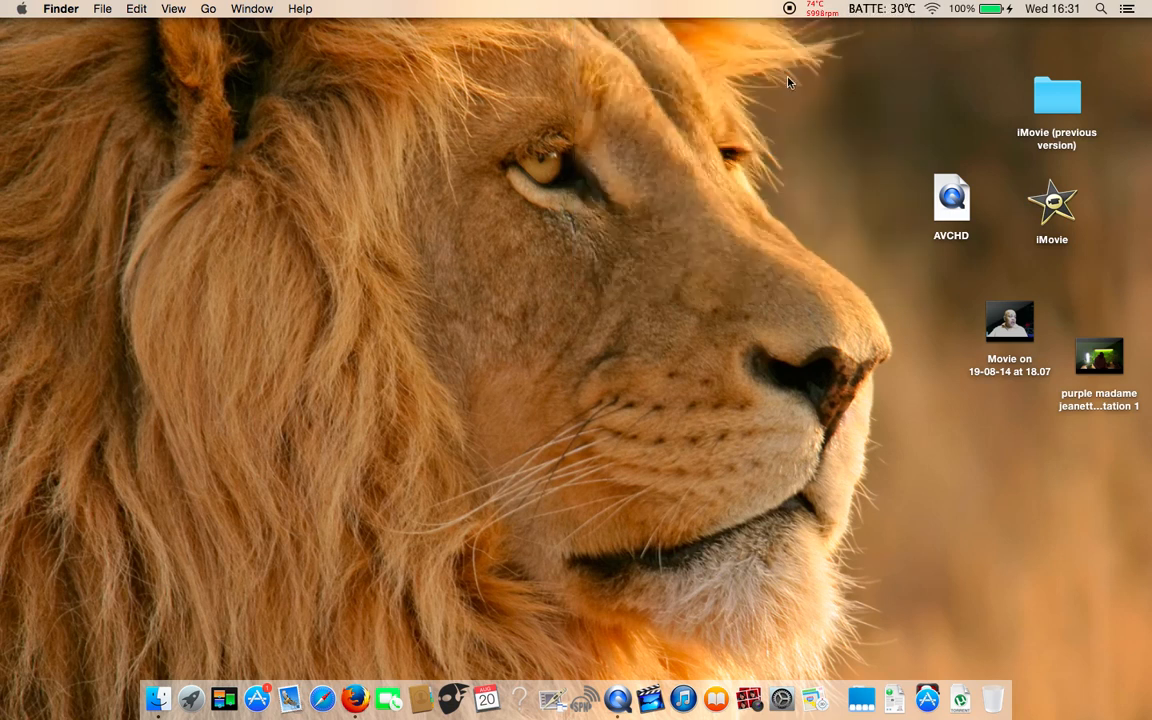
mouse_move(720, 110)
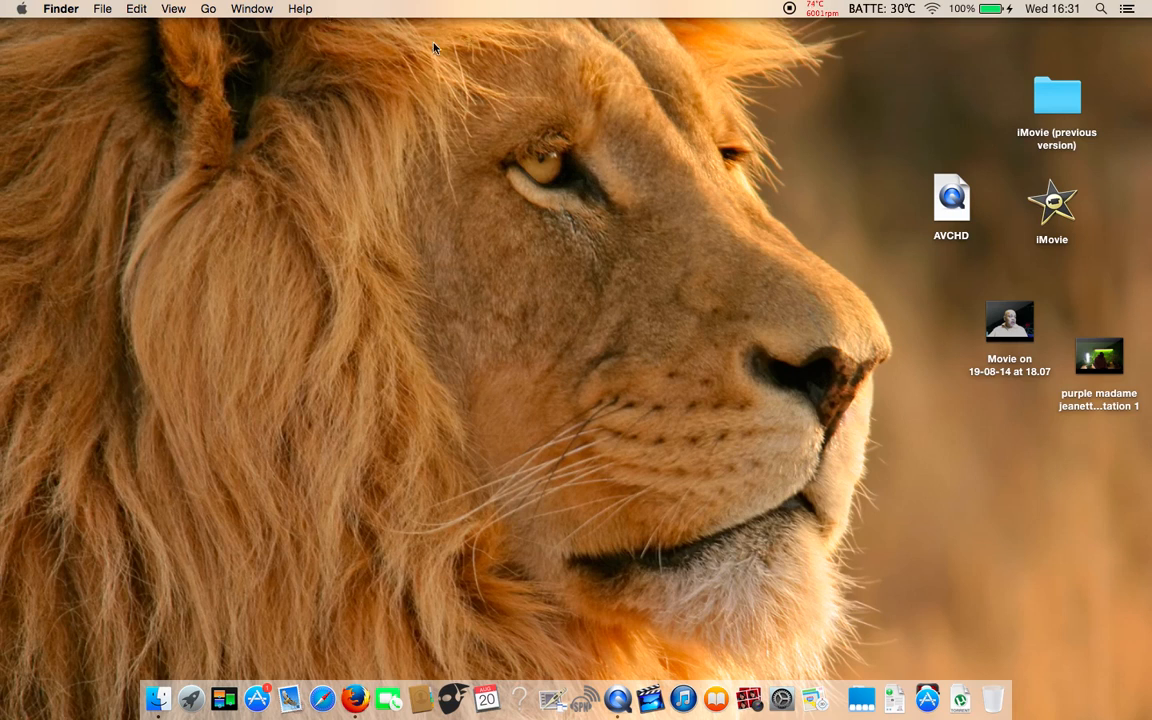
mouse_move(876, 592)
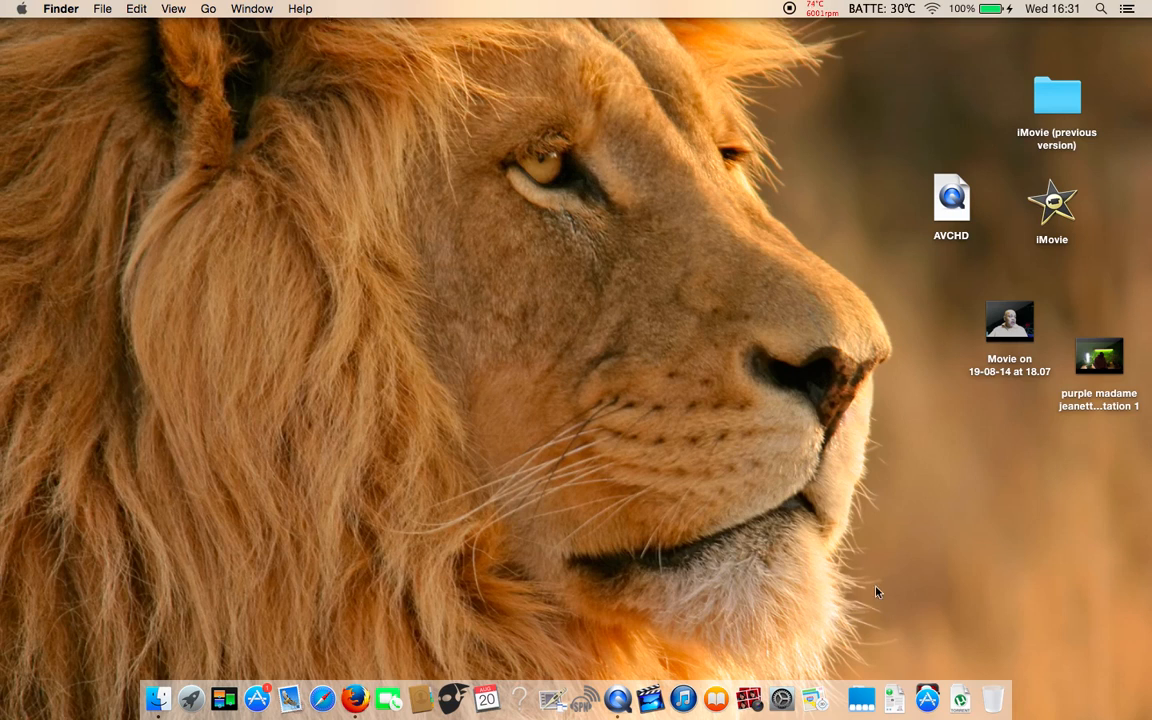